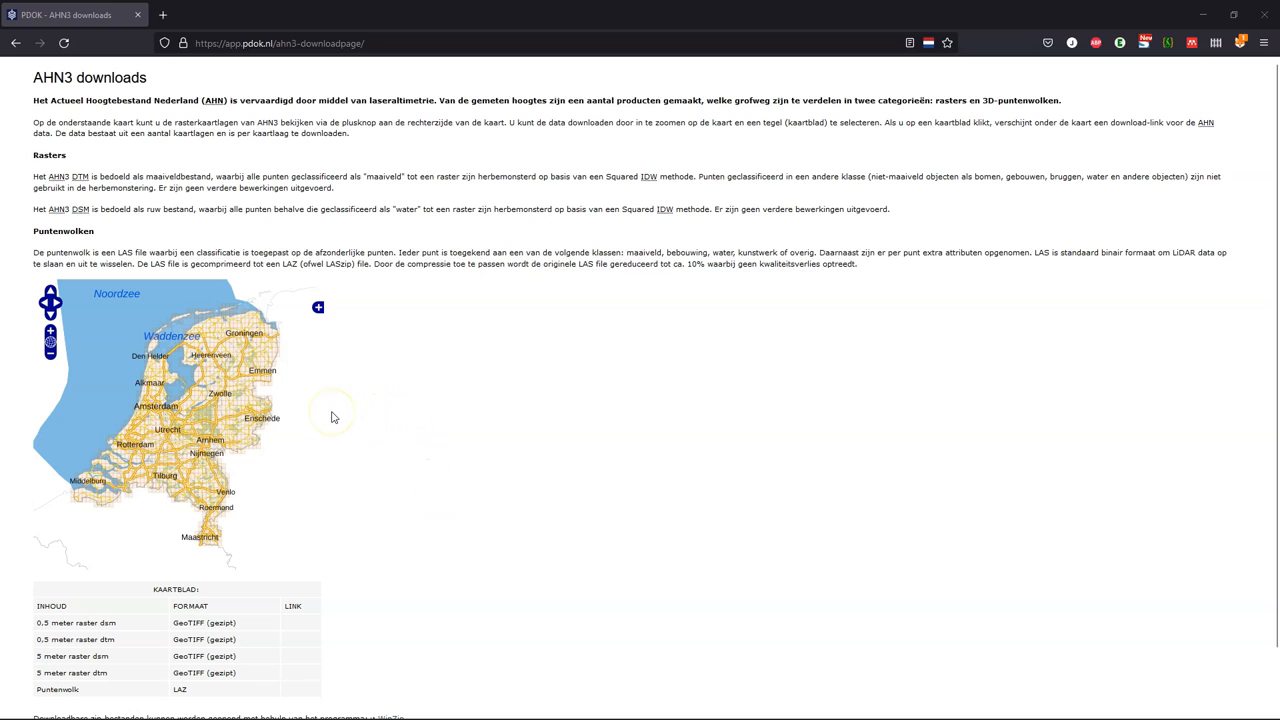
Select a map sheet on the AHN3 page to list its raster and point-cloud downloads
scroll("down", 3)
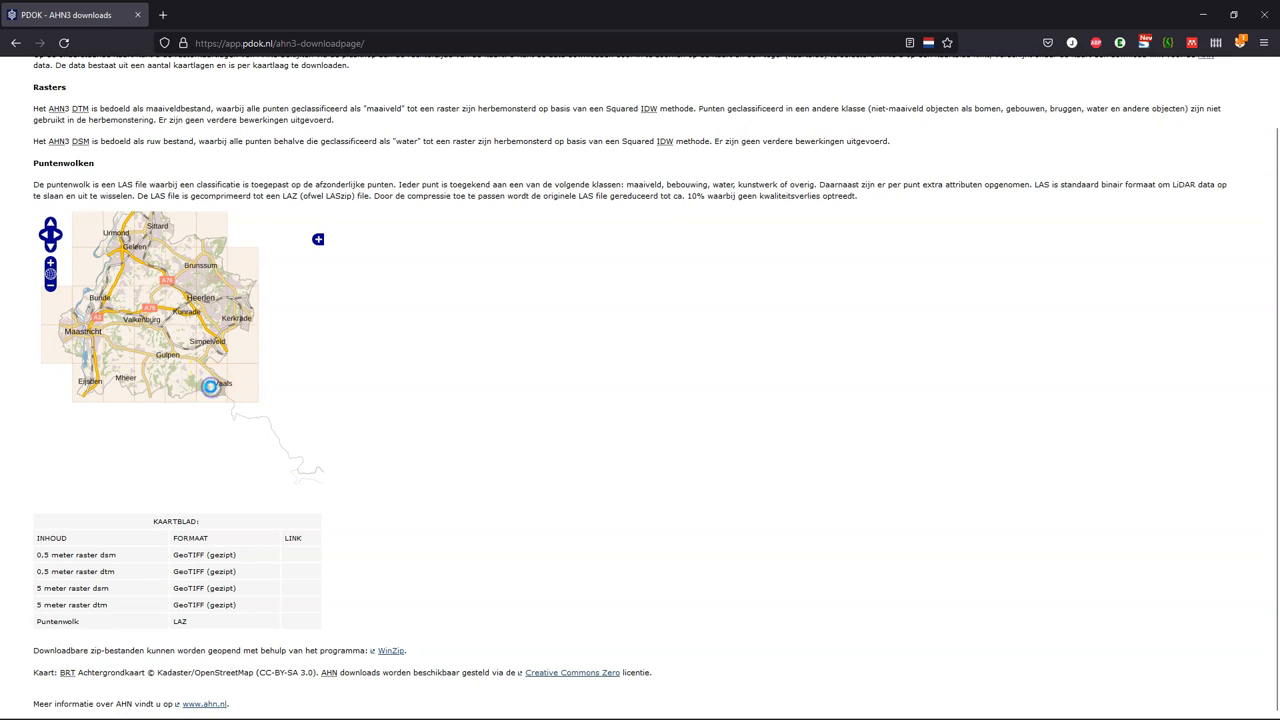
left_click(212, 384)
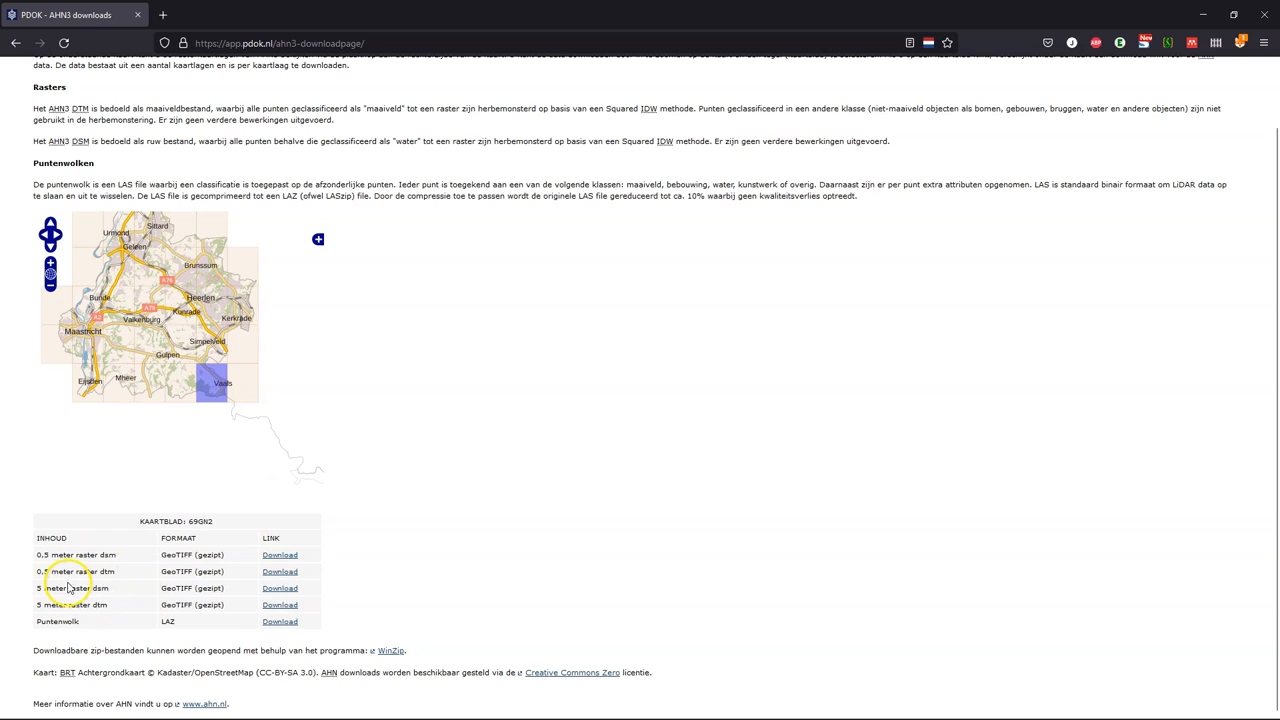
mouse_move(188, 604)
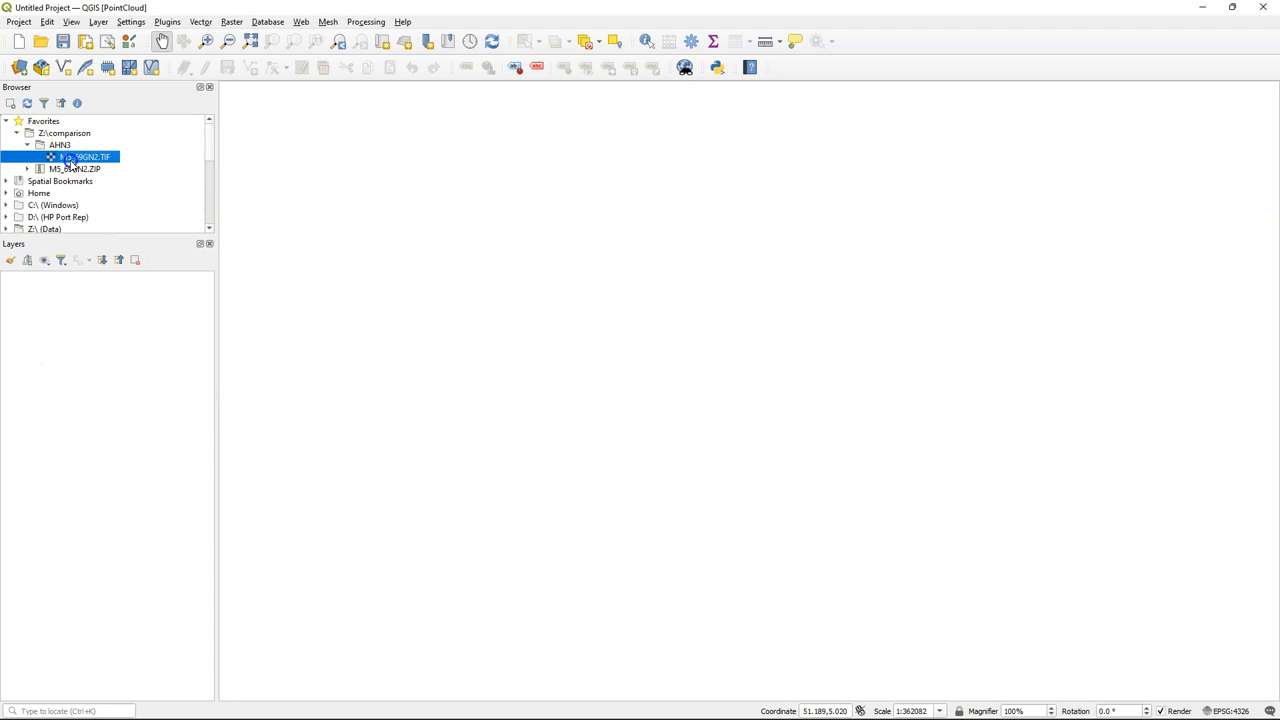
Add the downloaded AHN3 TIF from the Browser panel as a grayscale raster layer
double_click(84, 156)
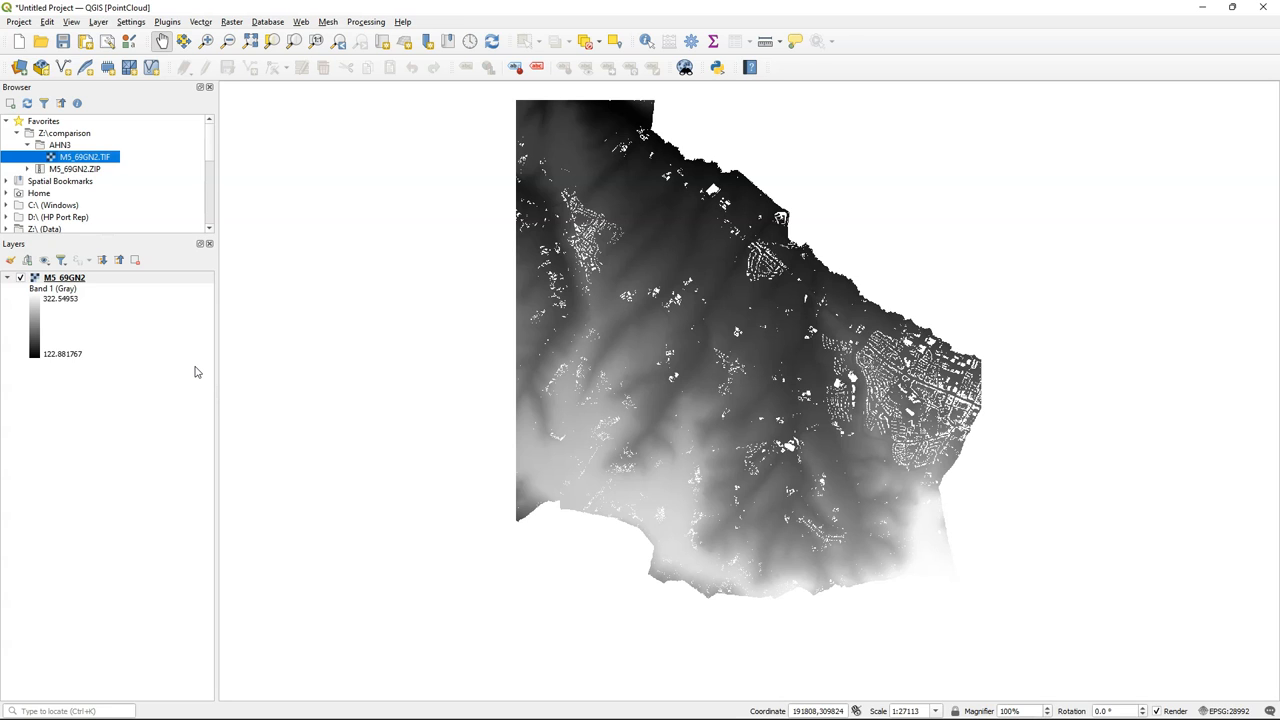
Find the GDAL Fill nodata tool in the Processing Toolbox via the 'nodata' search
left_click(366, 20)
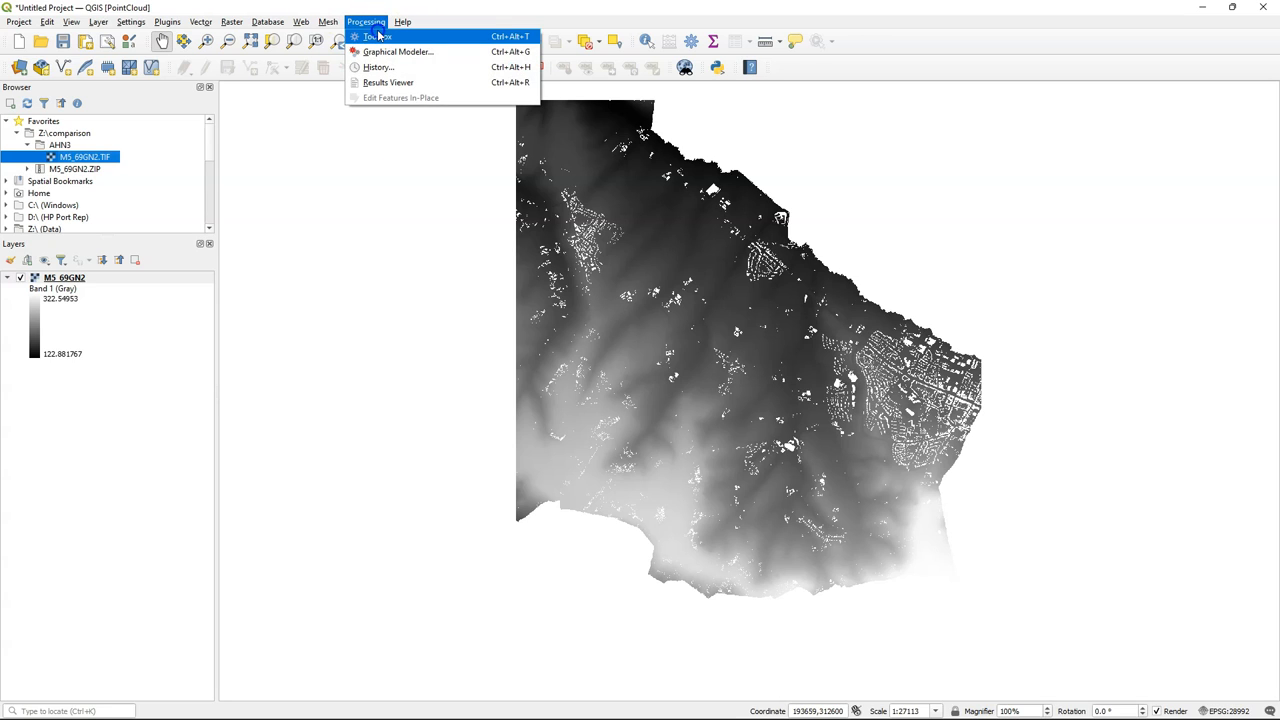
left_click(376, 36)
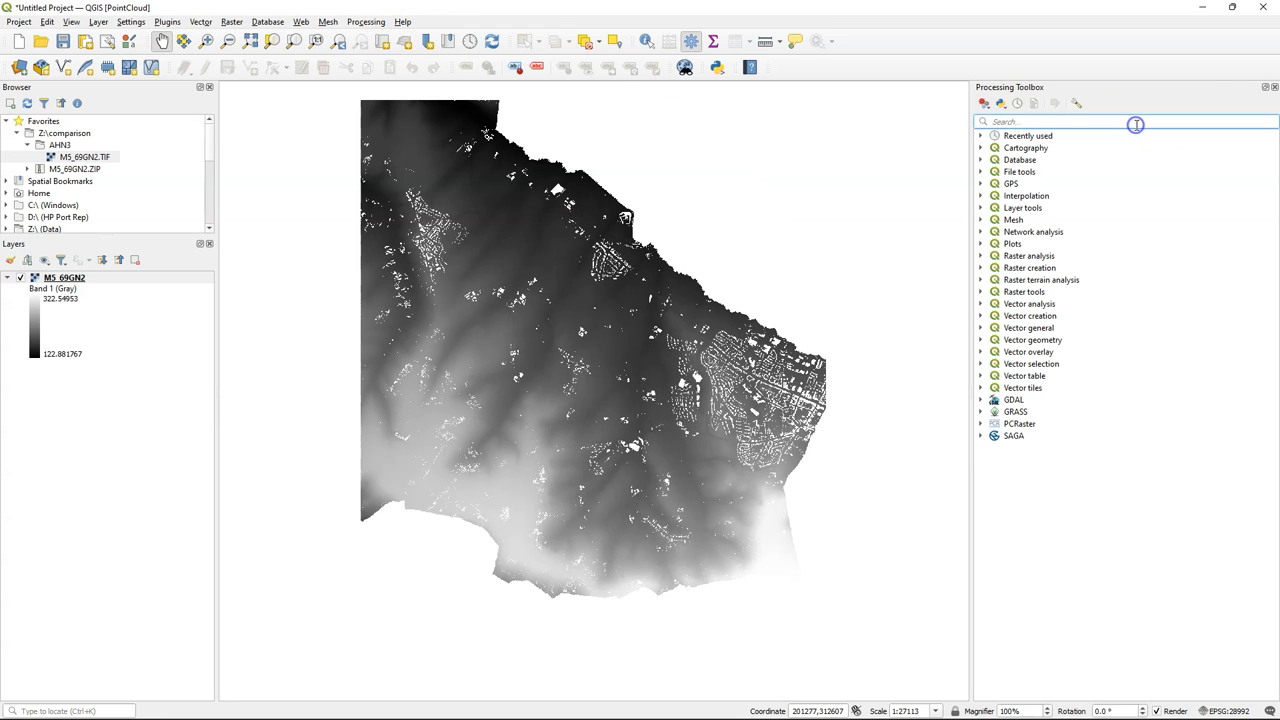
type("nodata")
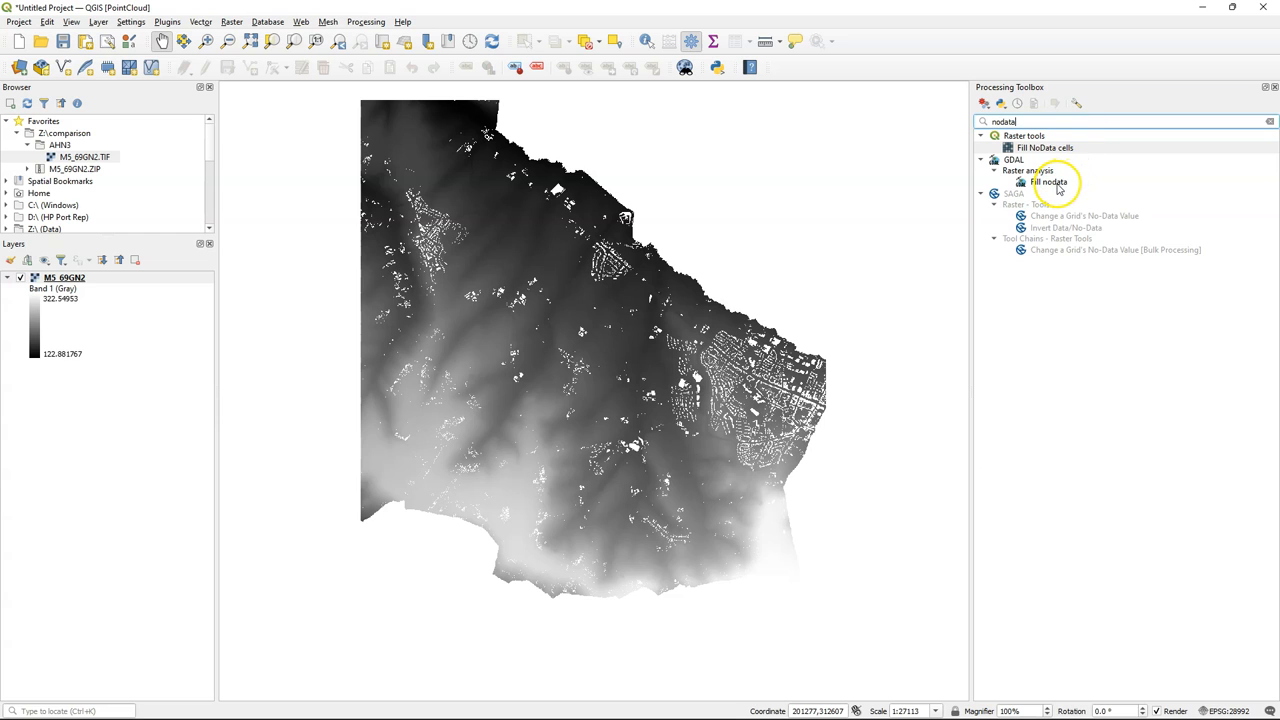
double_click(1048, 182)
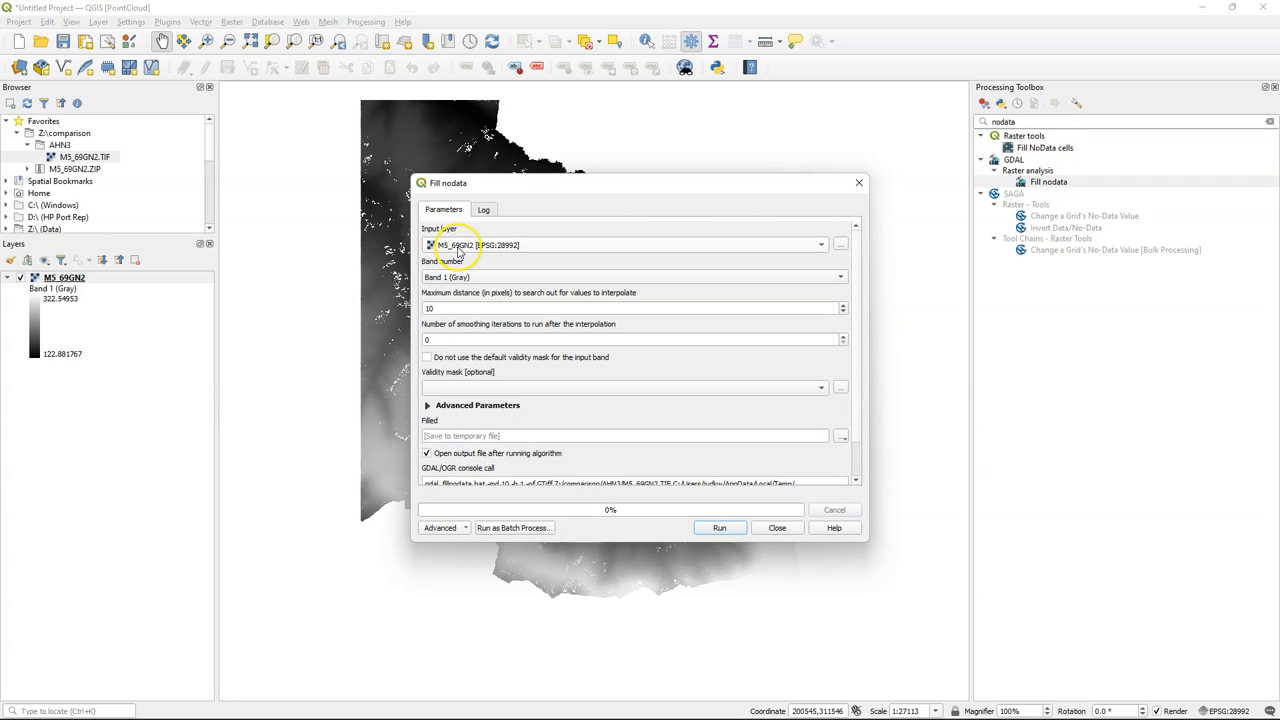
mouse_move(856, 324)
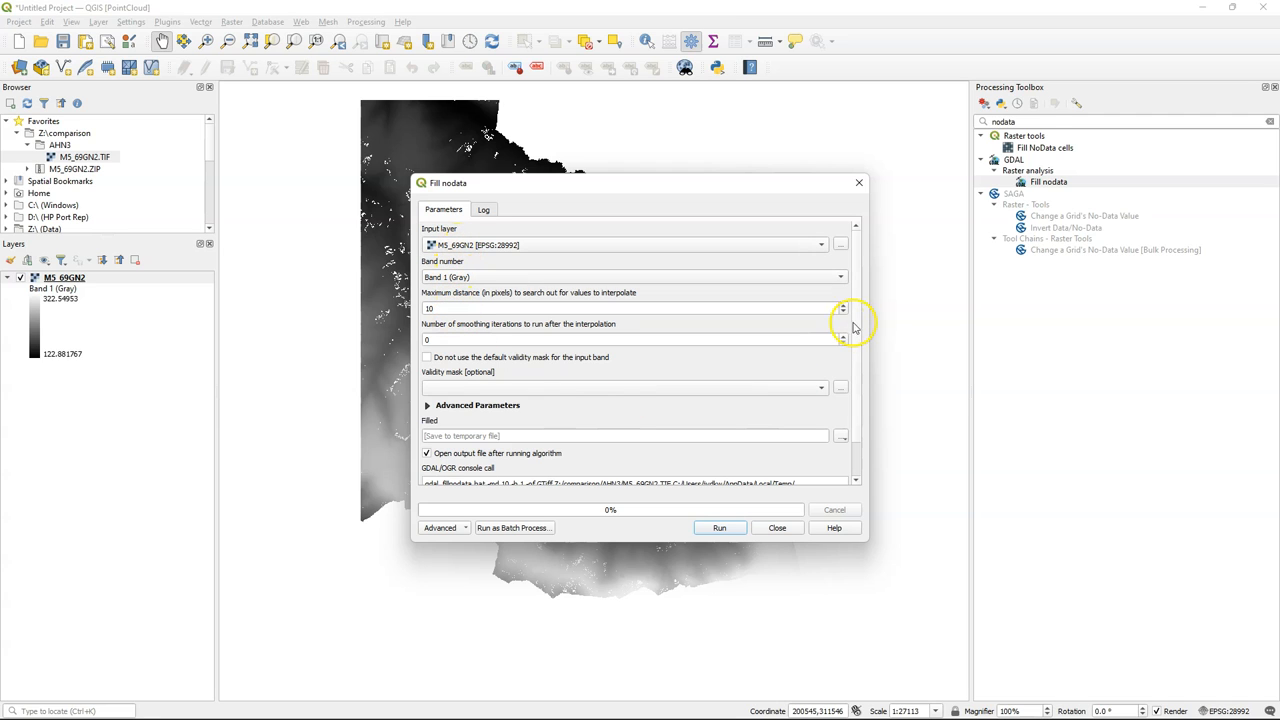
Run Fill nodata saving the output as AHN3_DTM_5m_voidfilled
scroll("down", 3)
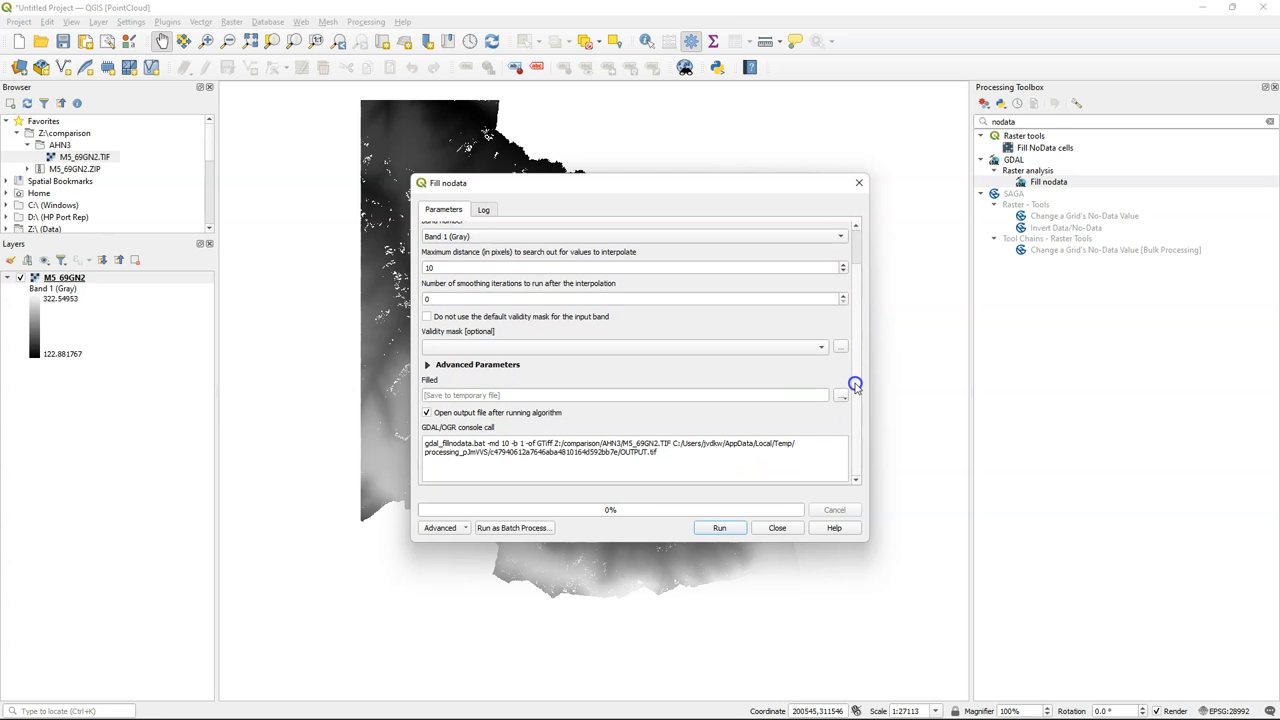
left_click(840, 396)
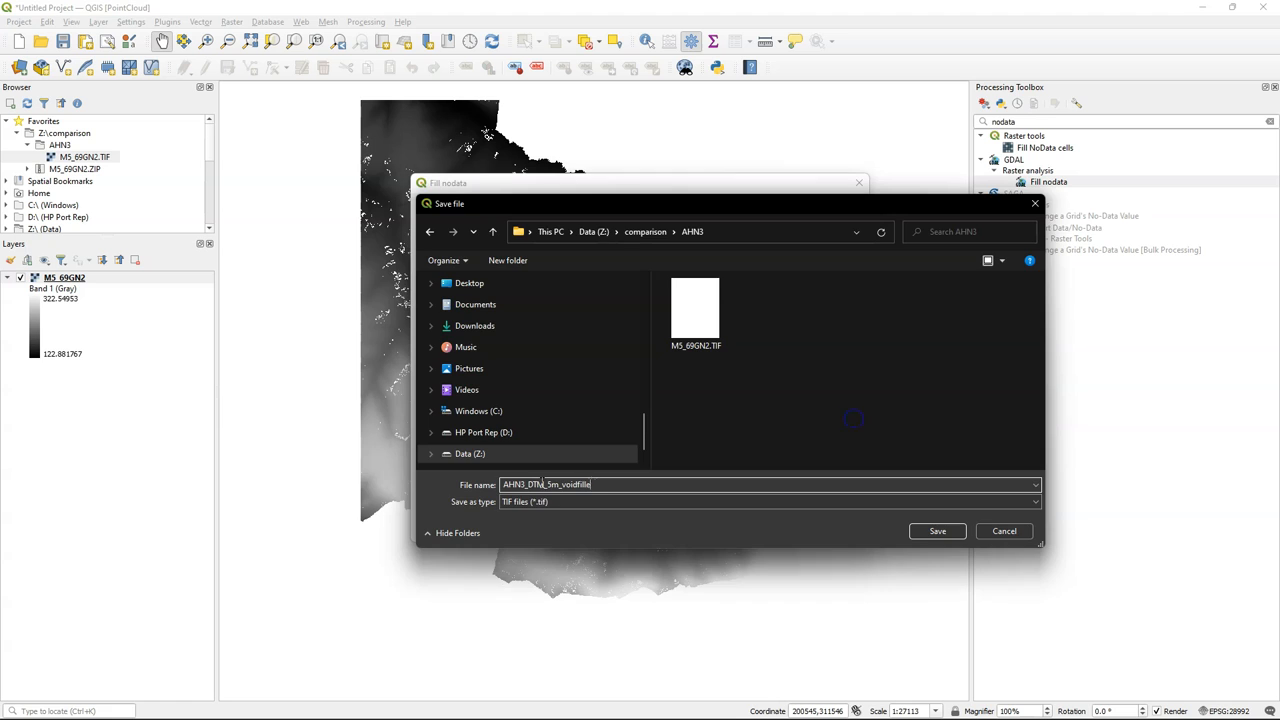
left_click(936, 532)
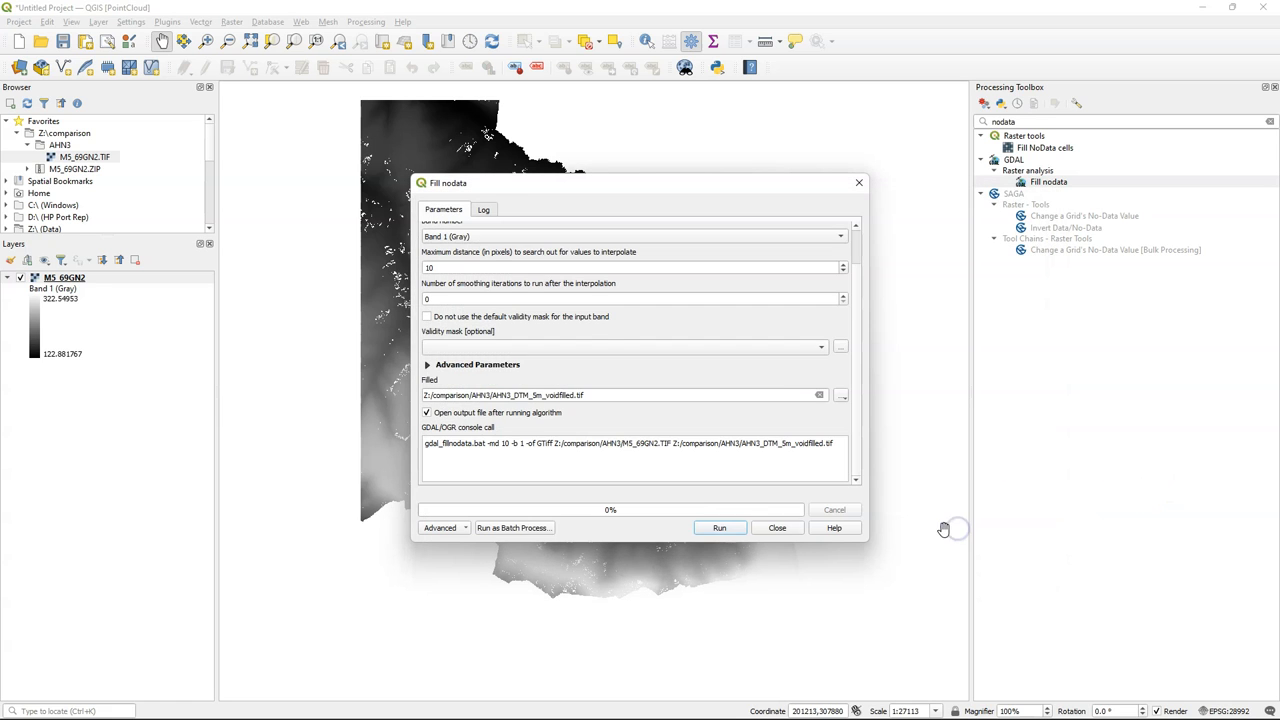
left_click(720, 528)
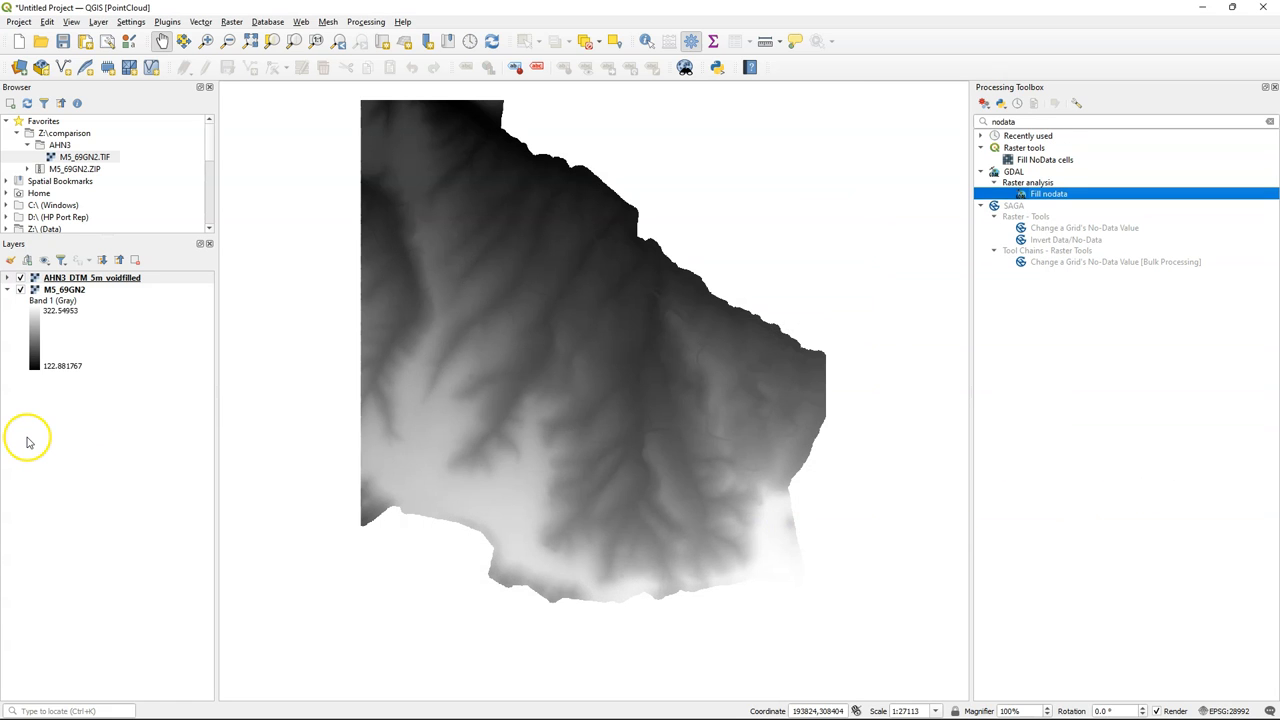
mouse_move(228, 14)
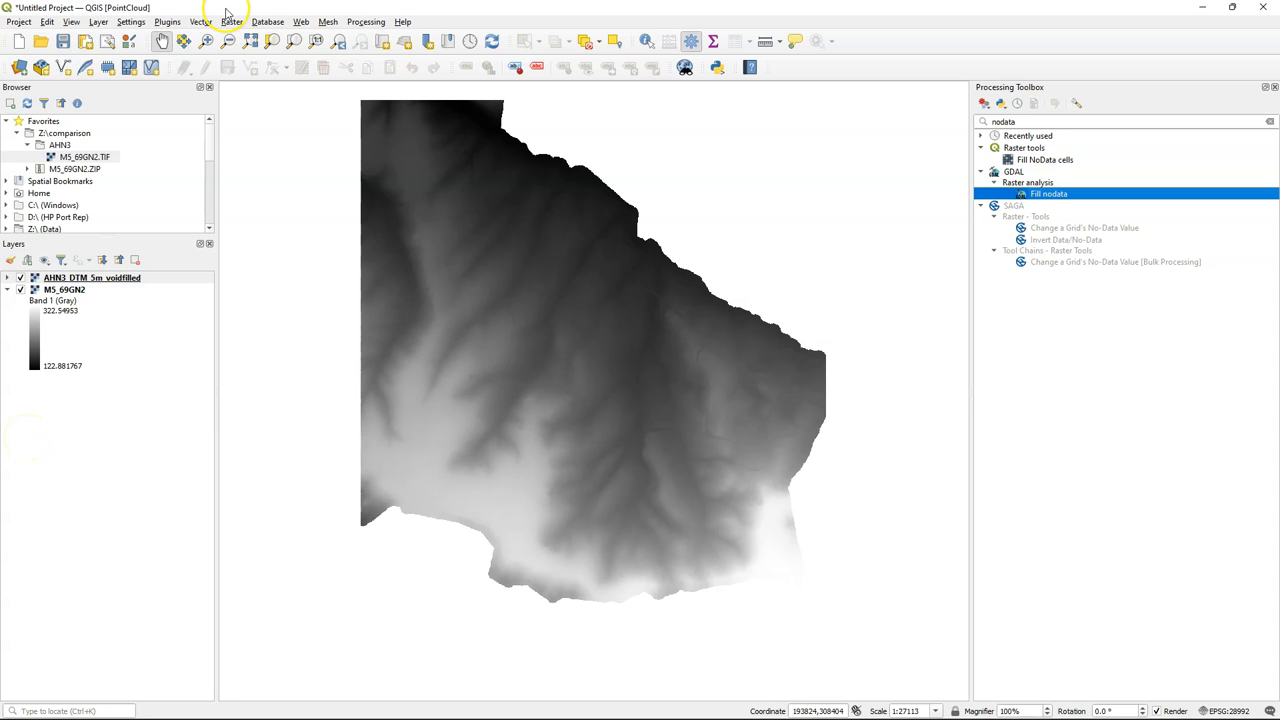
Install the OpenTopography DEM Downloader from the plugin manager
left_click(168, 20)
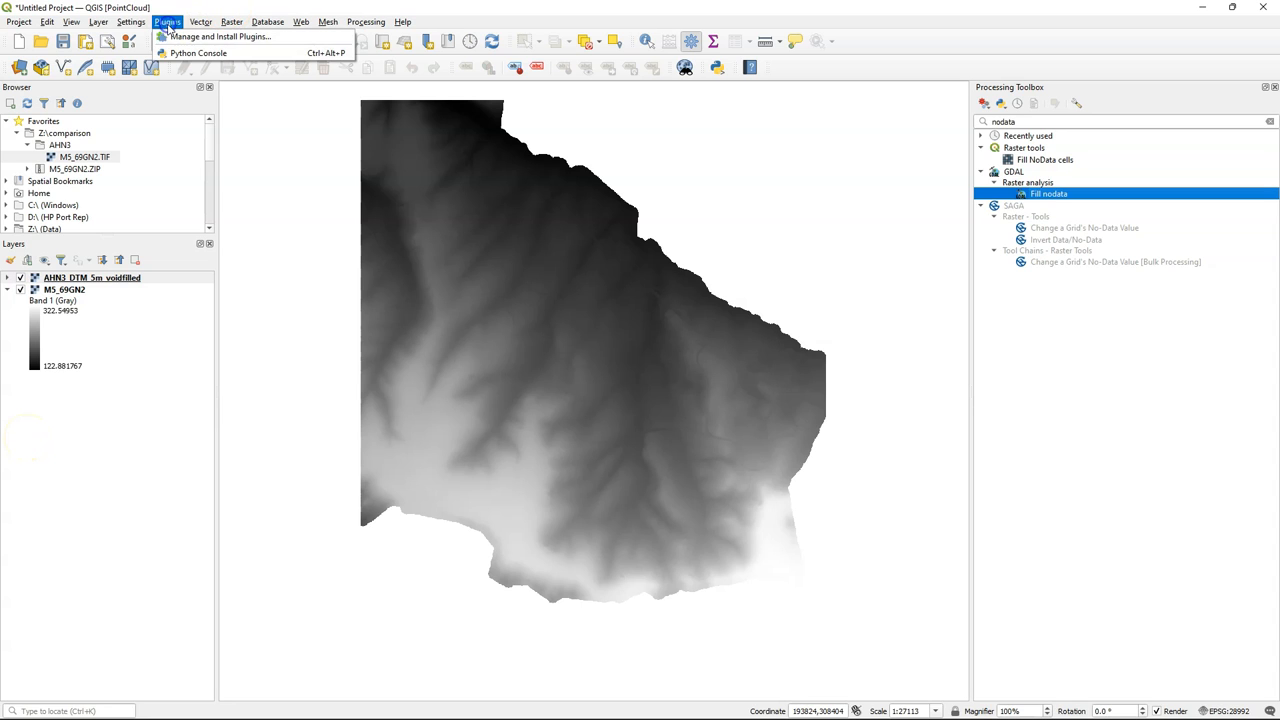
left_click(218, 36)
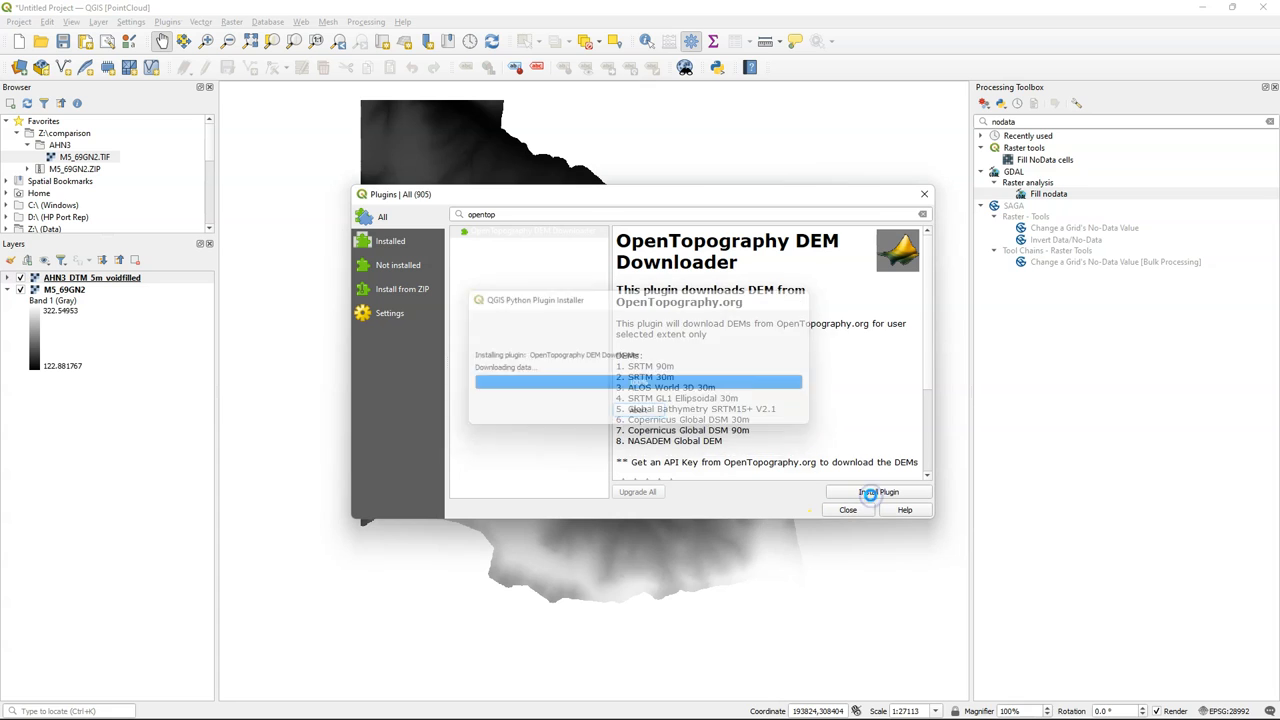
left_click(878, 492)
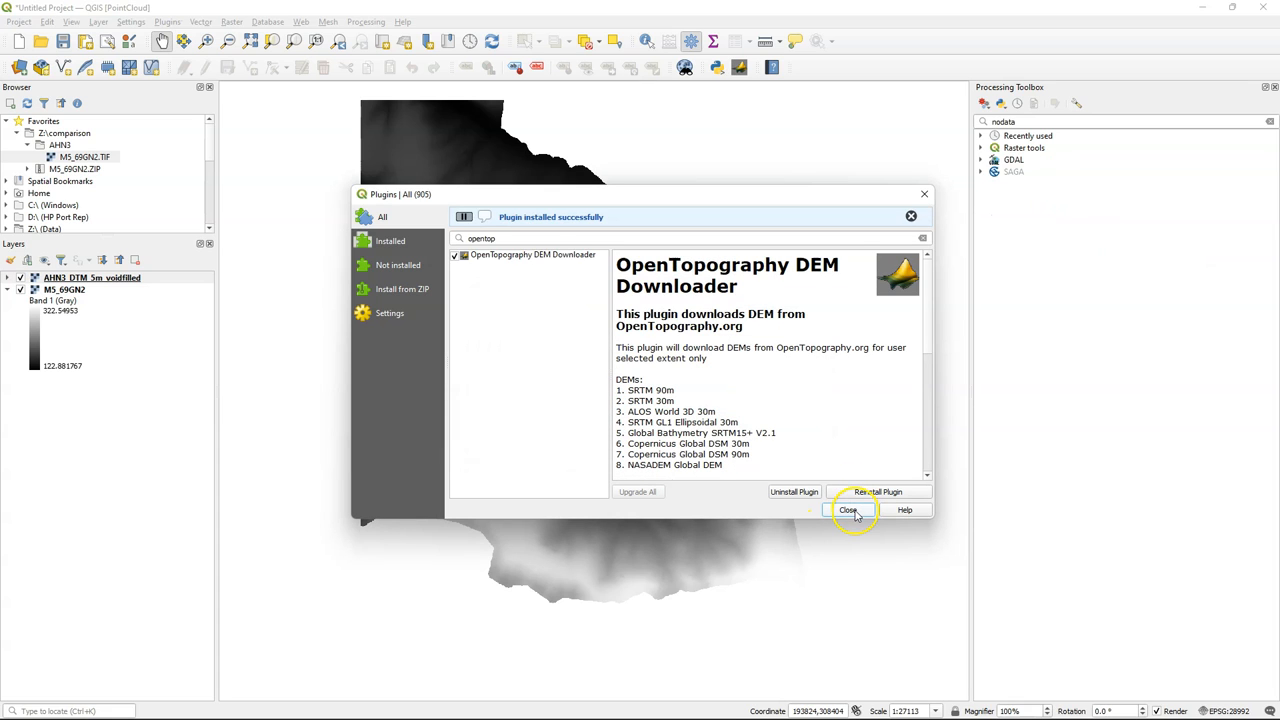
left_click(848, 510)
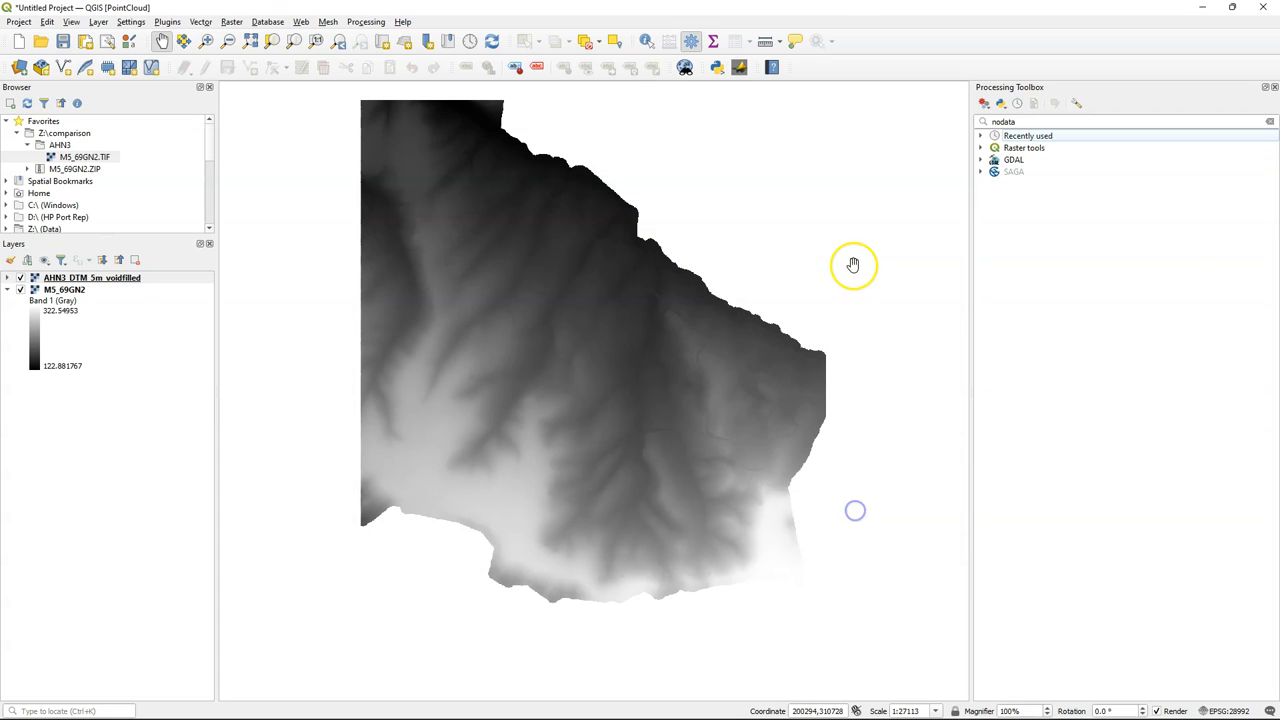
In the OpenTopography downloader choose SRTM 30m and take the extent from the map canvas
left_click(740, 68)
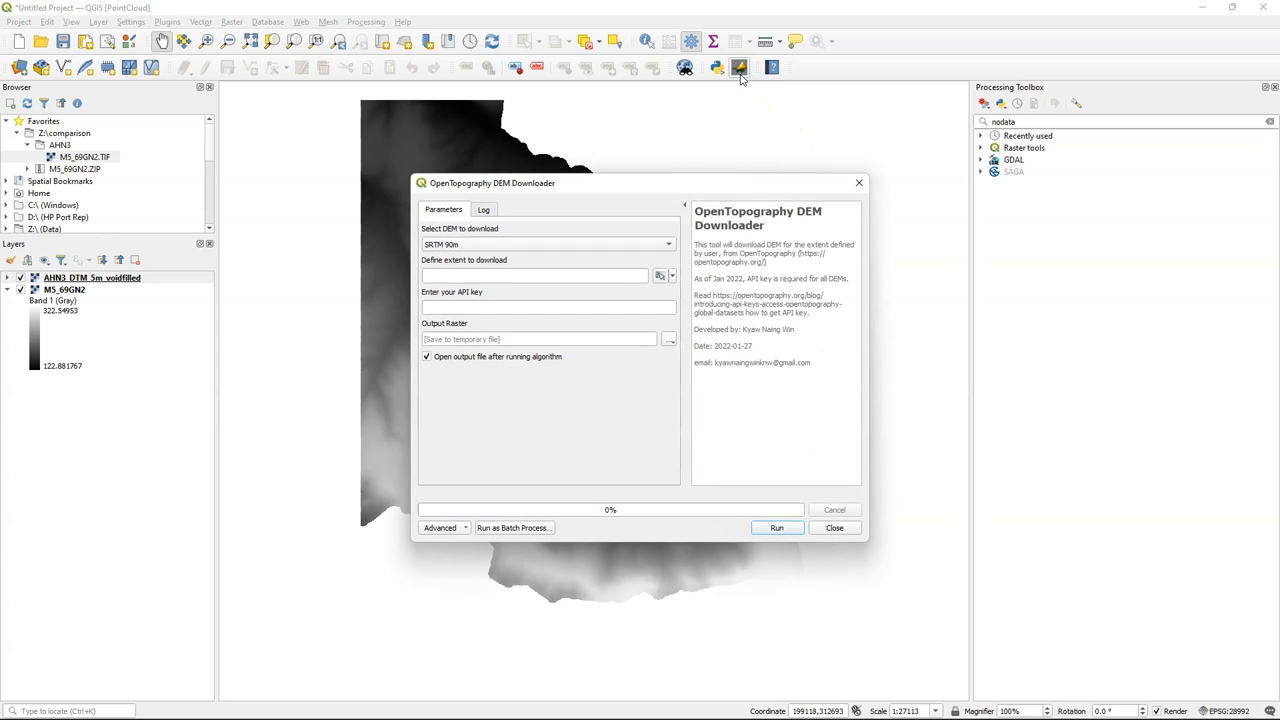
mouse_move(552, 272)
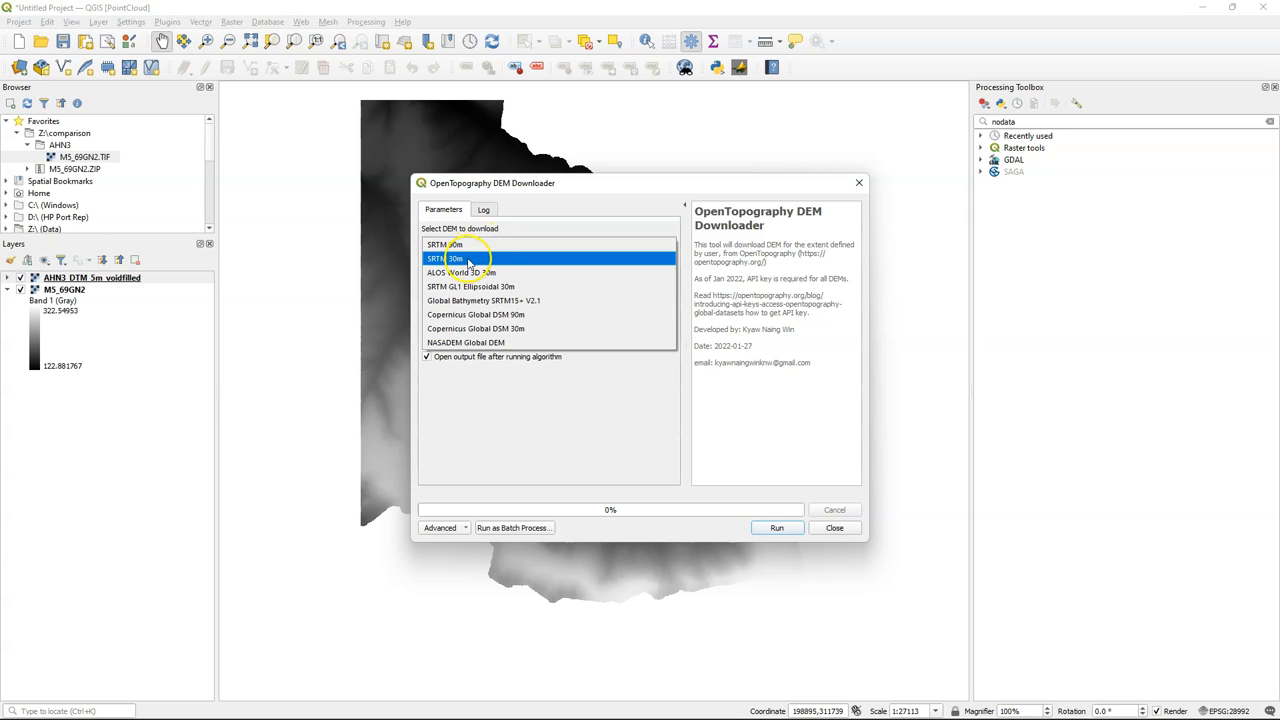
left_click(448, 258)
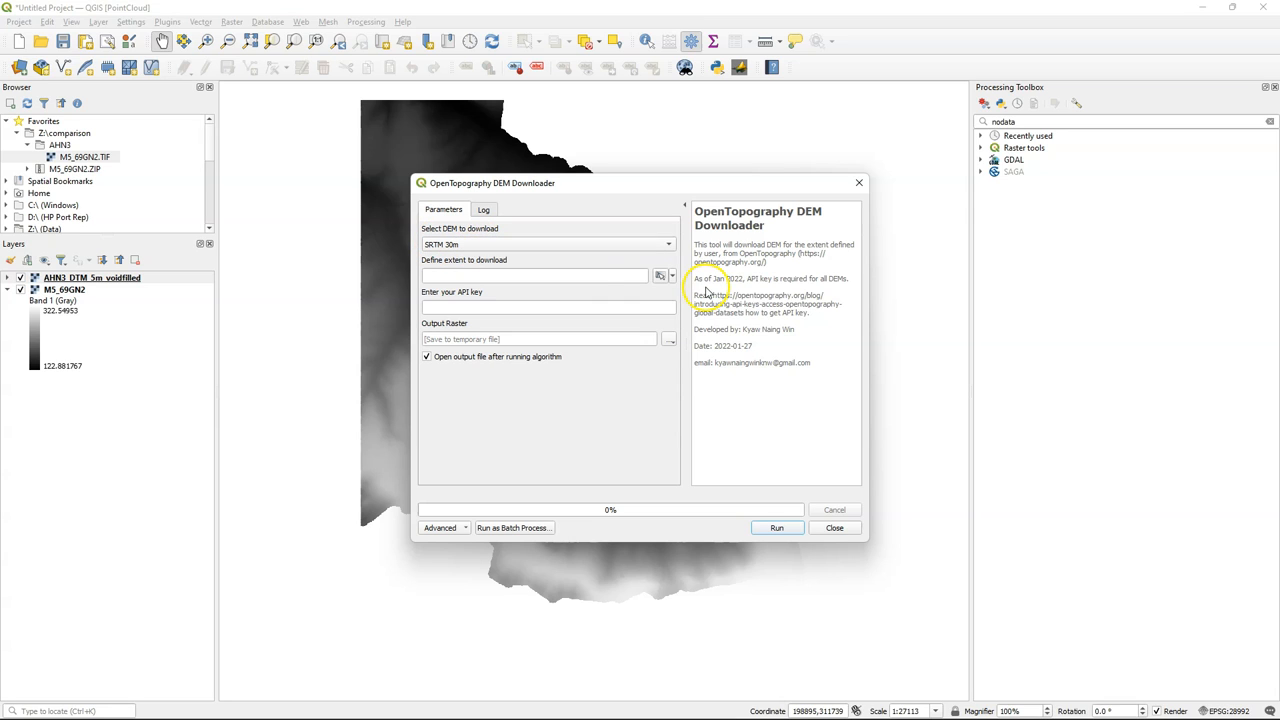
left_click(672, 276)
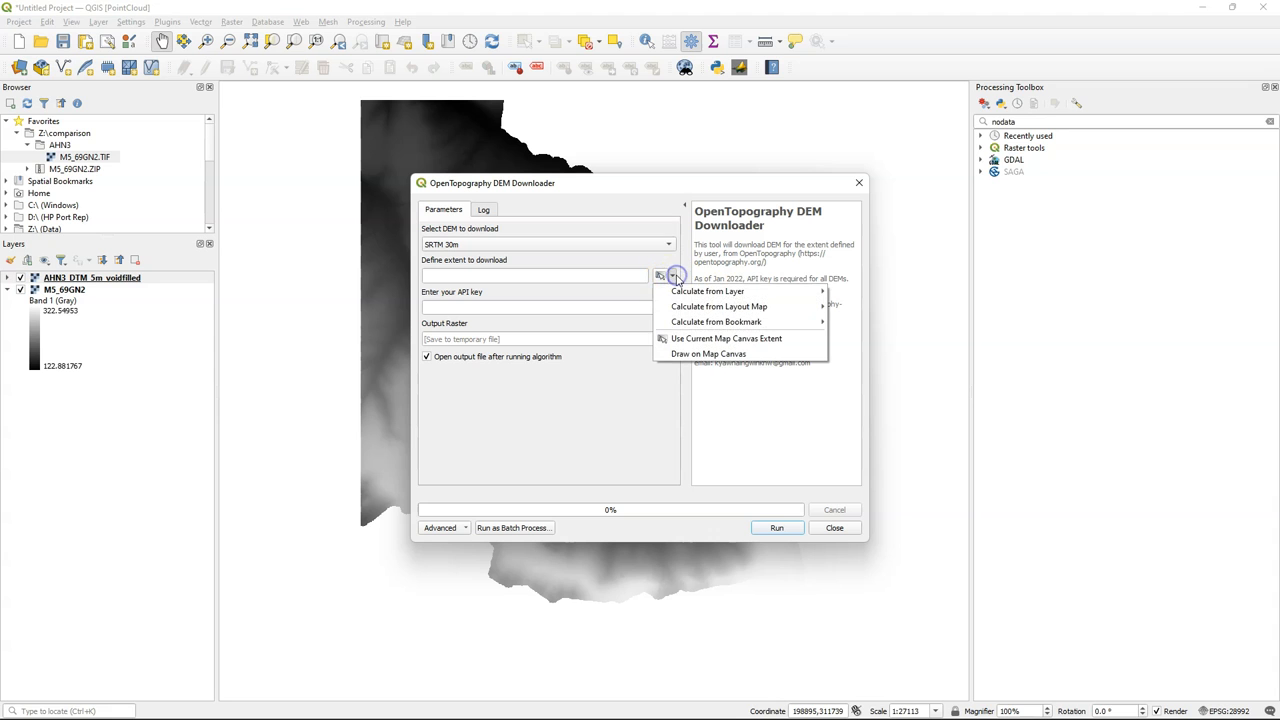
left_click(726, 338)
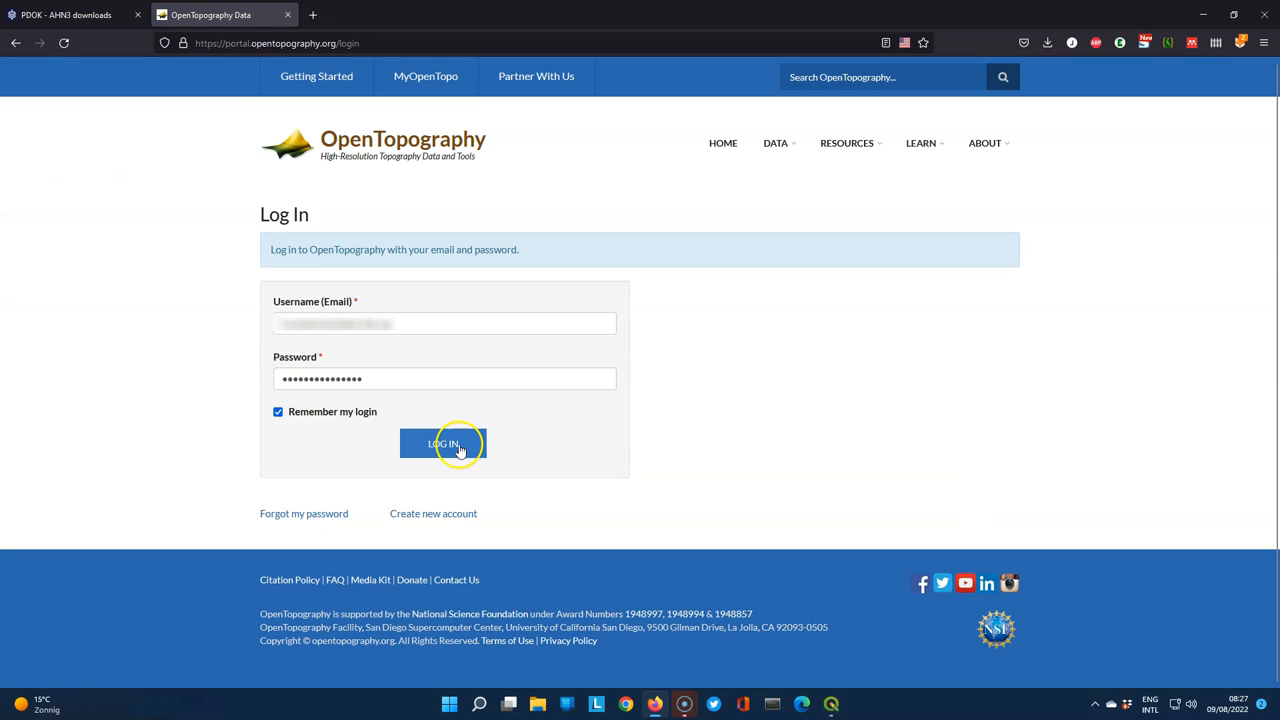
Log in to OpenTopography and go to the myOpenTopo Authorizations and API Key page
left_click(444, 444)
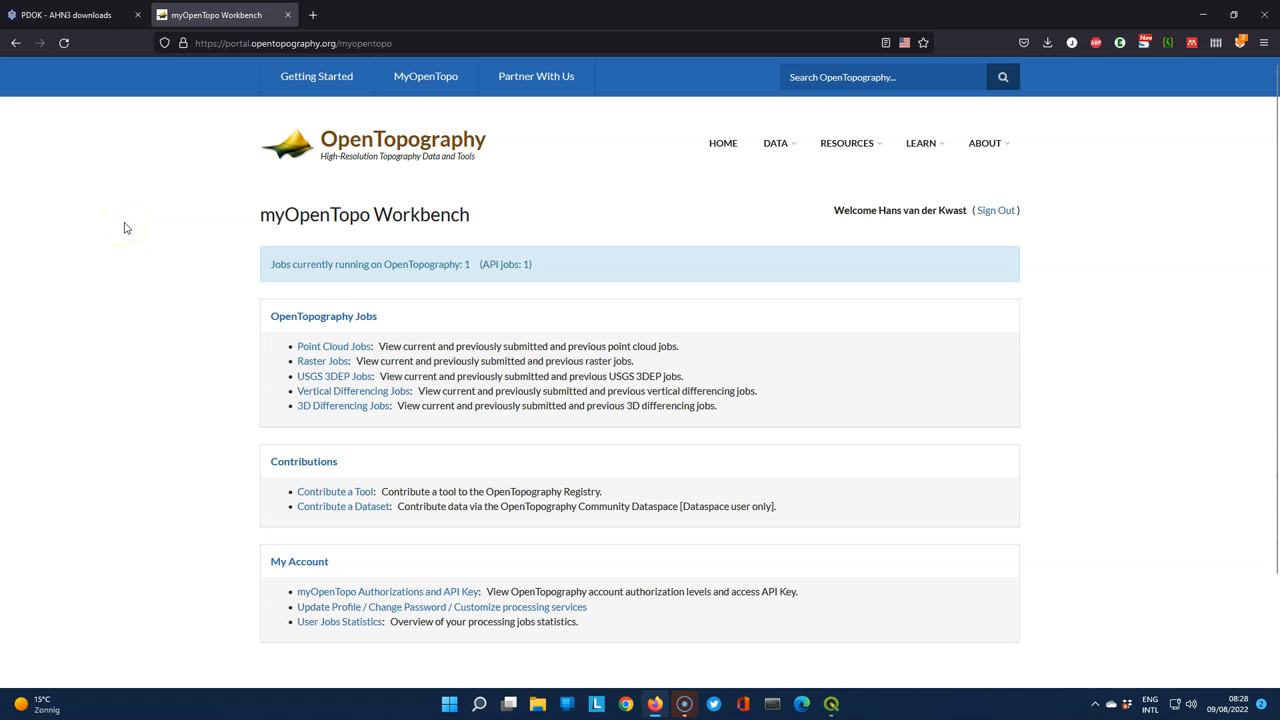
left_click(388, 592)
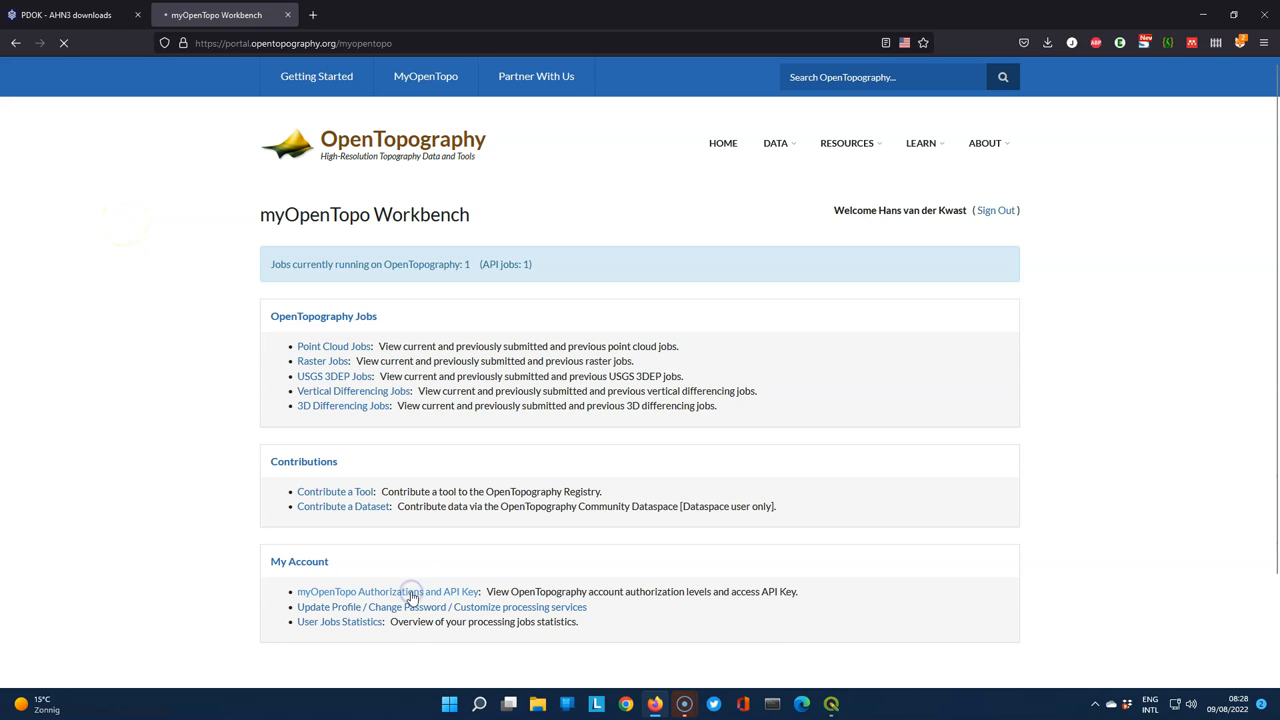
left_click(388, 592)
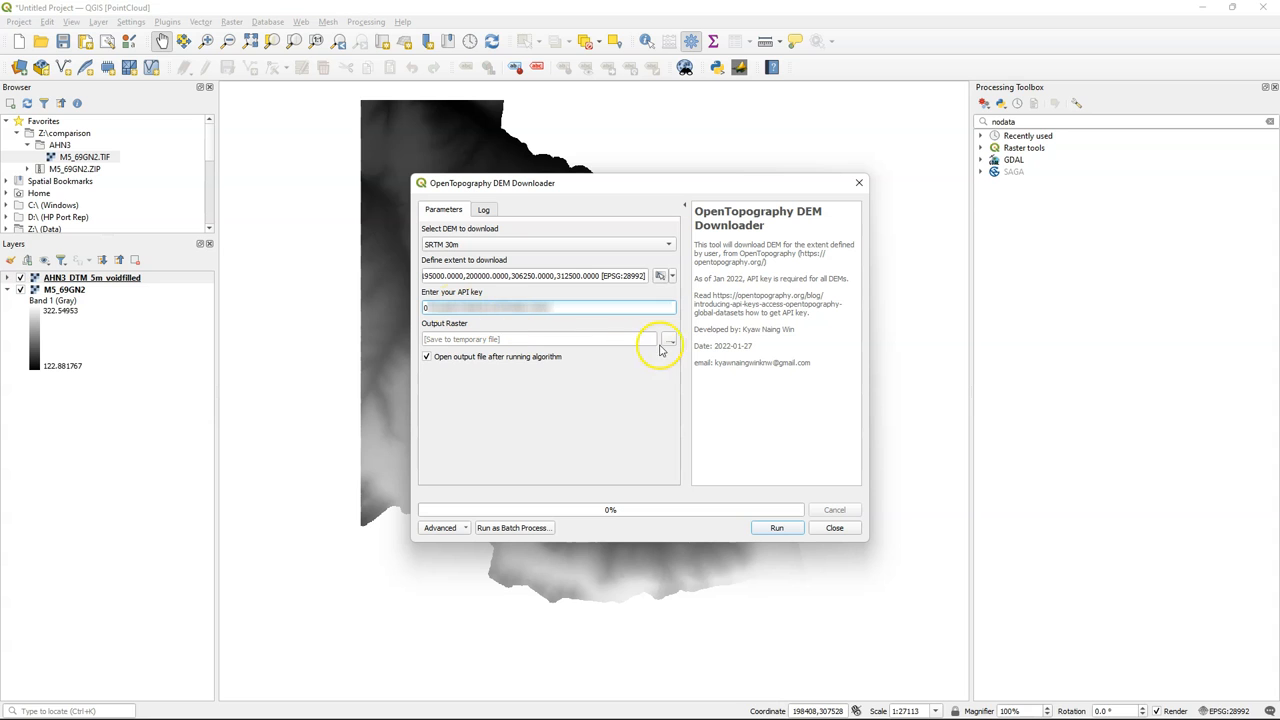
Download the SRTM 30m DEM to an SRTM30 file and accept the Amersfoort to WGS 84 transformation
left_click(668, 340)
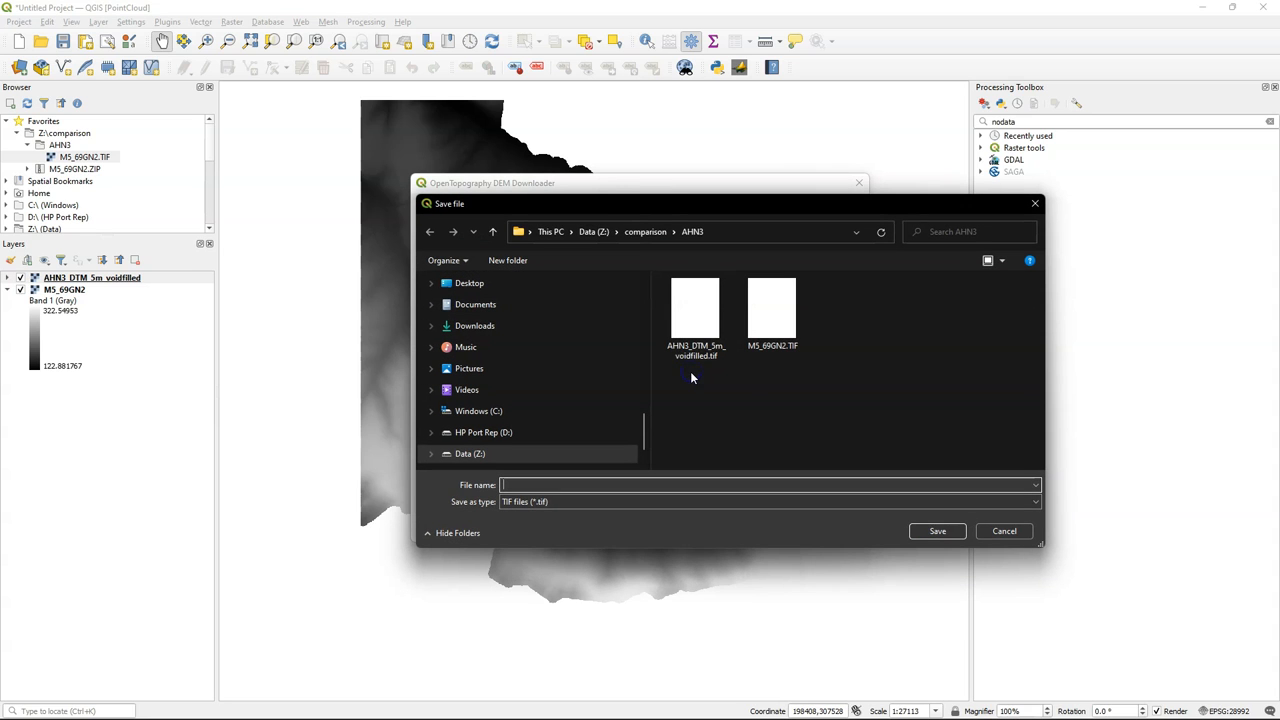
type("SRTM")
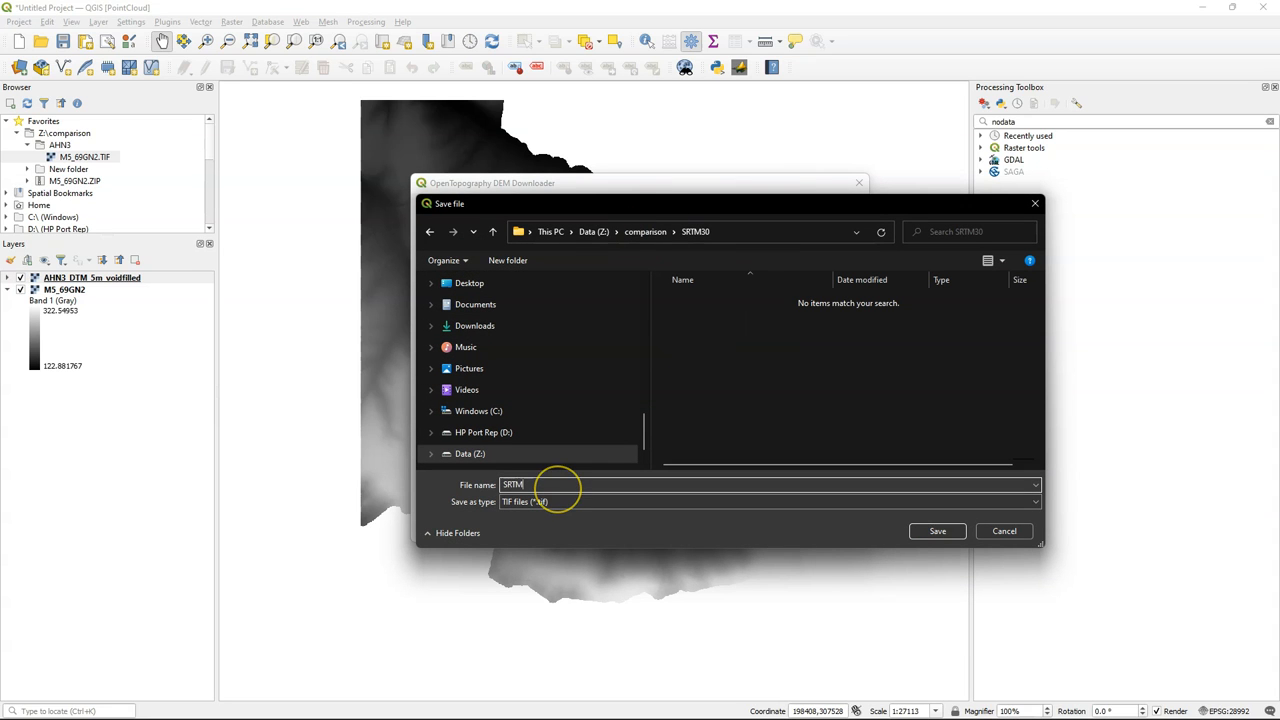
left_click(936, 532)
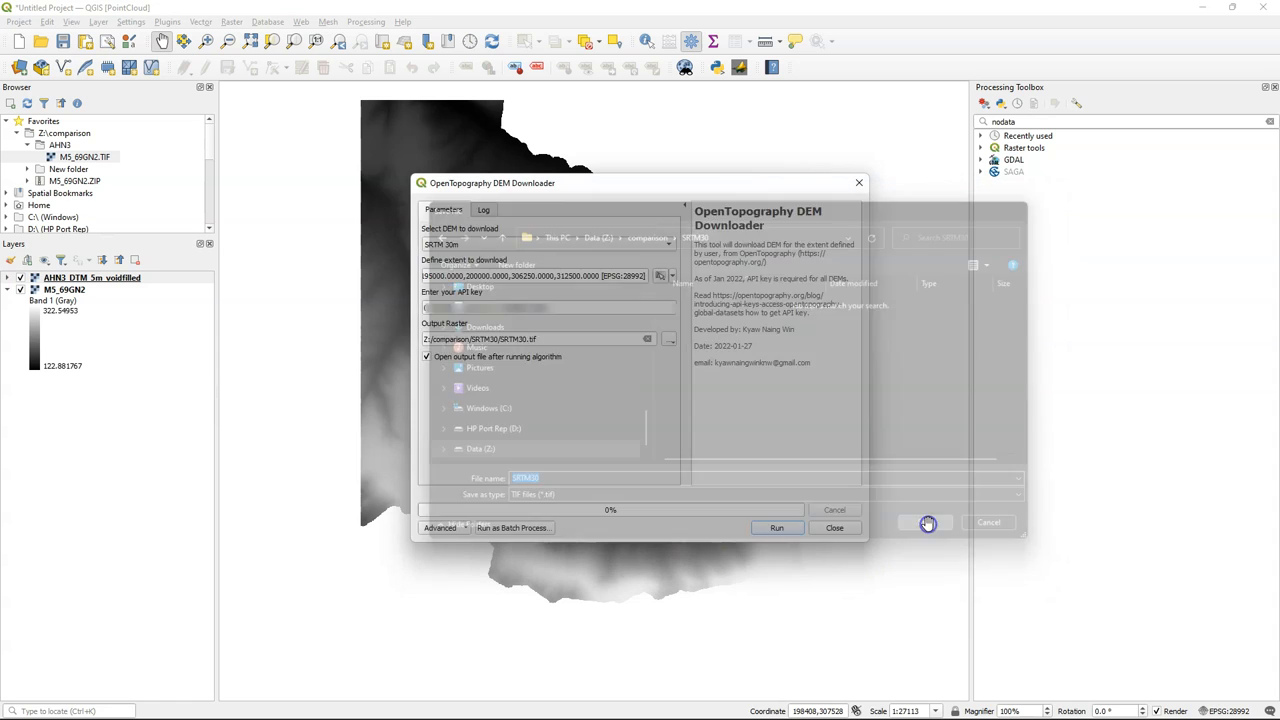
left_click(776, 528)
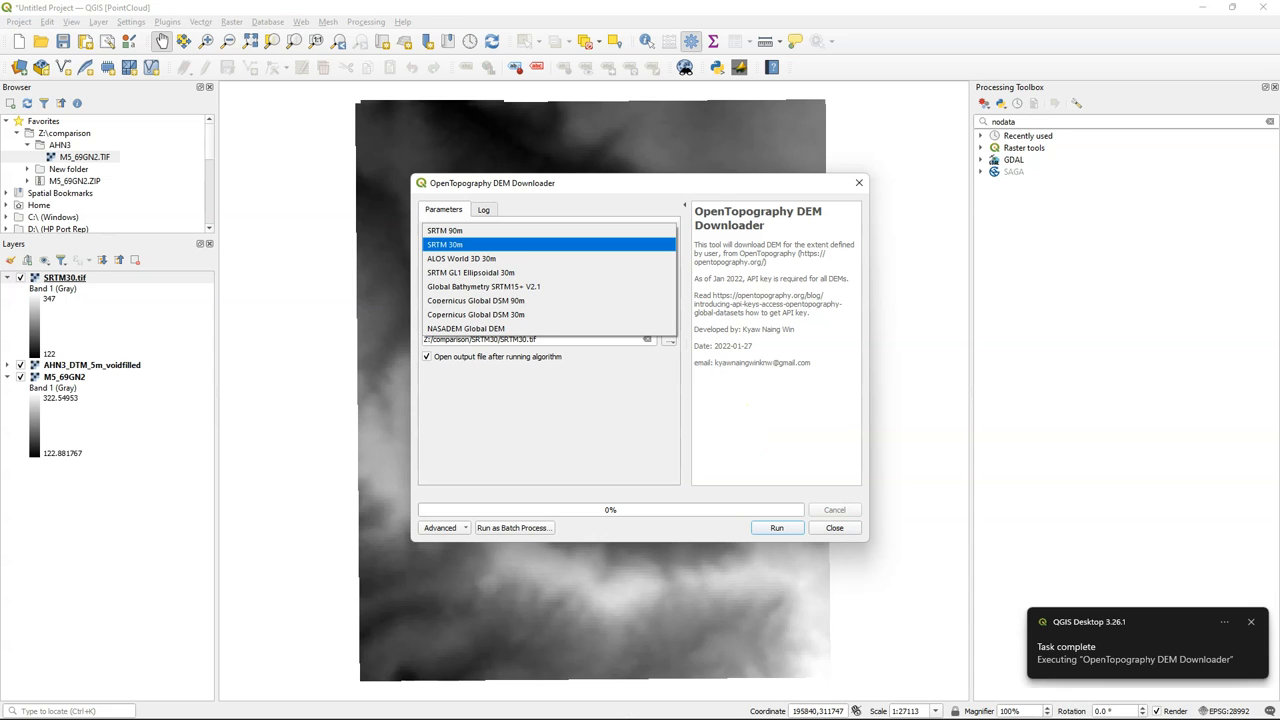
left_click(776, 528)
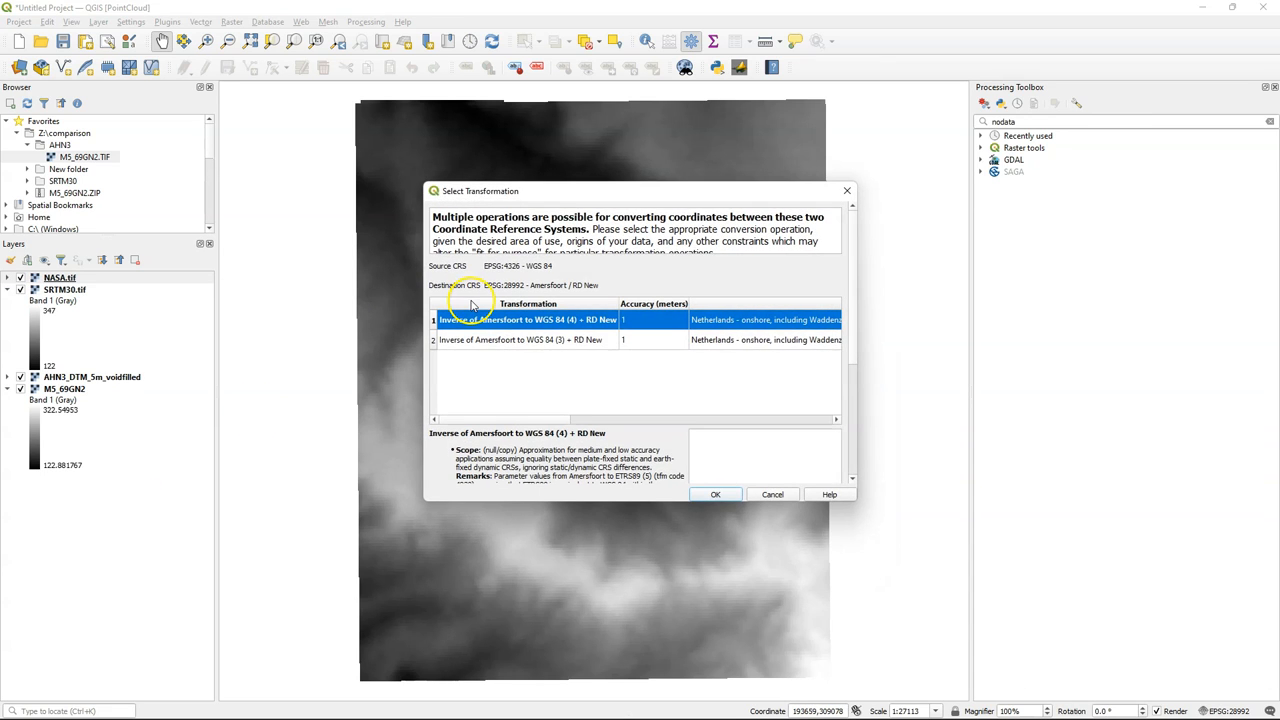
Mark NASA.tif as an elevation surface drawn as a line with a recent colour
left_click(716, 494)
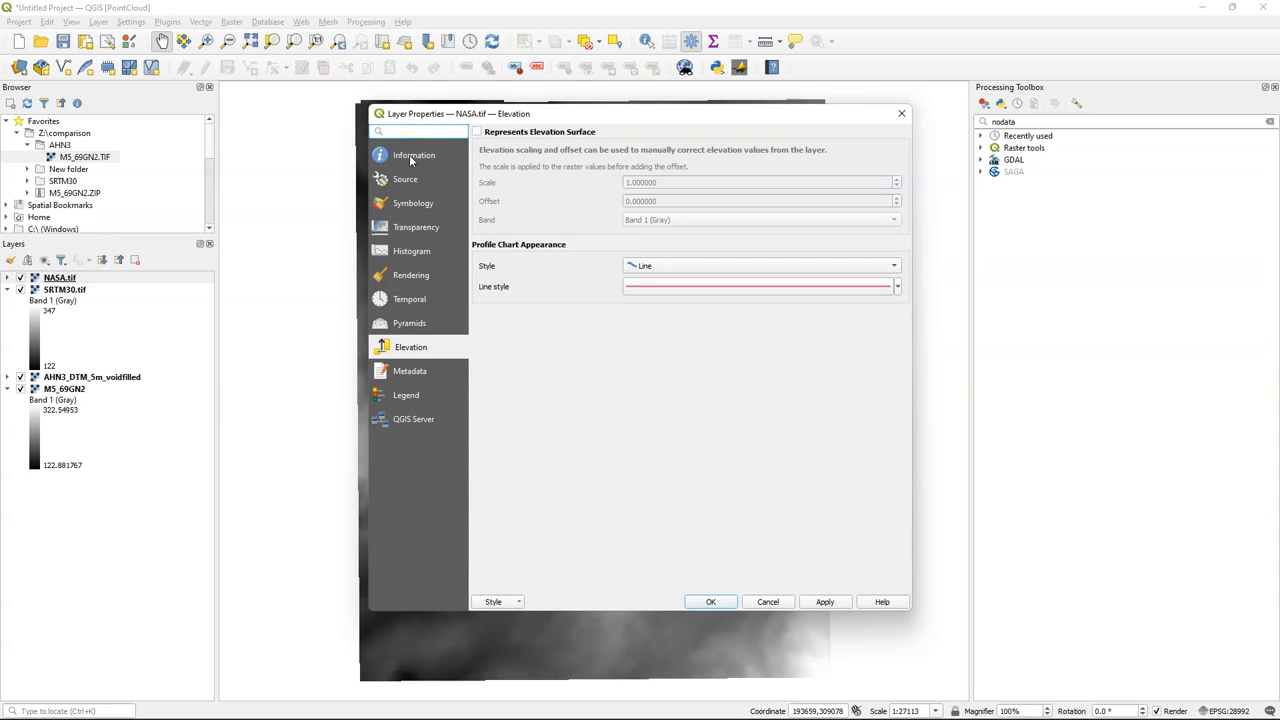
mouse_move(484, 140)
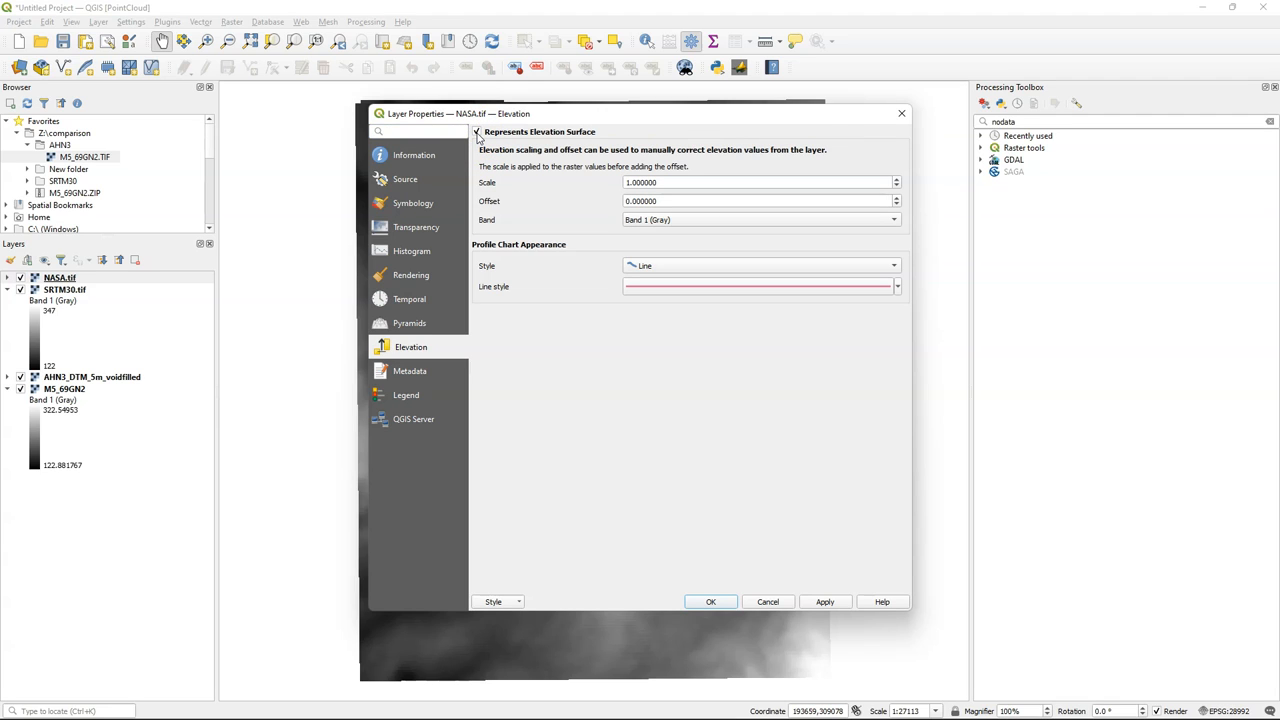
mouse_move(848, 282)
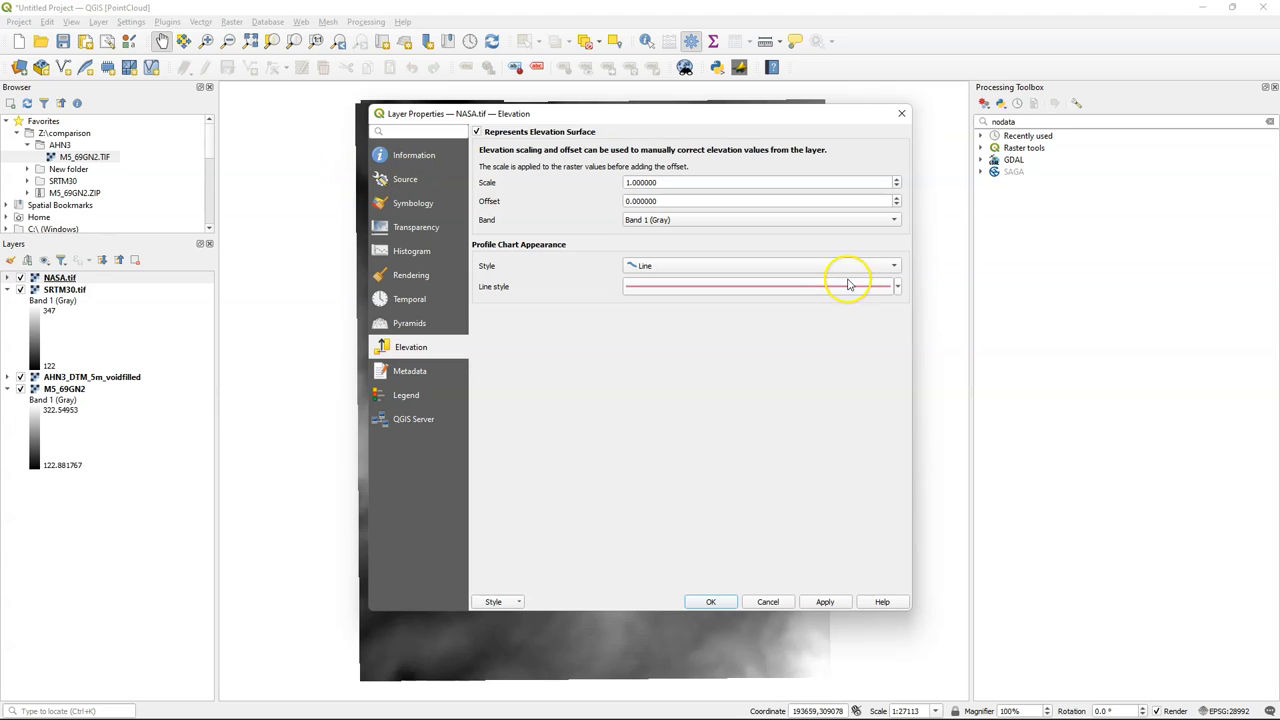
left_click(892, 264)
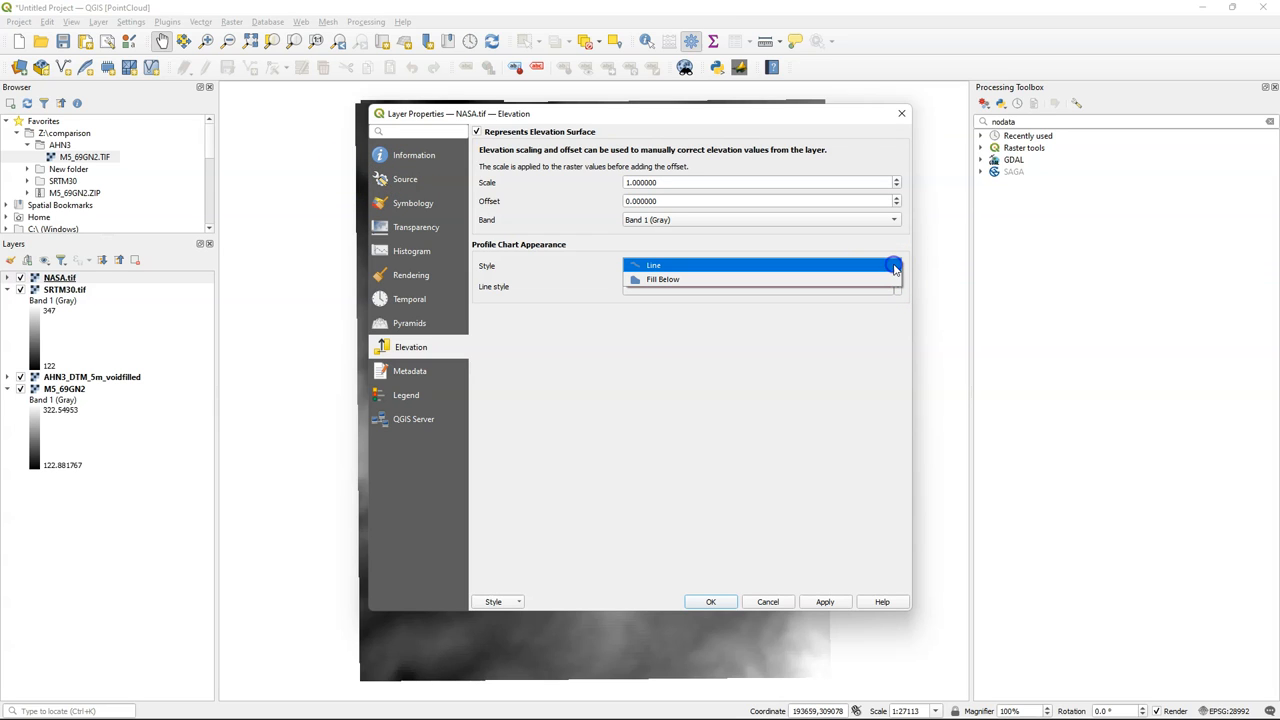
left_click(896, 288)
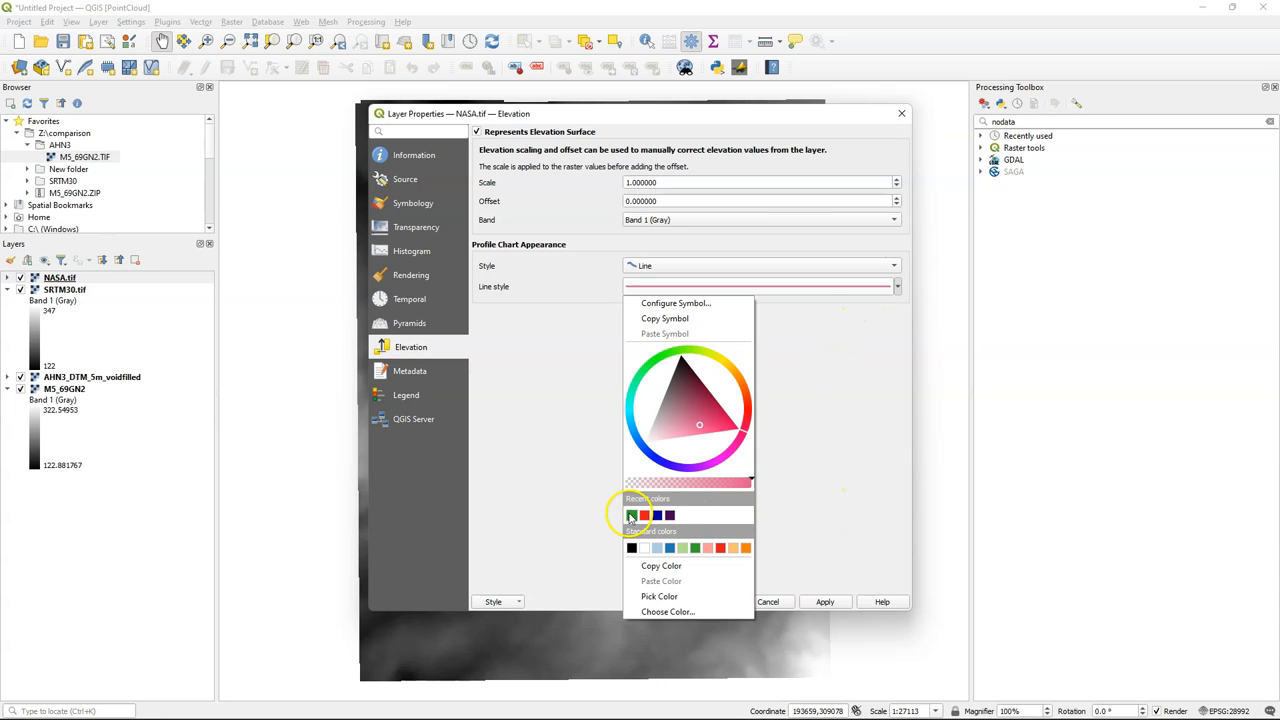
left_click(412, 156)
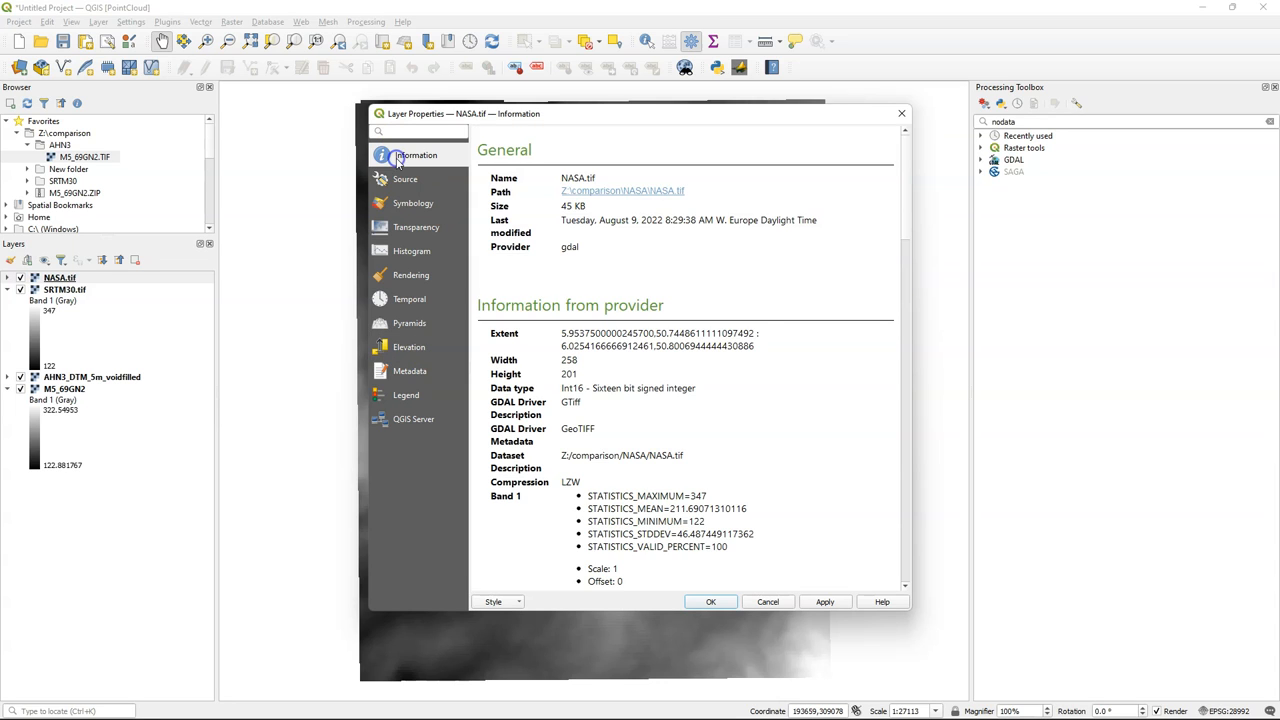
Review the NASA.tif information and cancel out of its properties
scroll("down", 3)
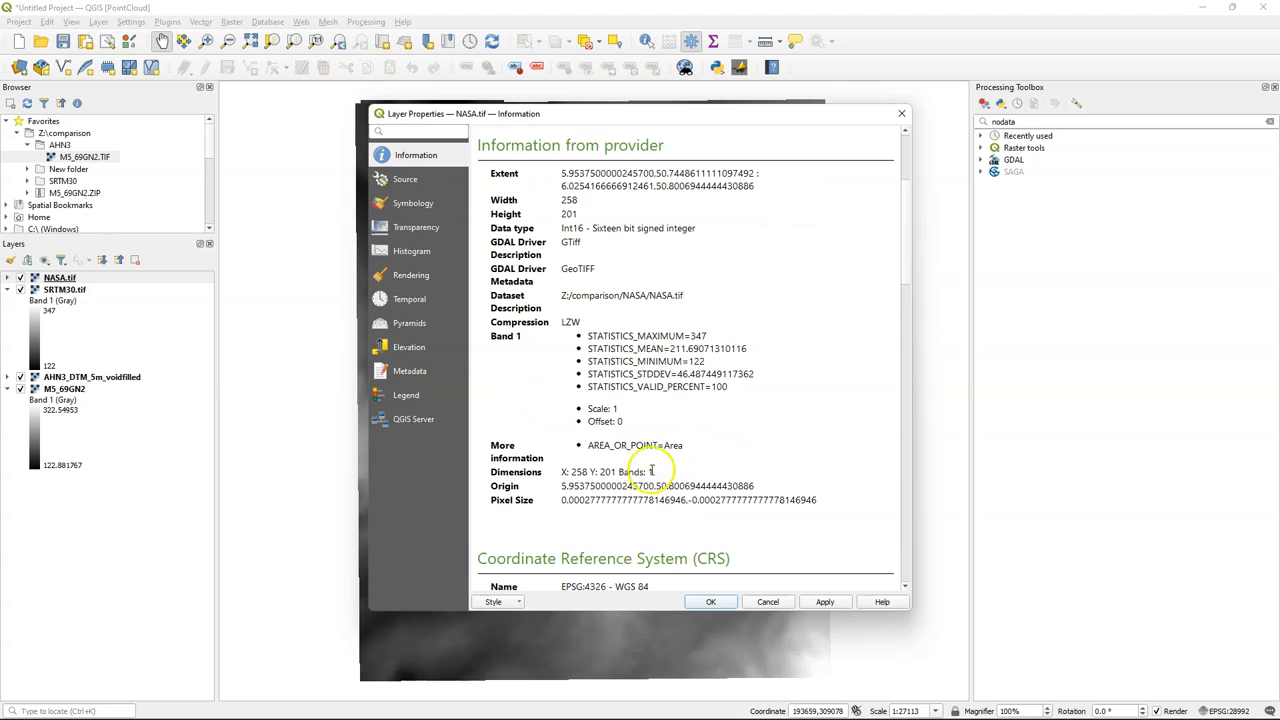
mouse_move(732, 504)
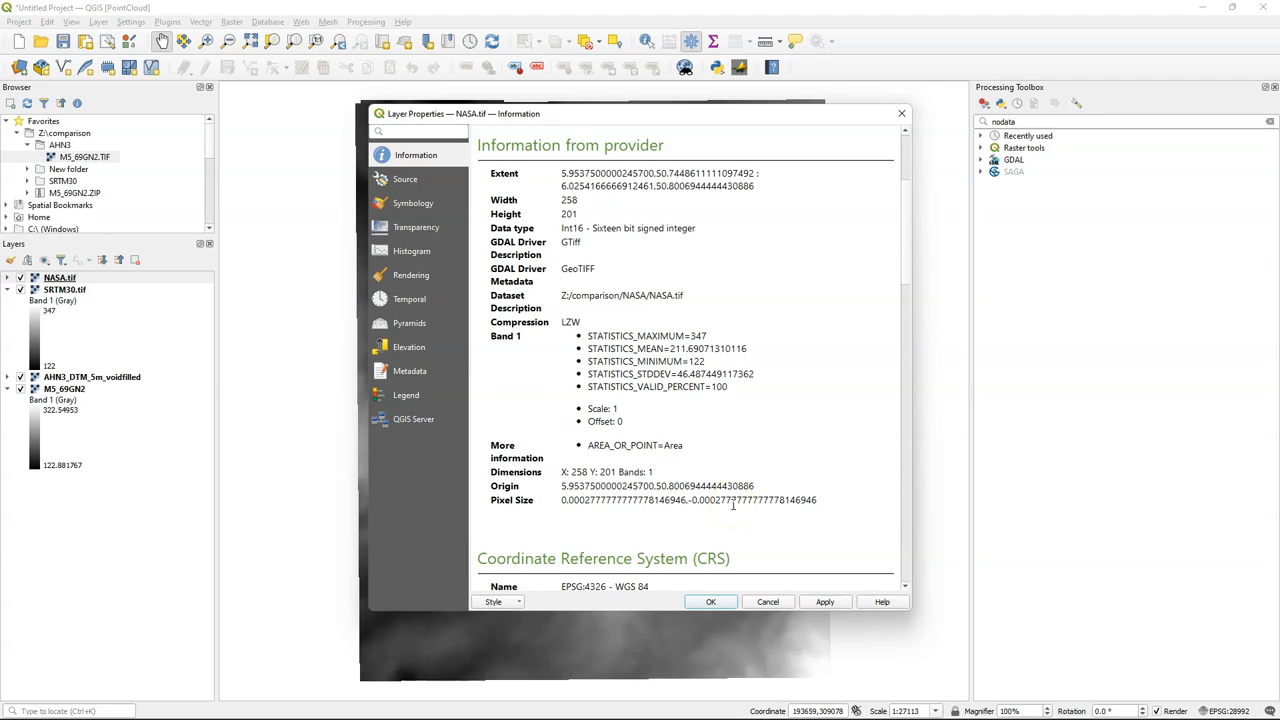
scroll("down", 3)
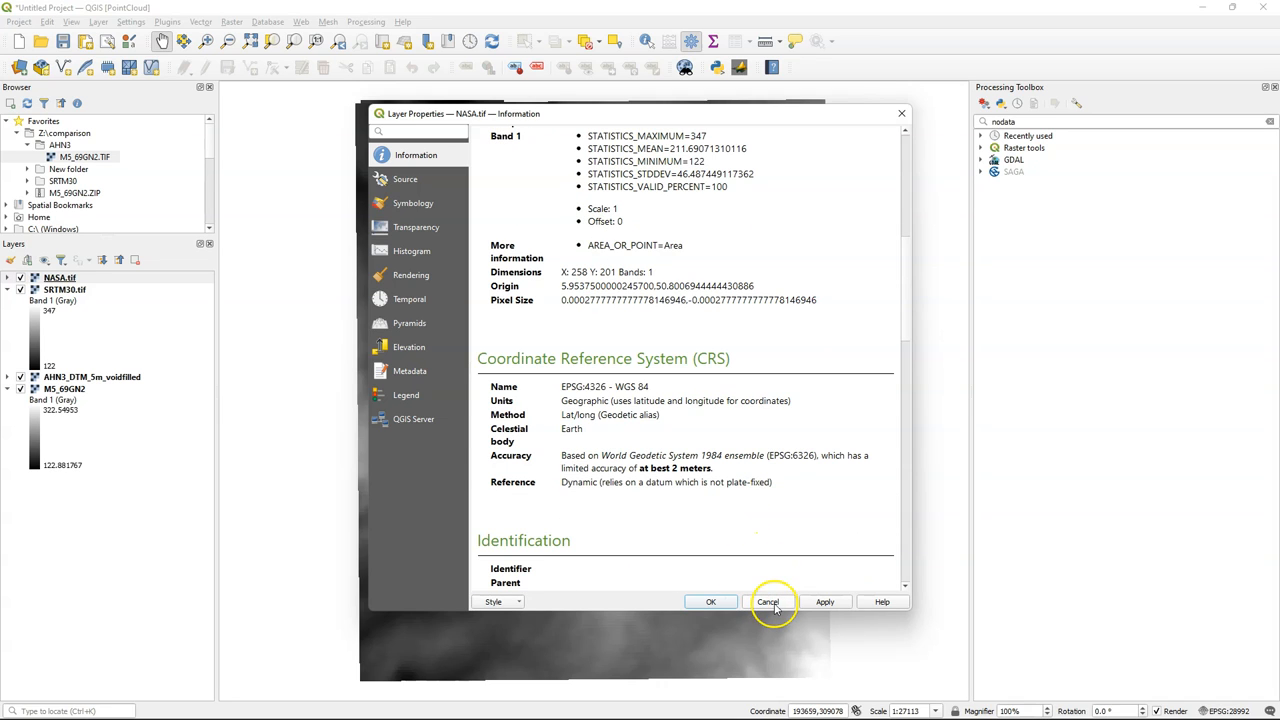
left_click(768, 600)
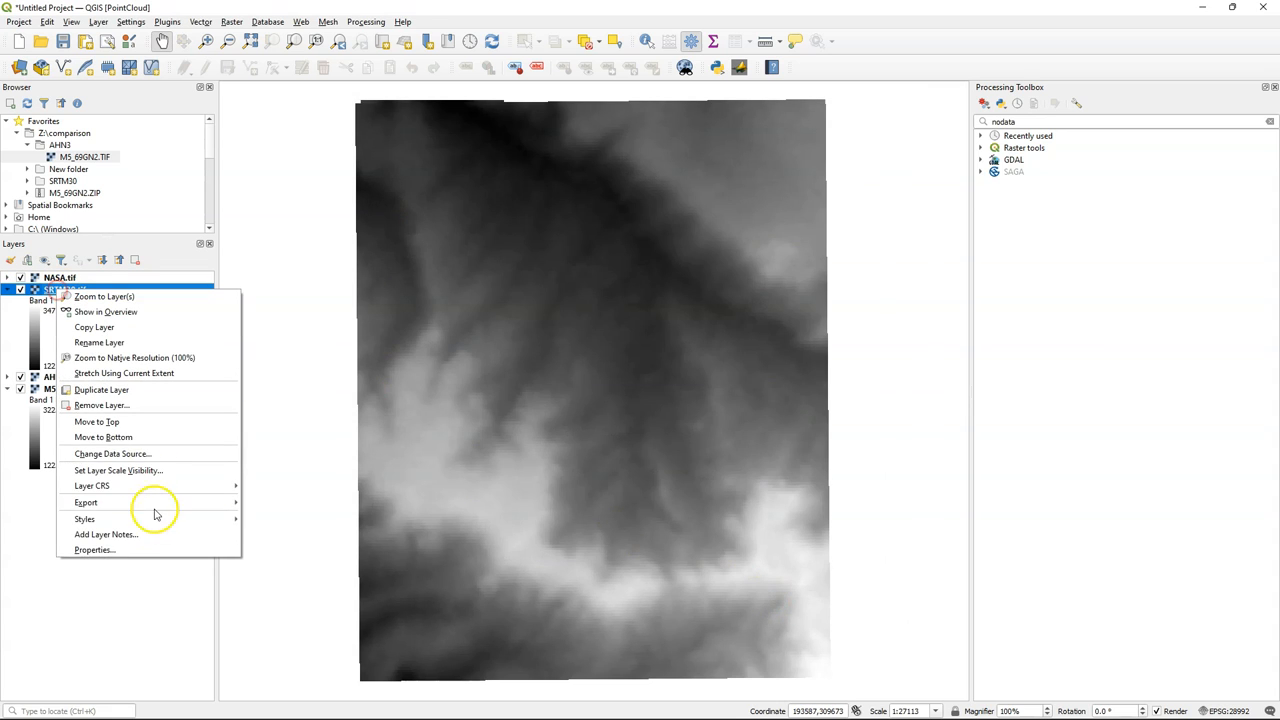
Go to the SRTM30.tif layer's Elevation settings in its properties
left_click(92, 548)
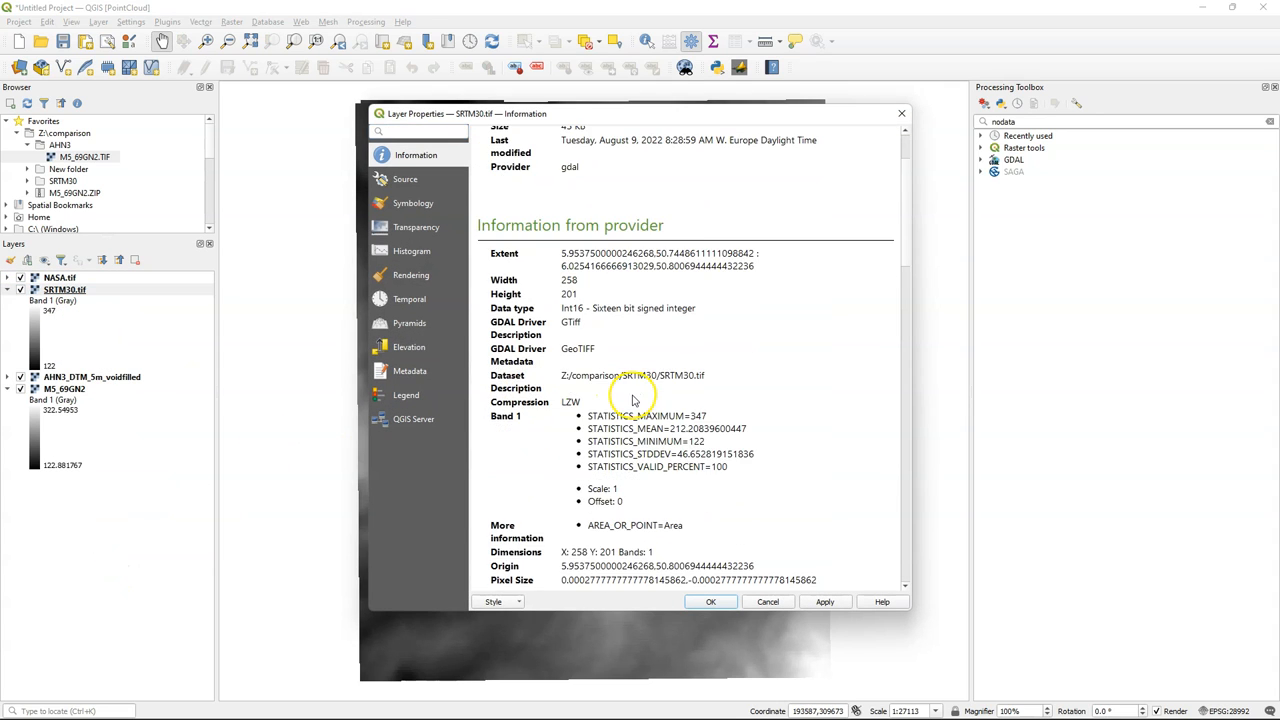
scroll("down", 3)
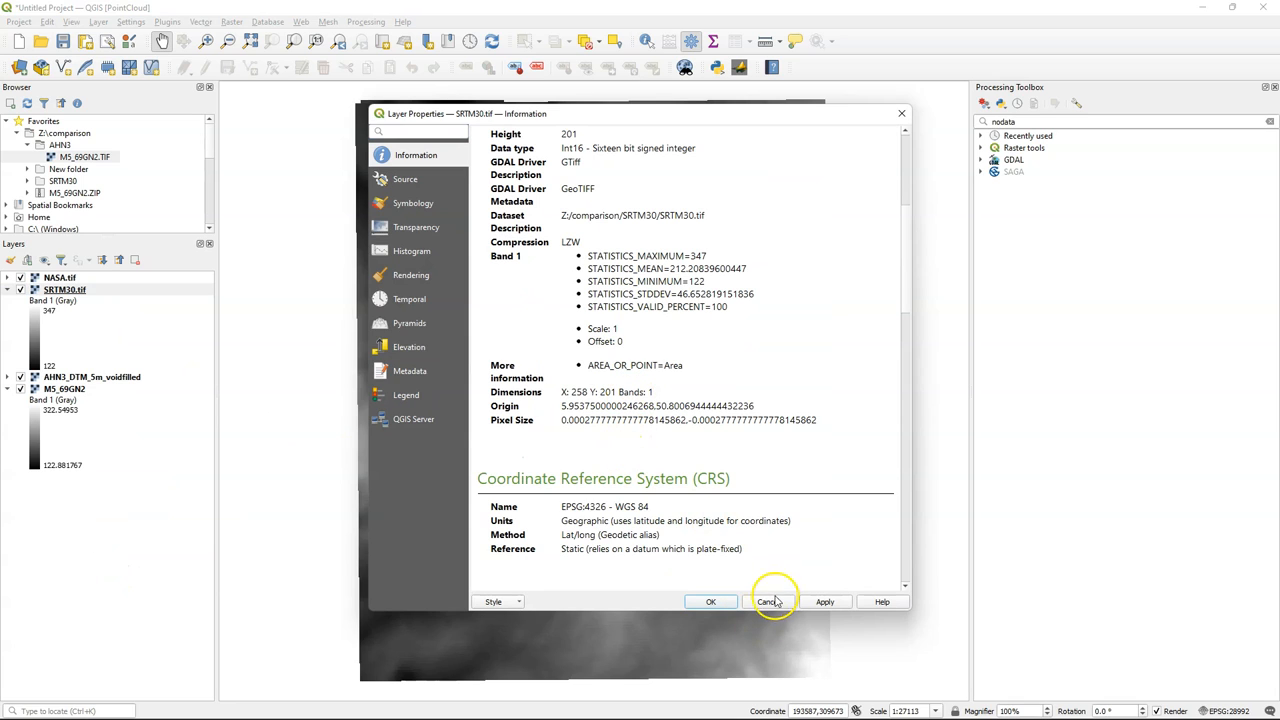
mouse_move(488, 188)
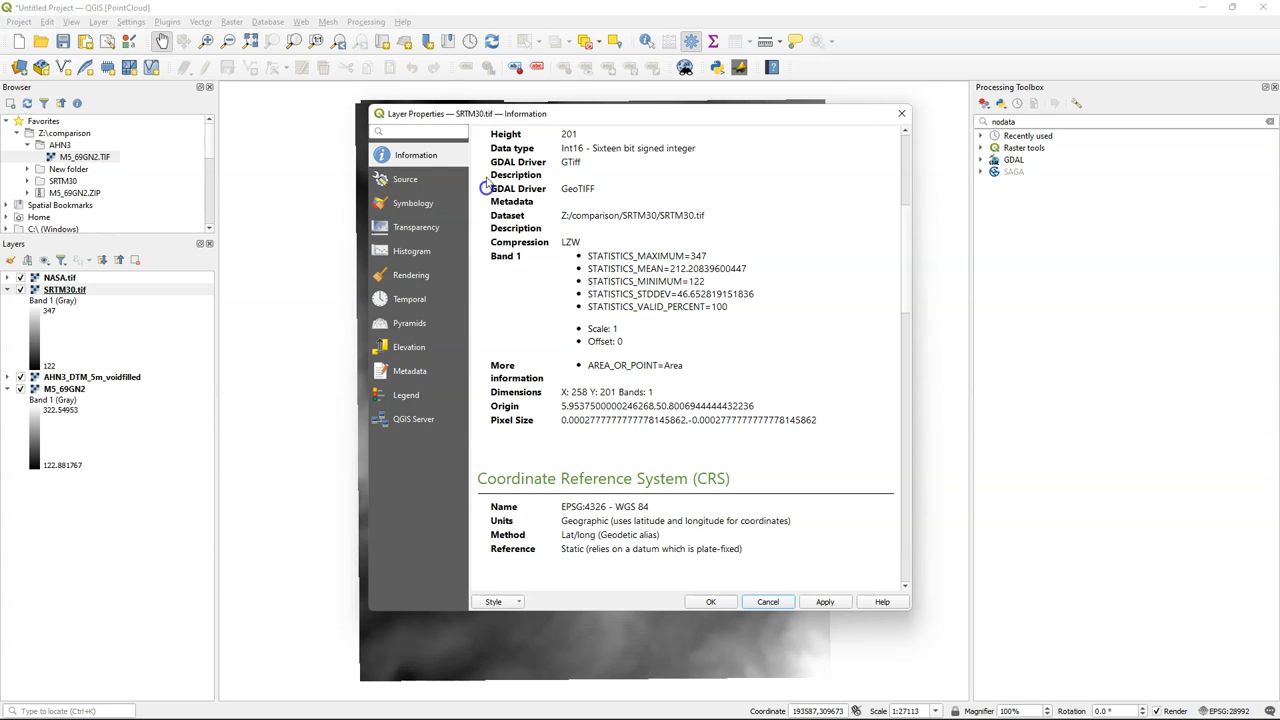
left_click(408, 348)
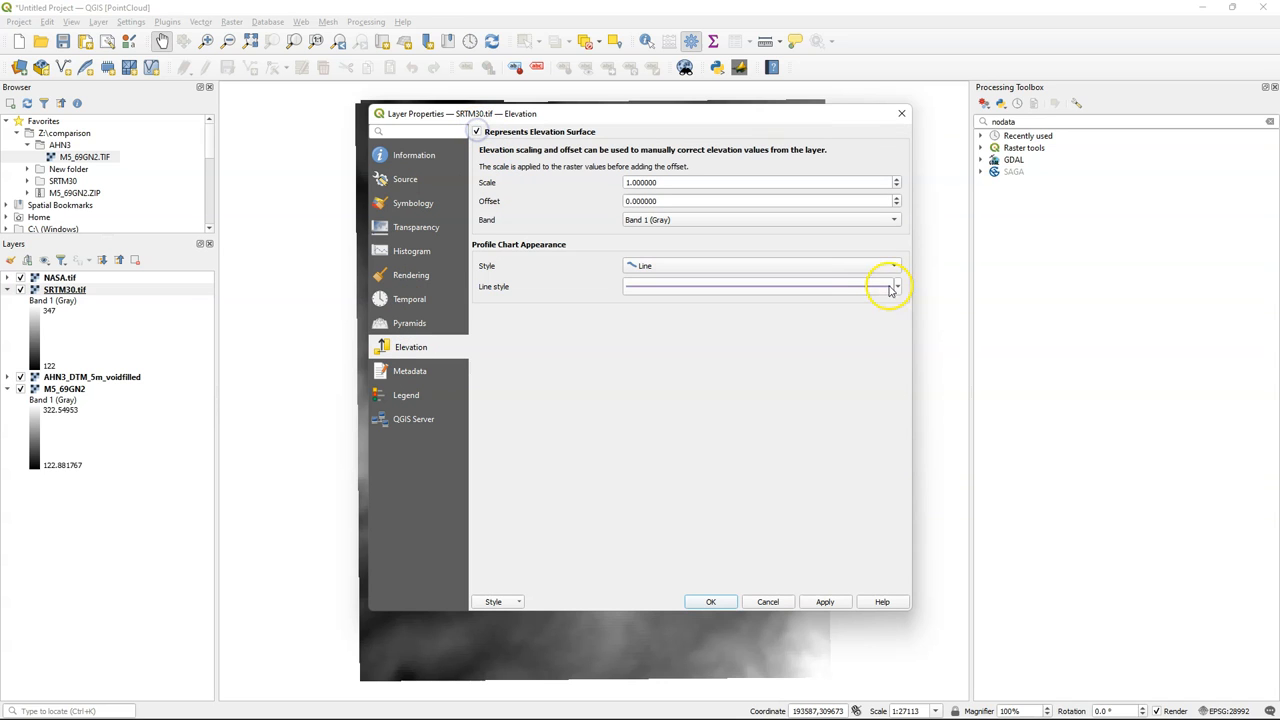
Set a purple profile line for SRTM30 and a blue one for AHN3_DTM_5m_voidfilled
left_click(892, 286)
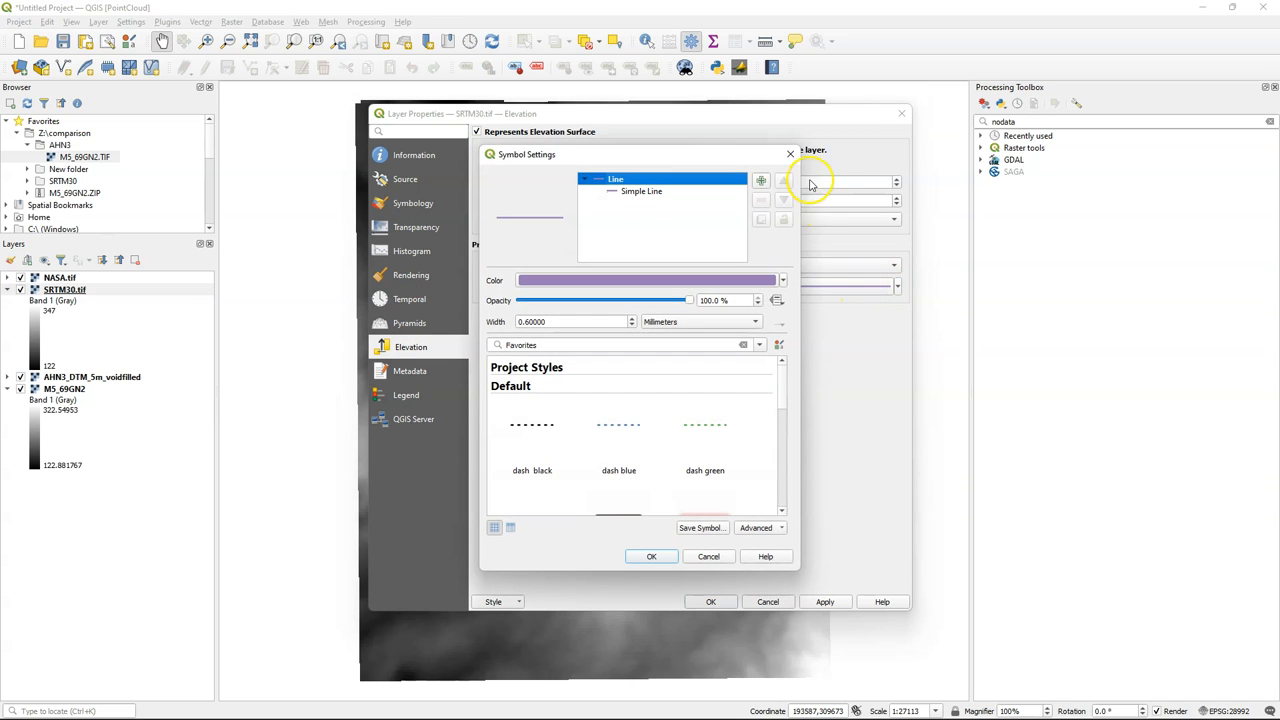
left_click(652, 556)
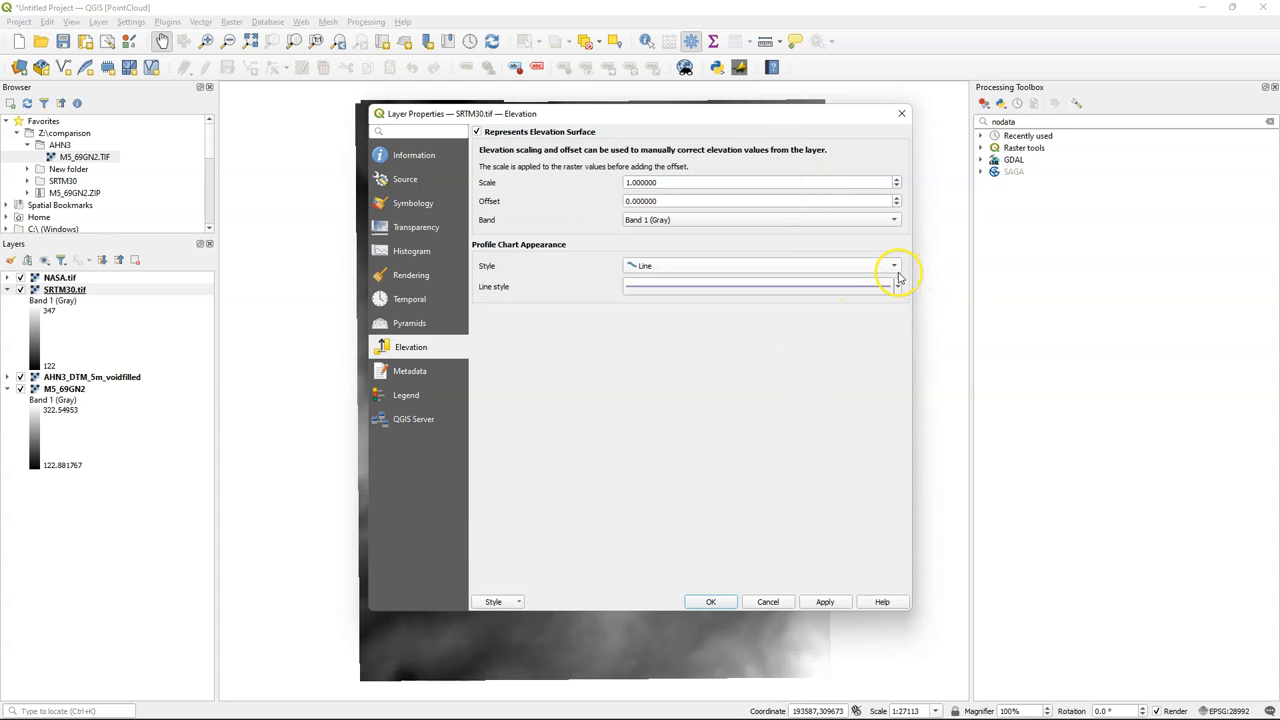
left_click(896, 286)
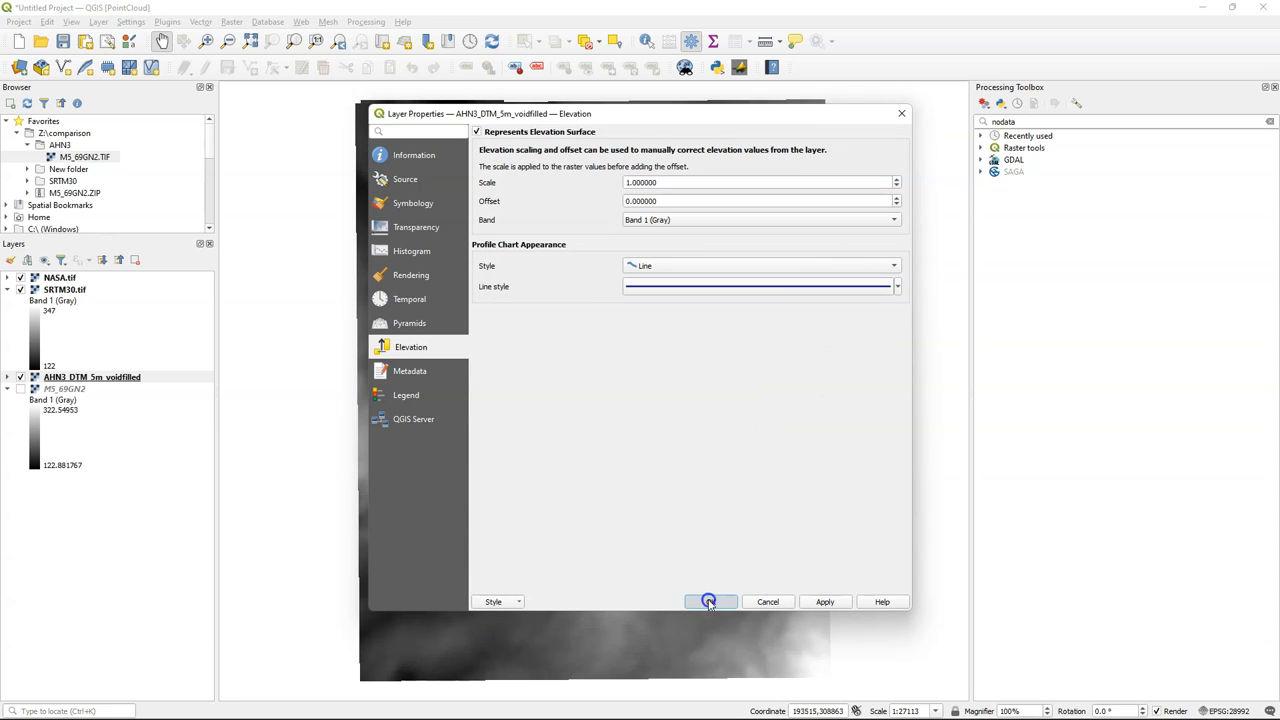
left_click(710, 600)
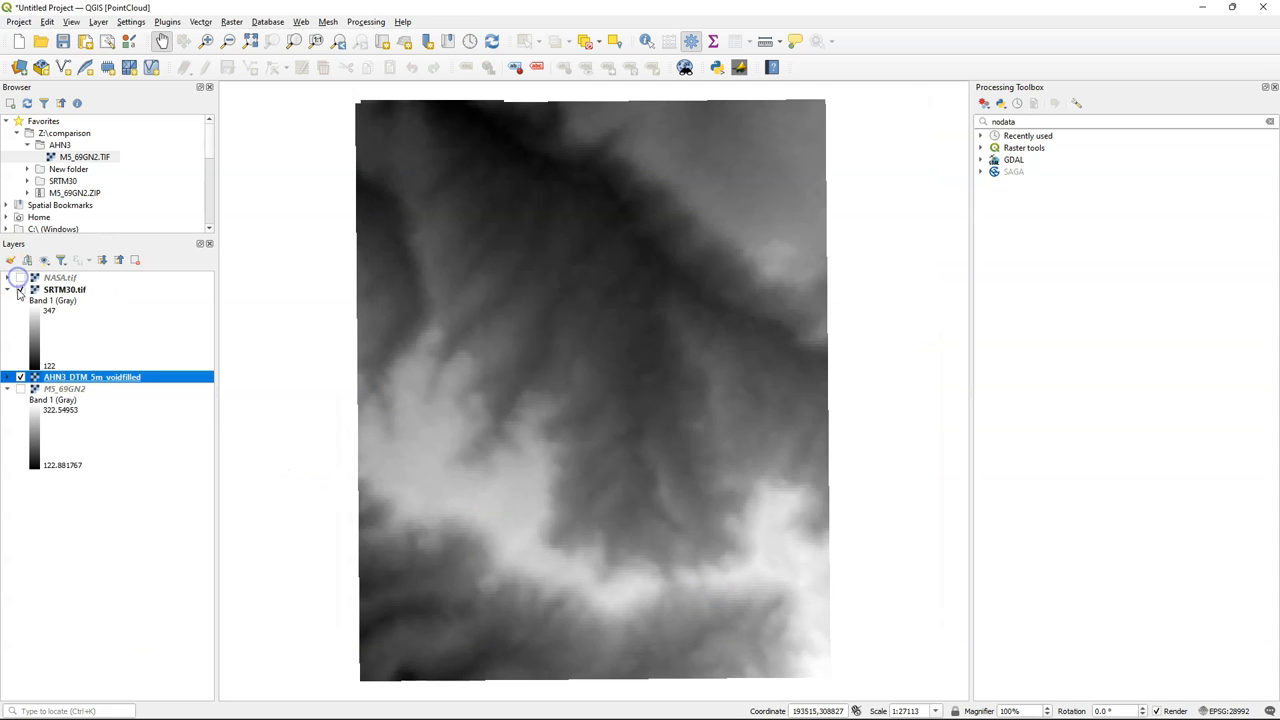
Hide the other DEM and render the AHN3 DTM as singleband pseudocolor with a cpt-city Topography ramp
left_click(20, 290)
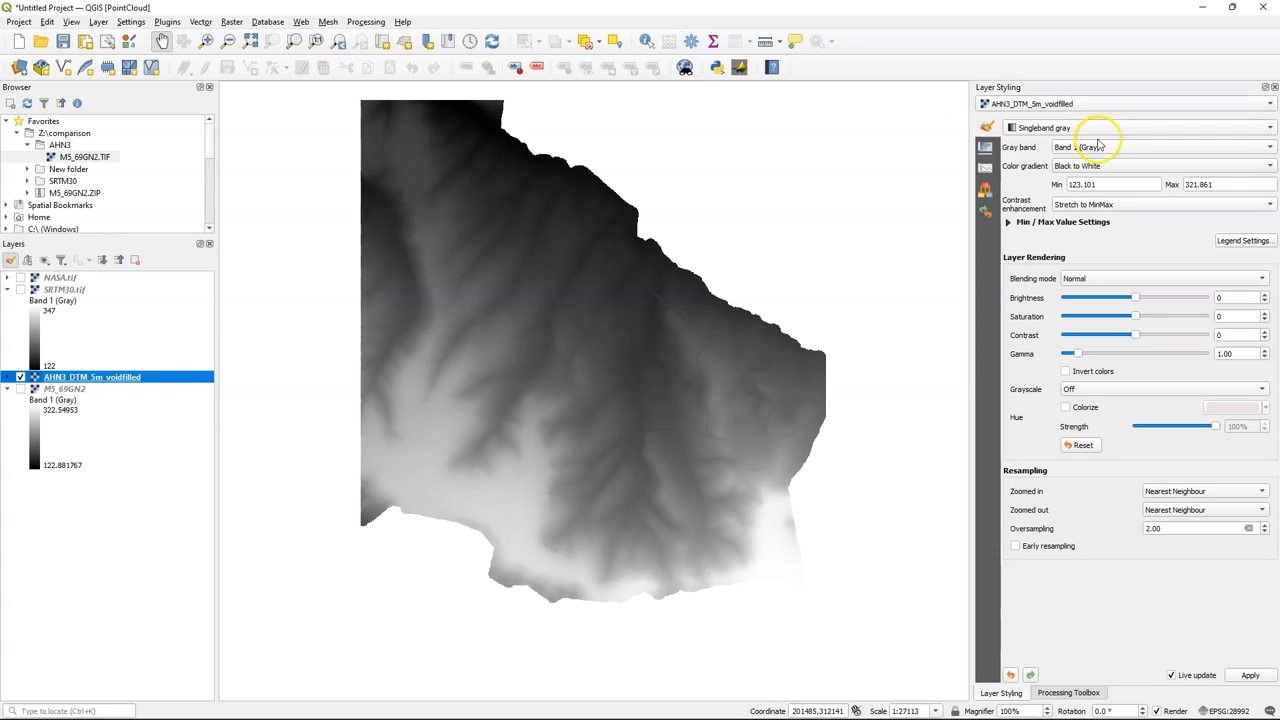
left_click(1136, 128)
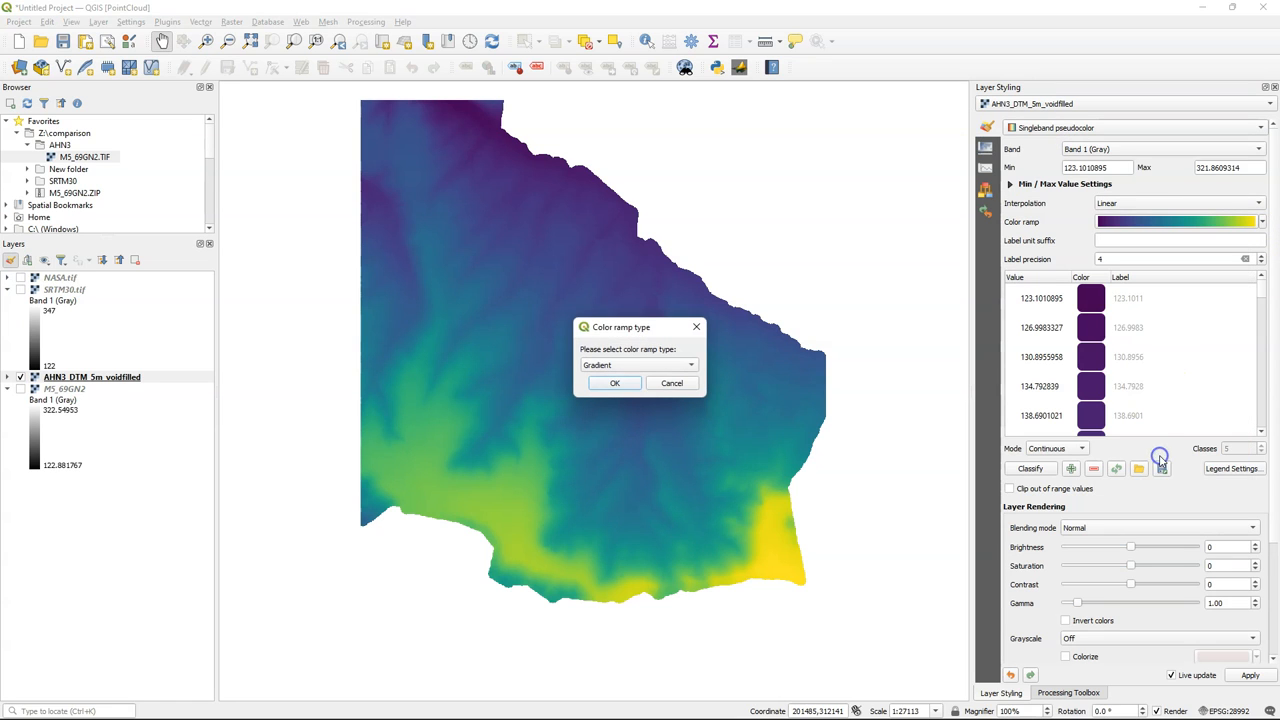
mouse_move(710, 384)
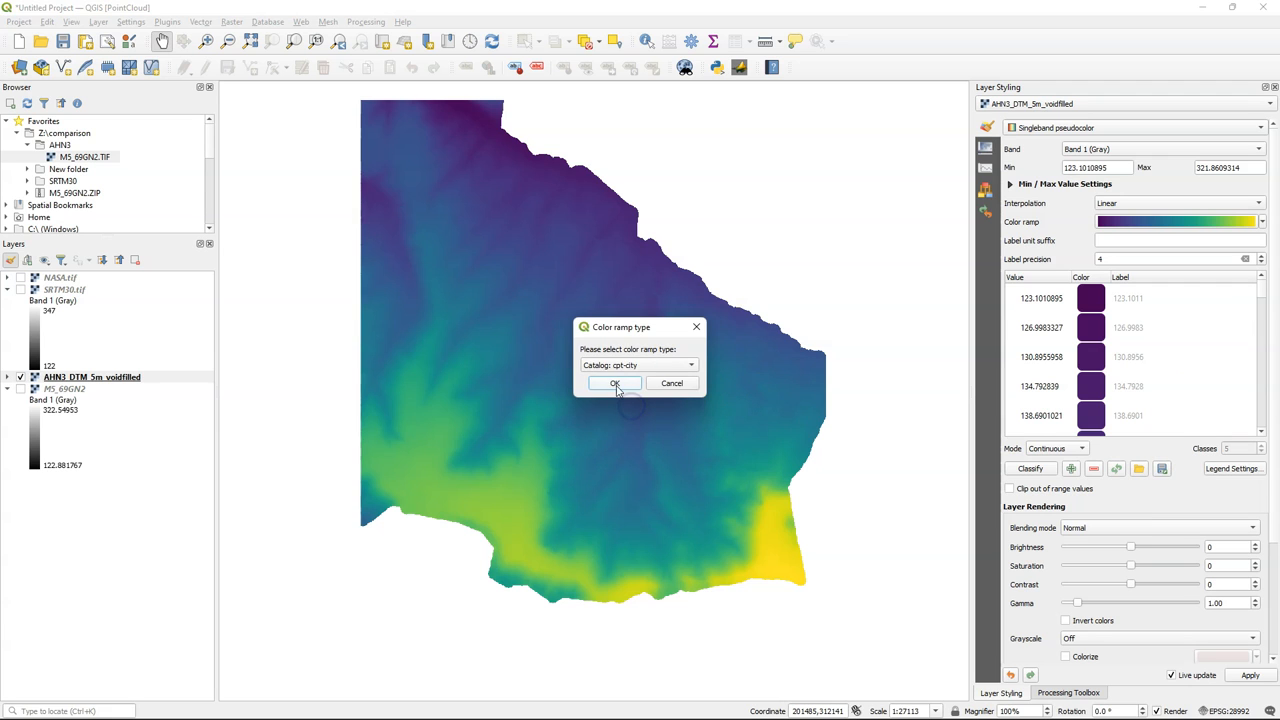
left_click(616, 384)
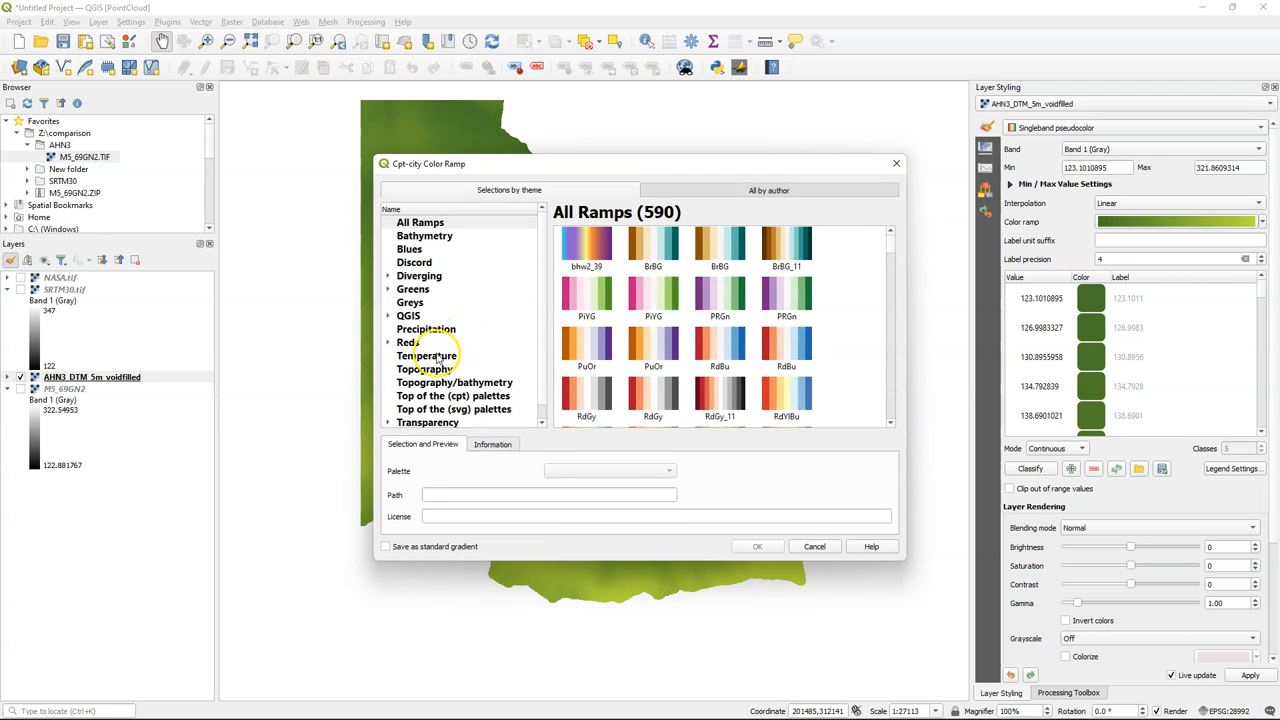
left_click(424, 368)
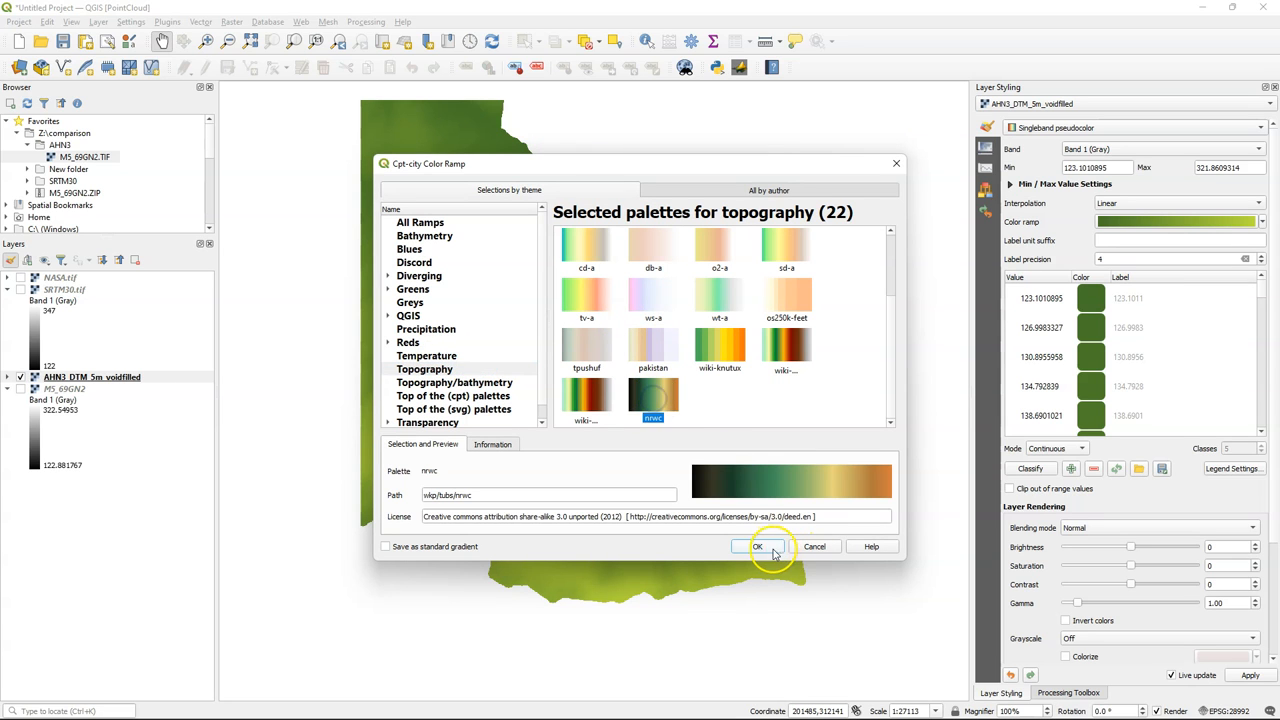
left_click(756, 546)
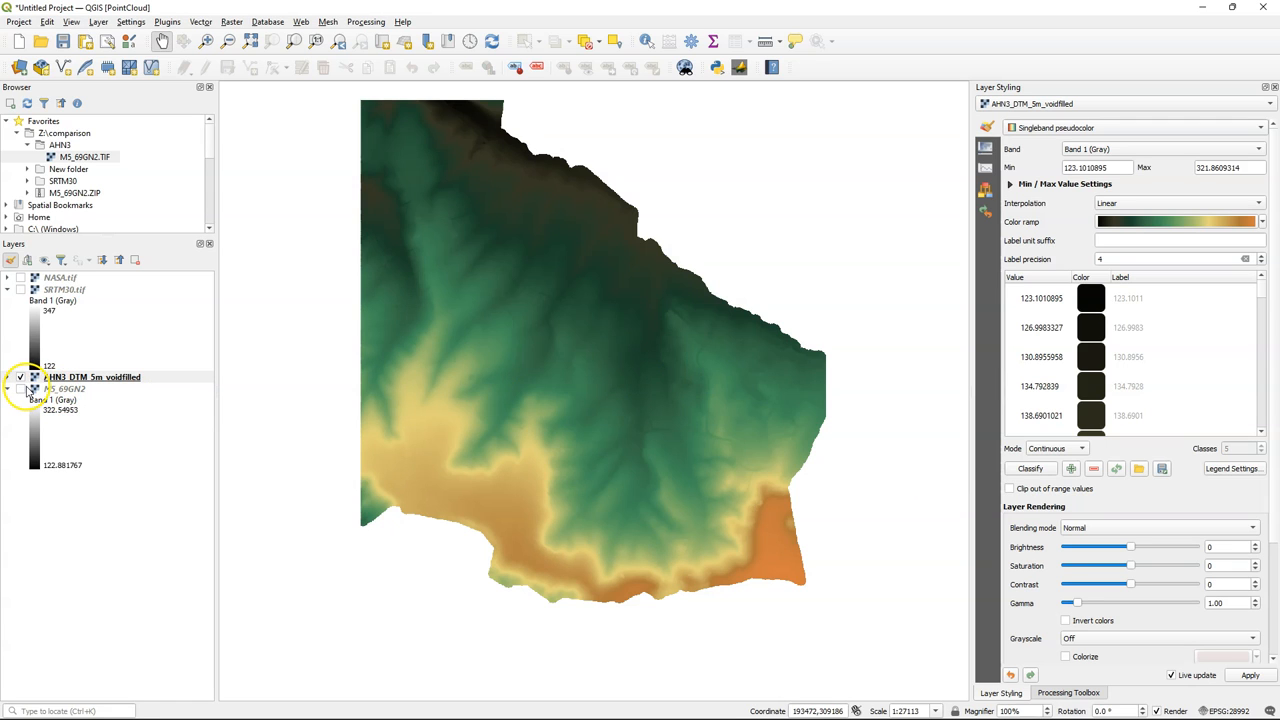
Duplicate the DTM, render the copy as a bilinear-resampled hillshade and blend the coloured DTM over it
right_click(90, 376)
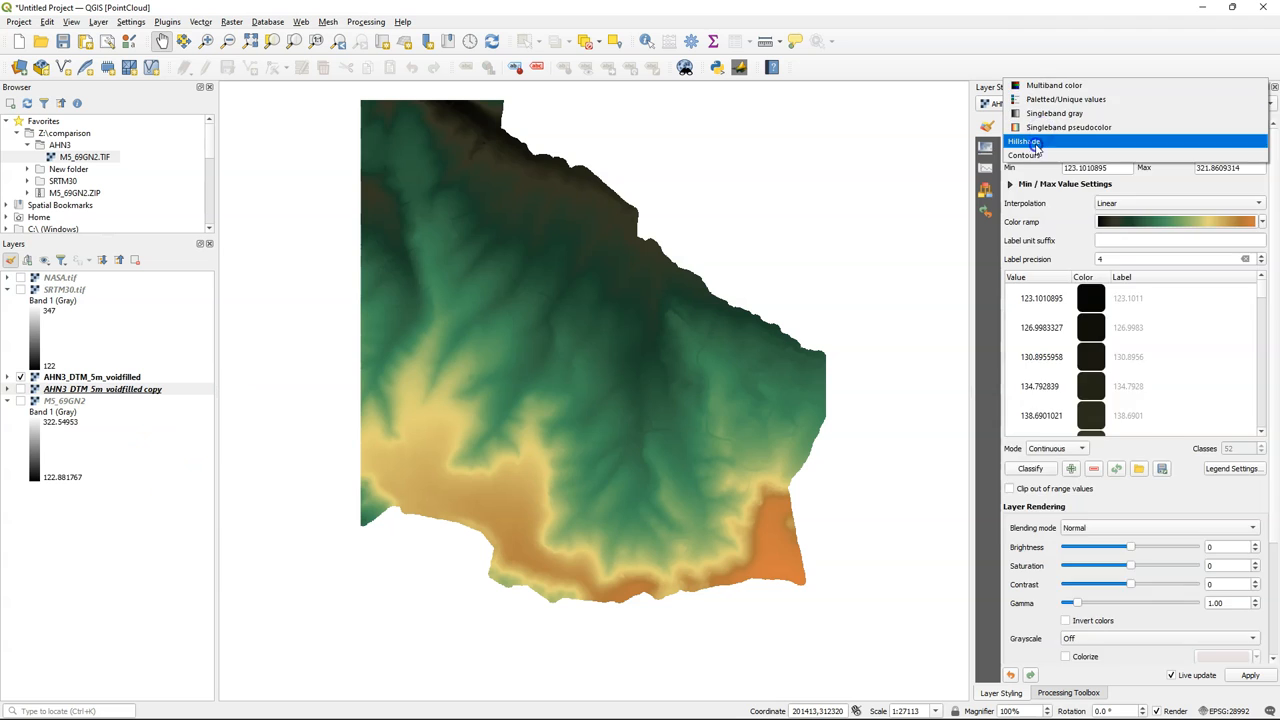
left_click(1024, 140)
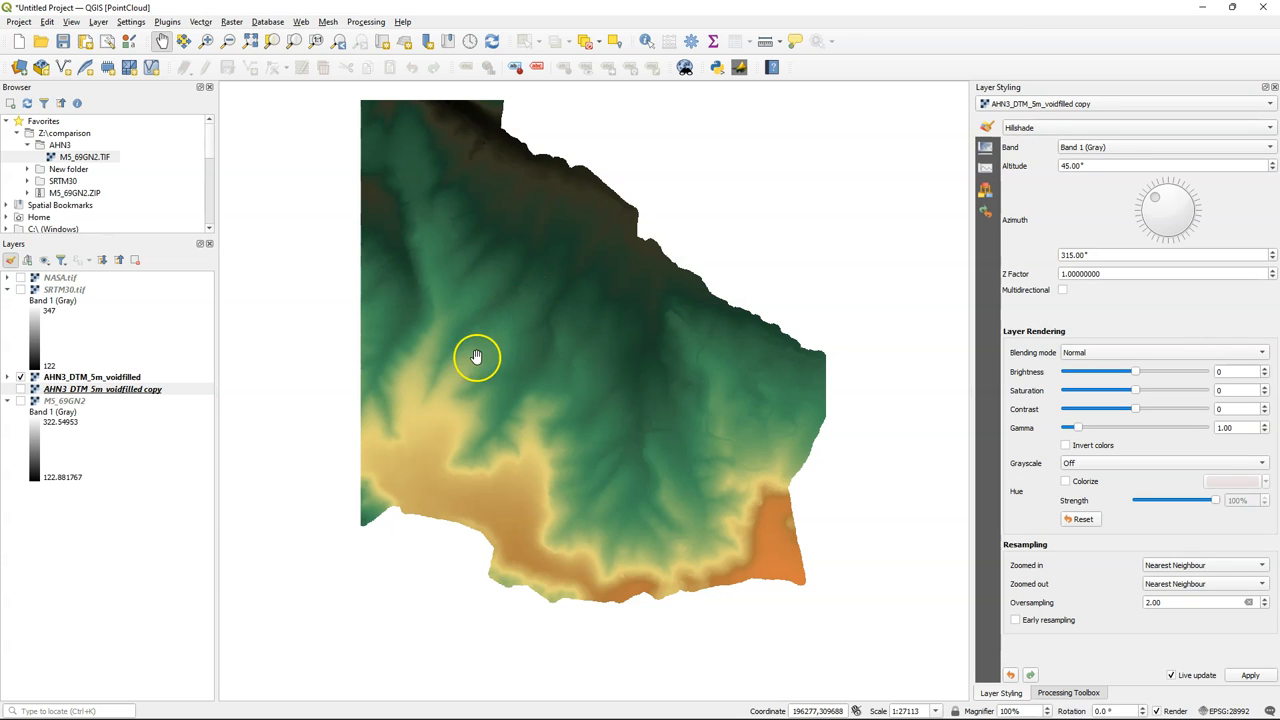
left_click(1200, 584)
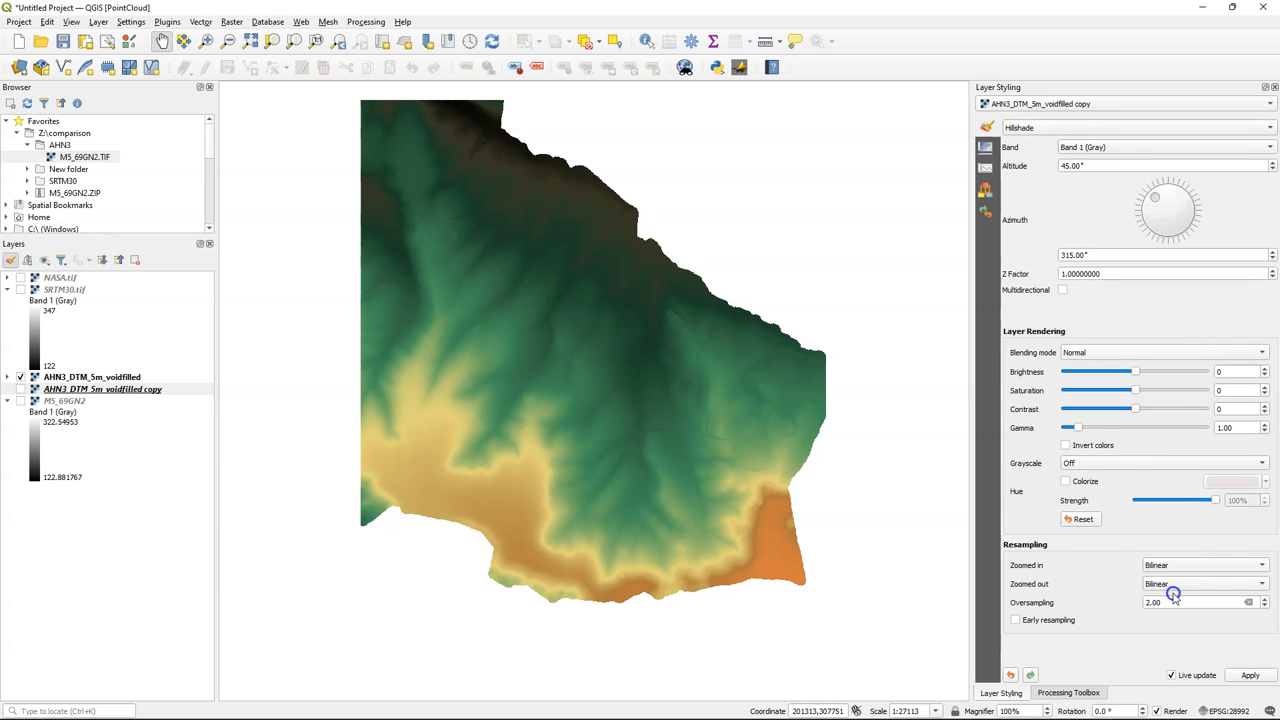
left_click(92, 376)
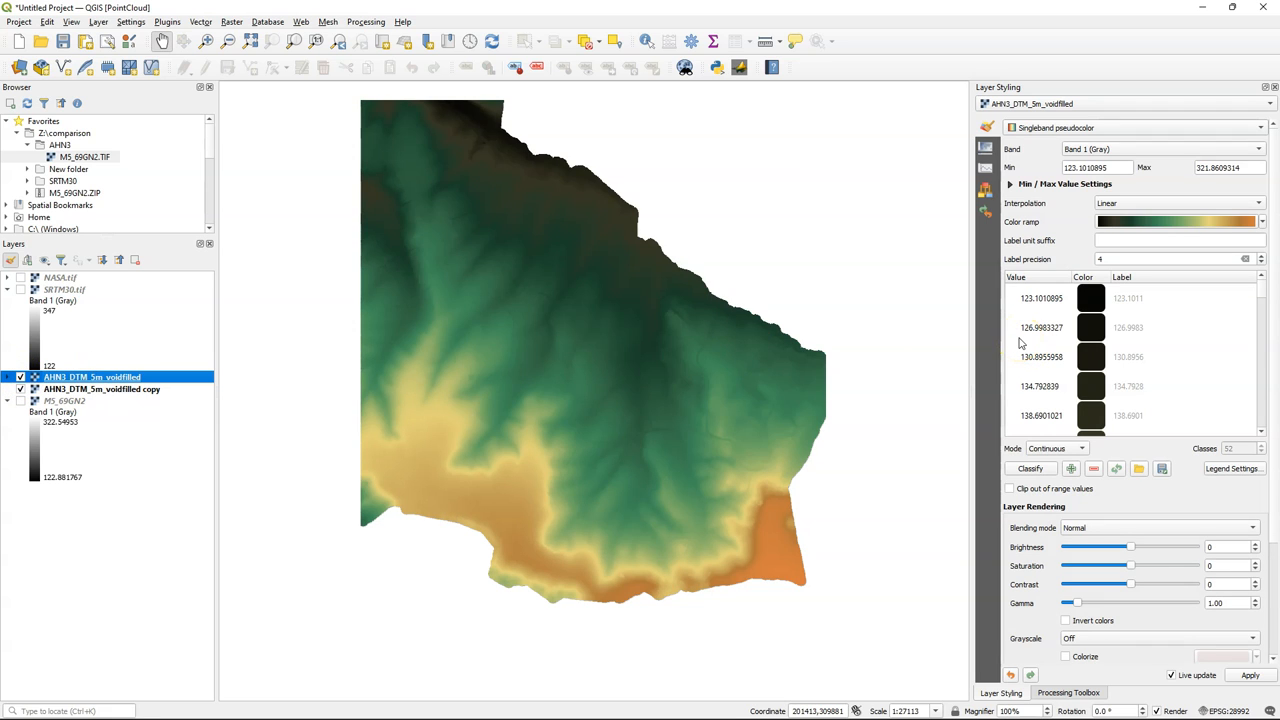
mouse_move(1048, 528)
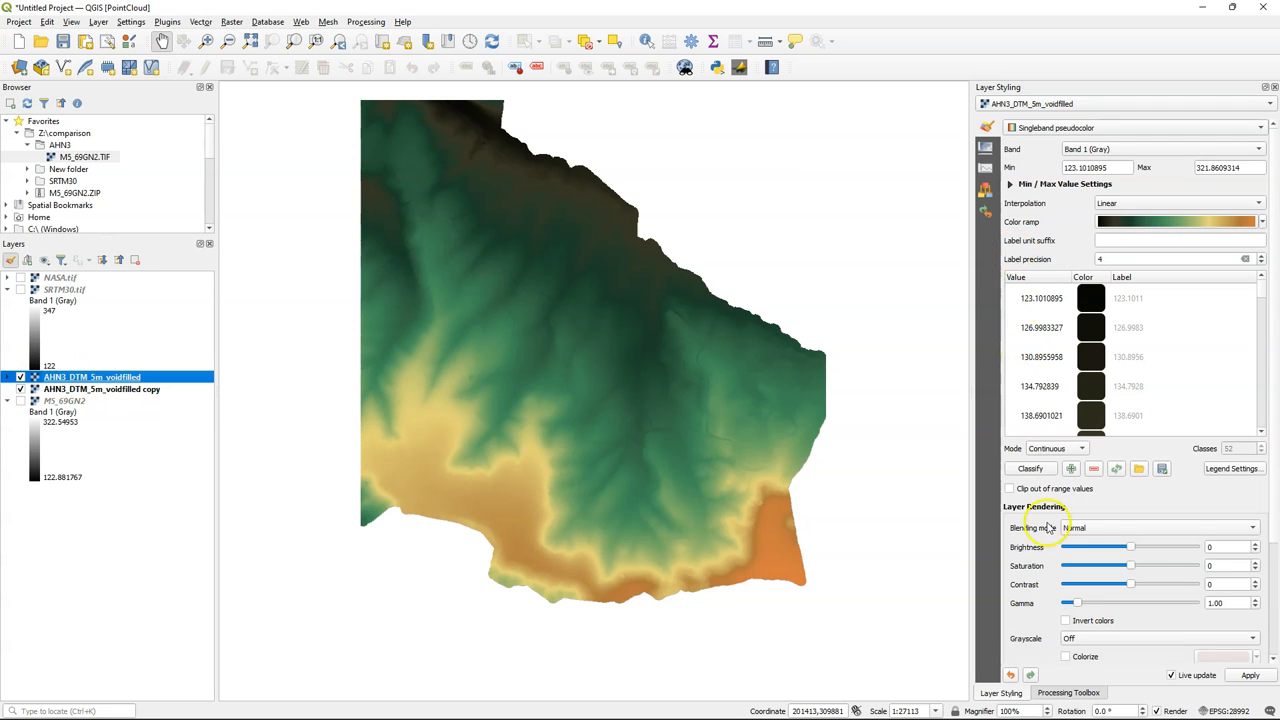
left_click(1156, 528)
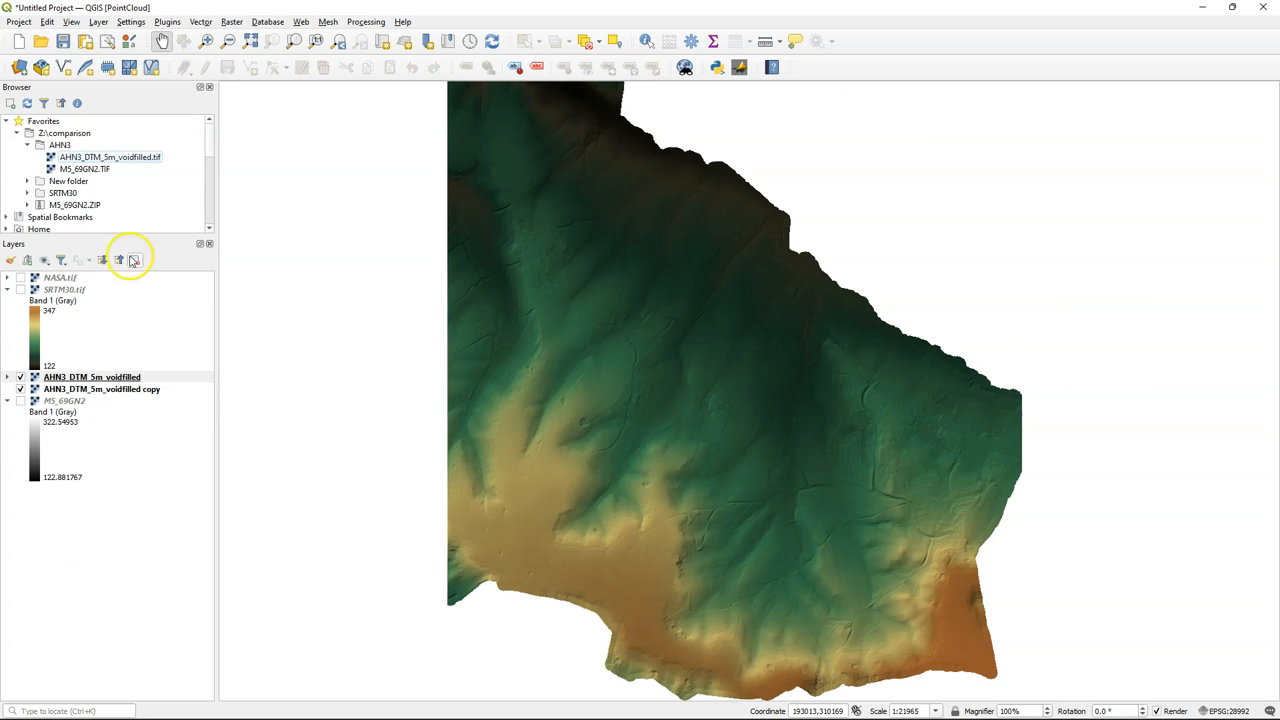
Set up Raster Contour extraction from the DTM at interval 5 with 3D vector output
left_click(232, 20)
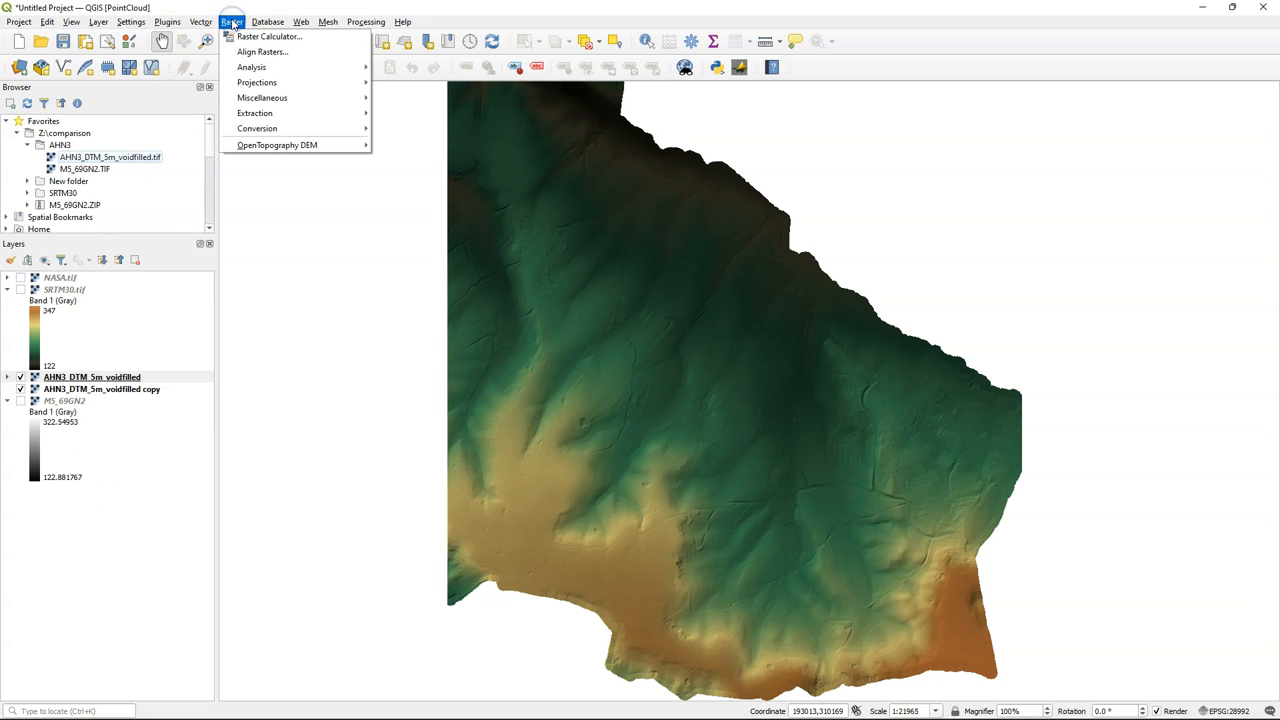
mouse_move(256, 112)
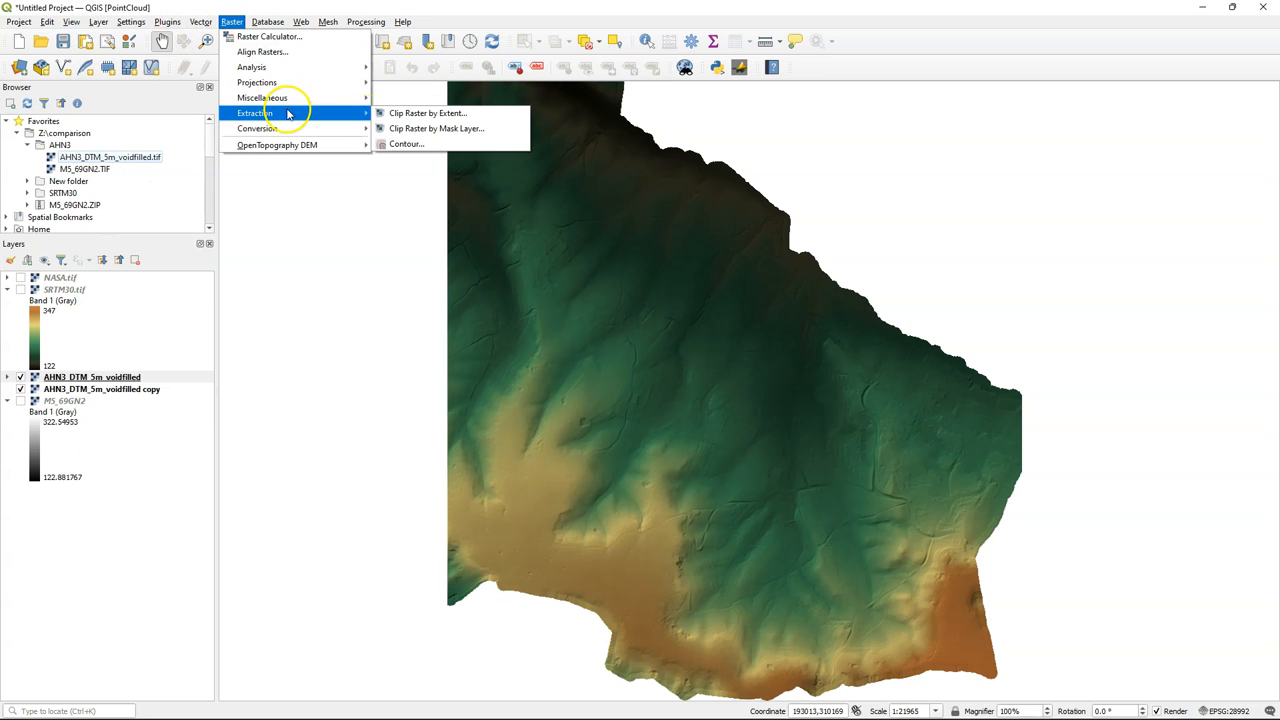
left_click(406, 144)
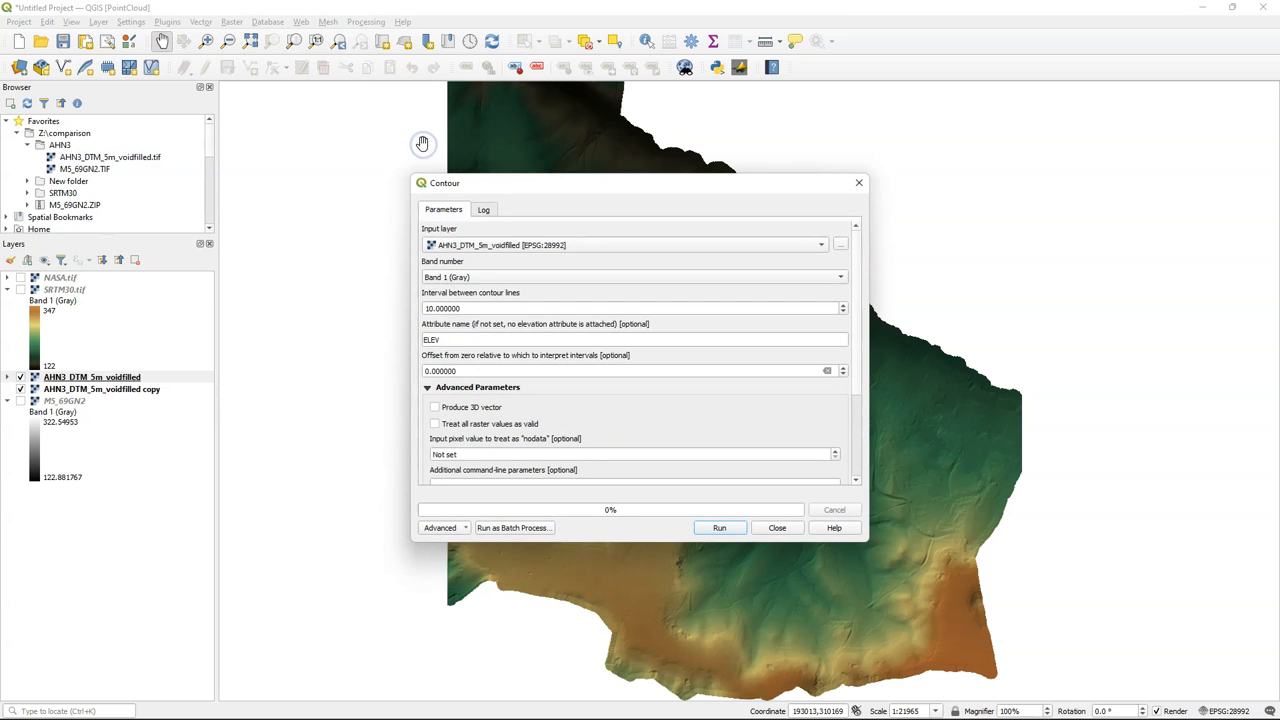
mouse_move(422, 144)
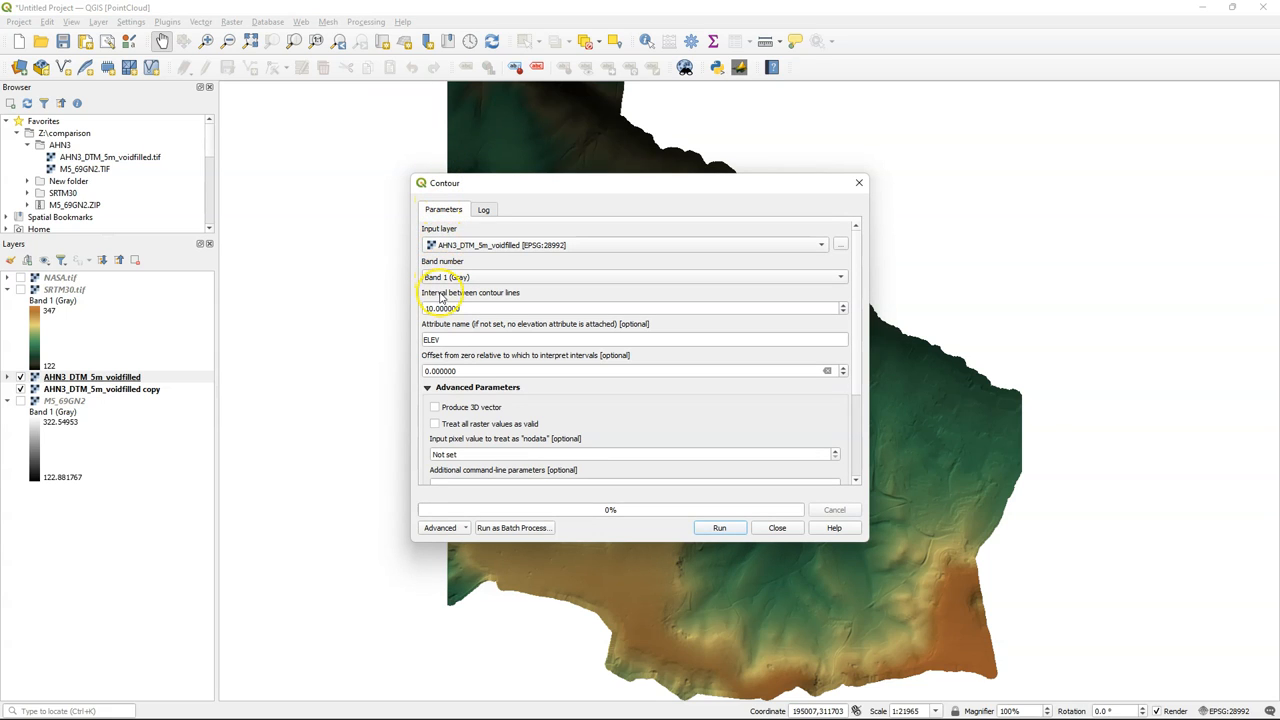
triple_click(636, 308)
type("5.000000")
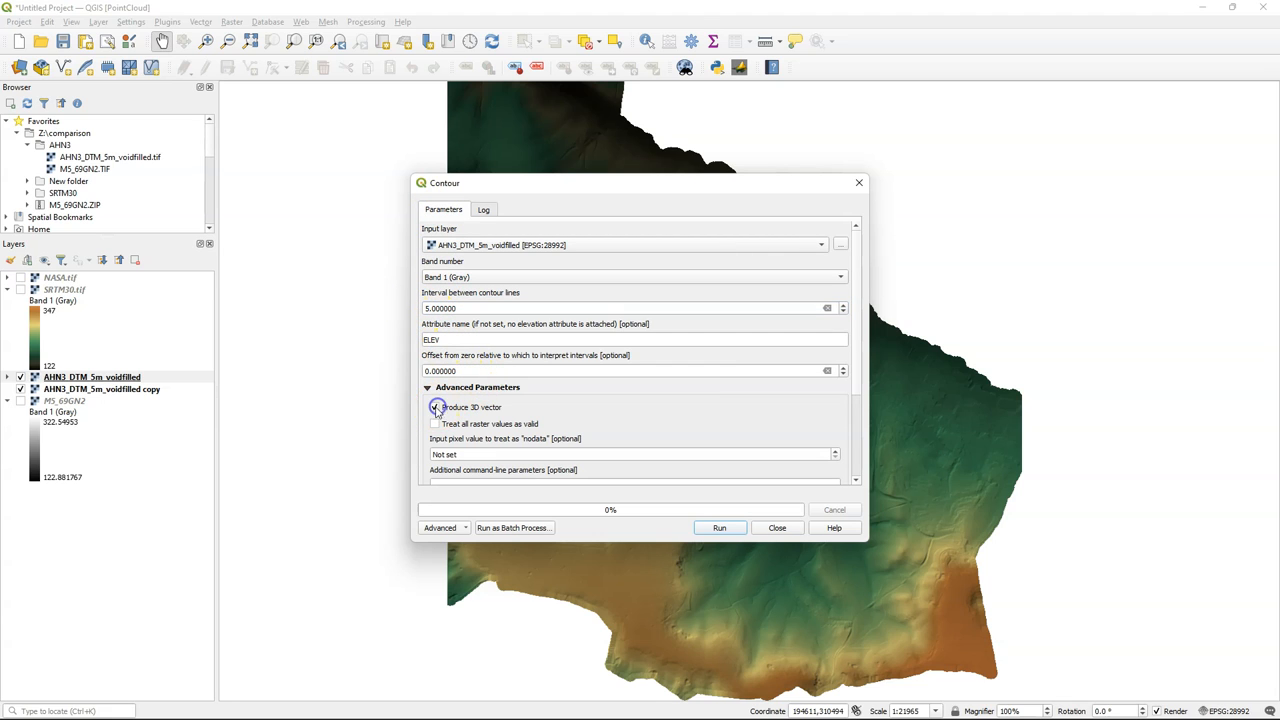
left_click(434, 408)
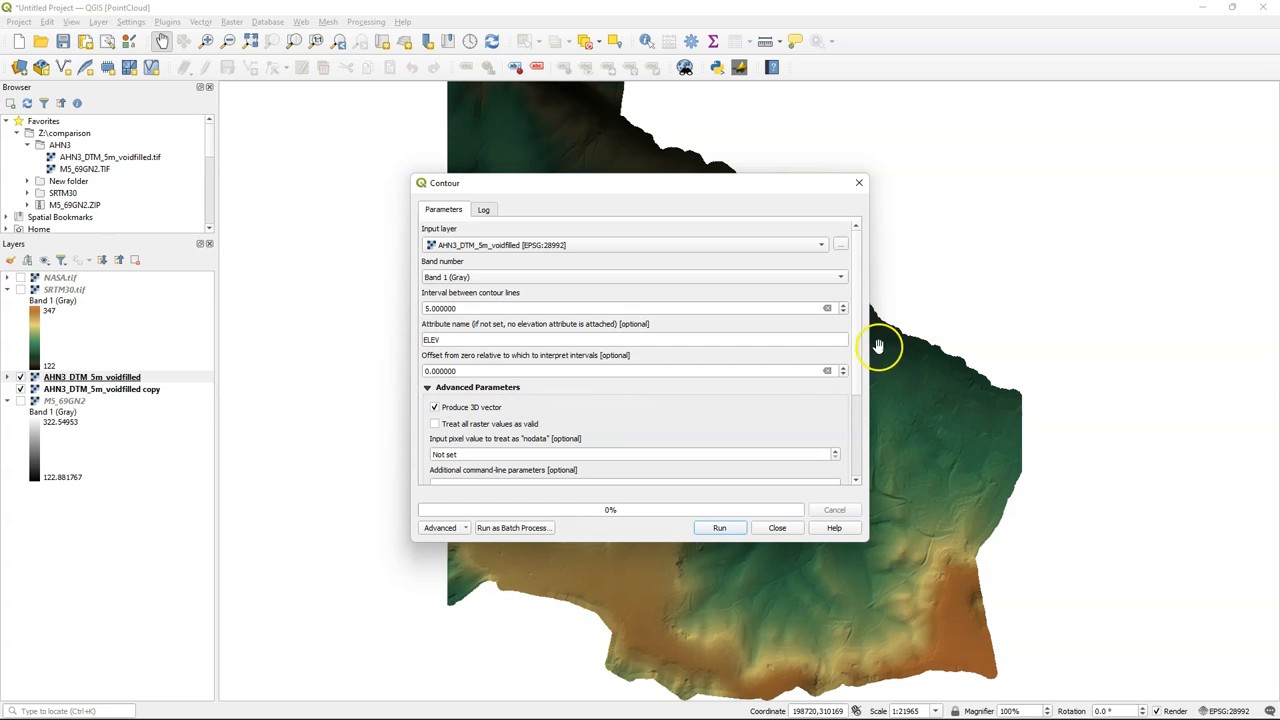
Save the contours to the shapefile countours.shp and run the extraction
scroll("down", 3)
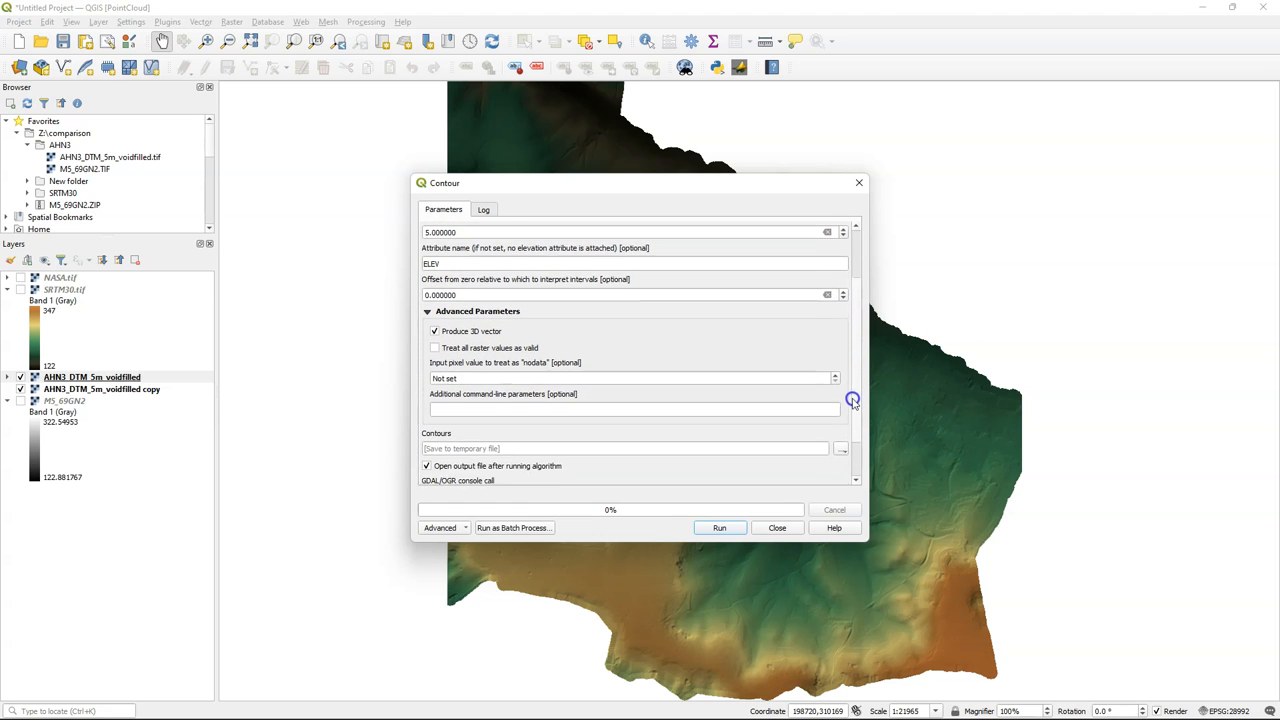
left_click(840, 394)
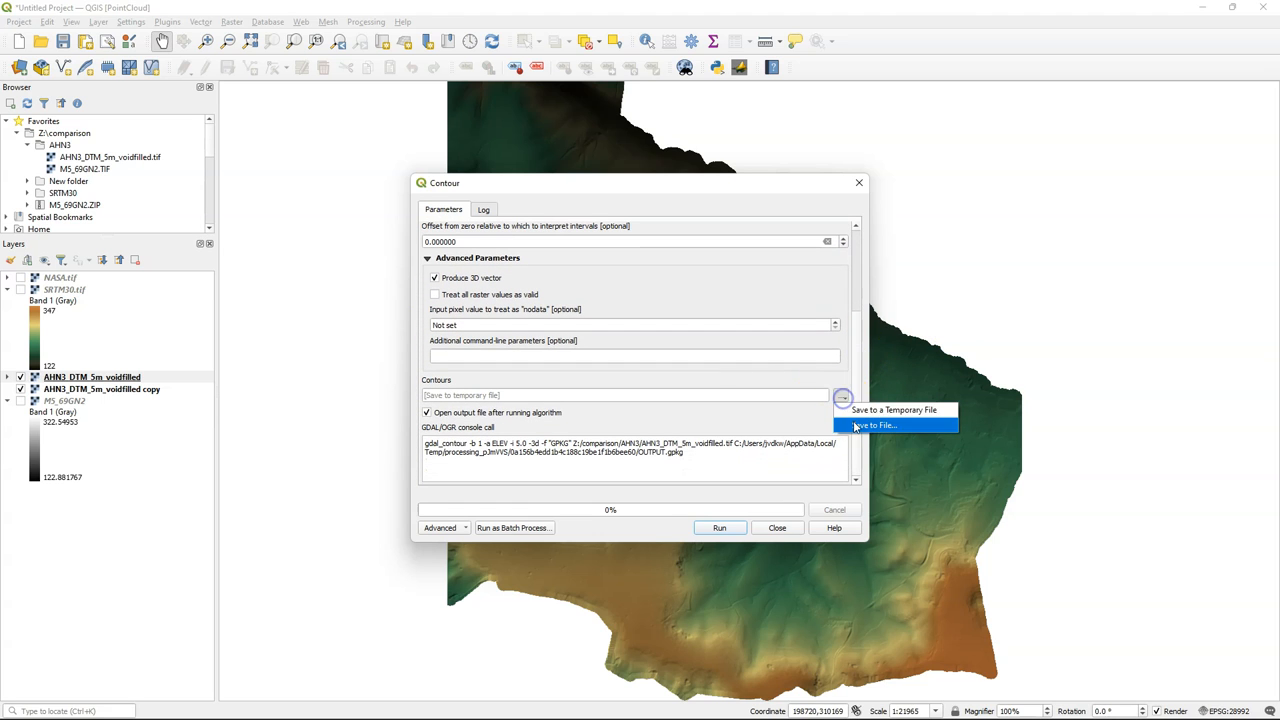
left_click(872, 424)
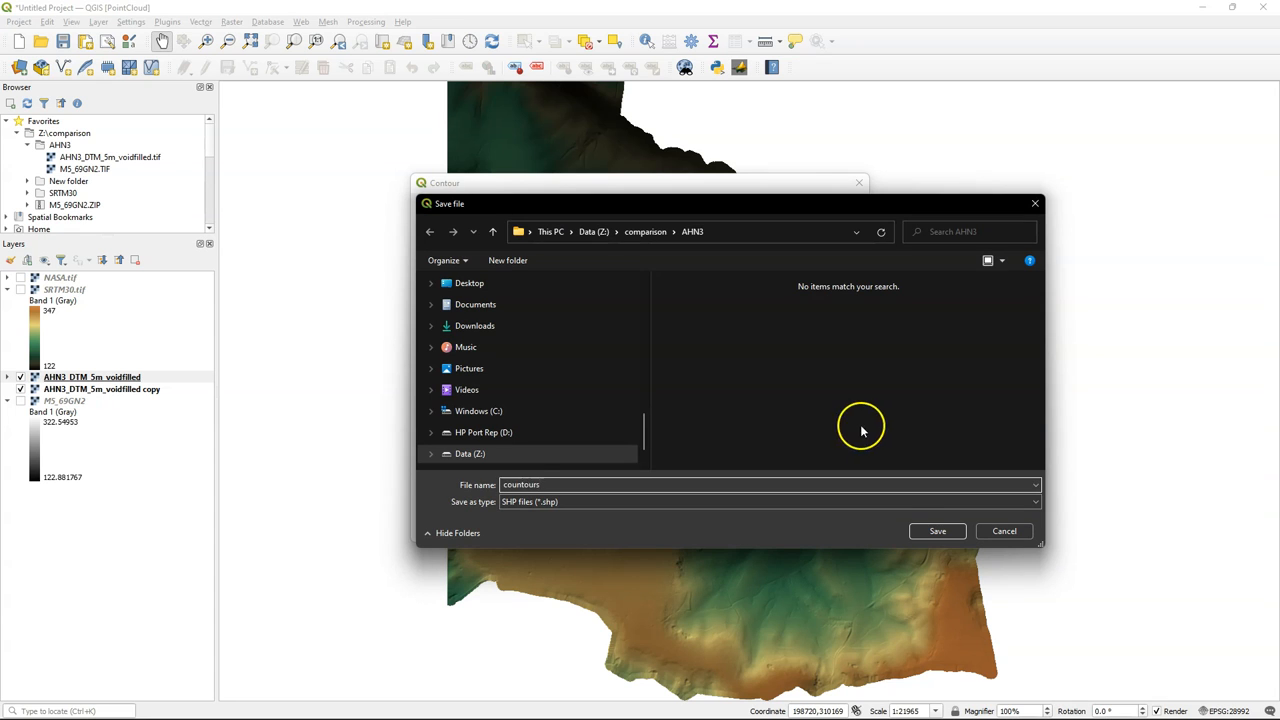
left_click(936, 532)
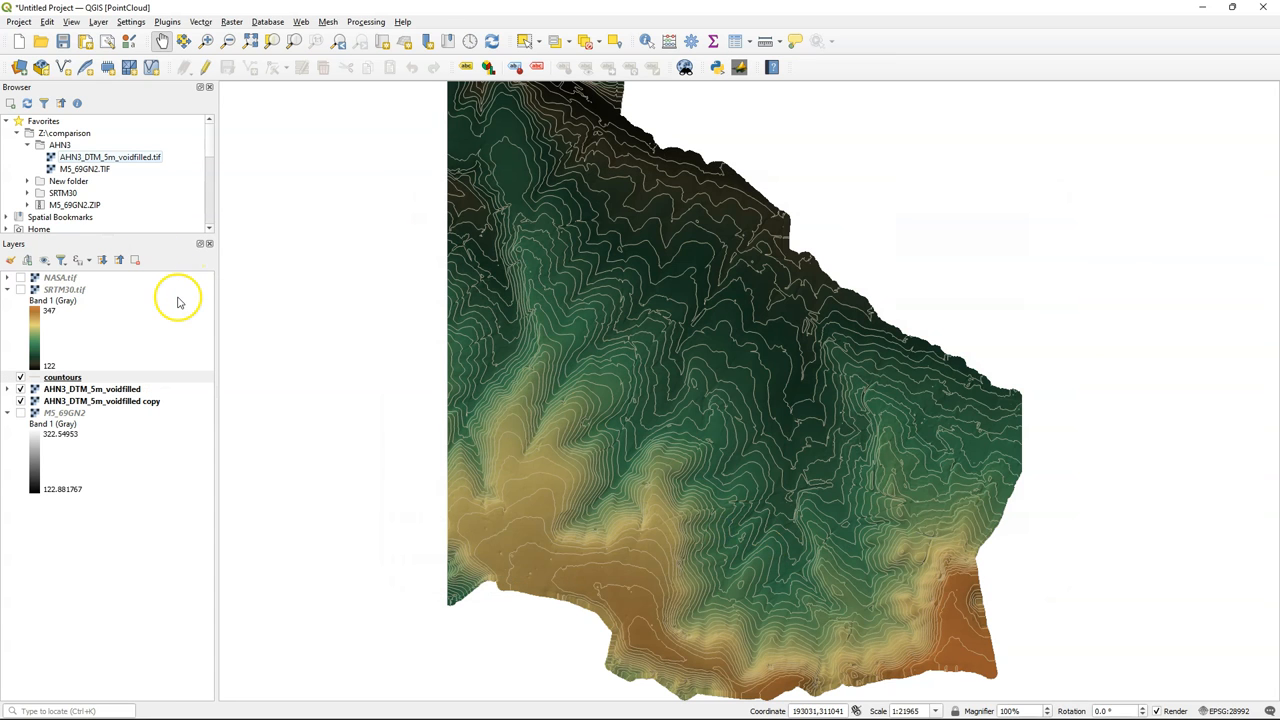
Set the contours' elevation interpretation to Continuous Surface, line style, with markers at sampled points
right_click(62, 376)
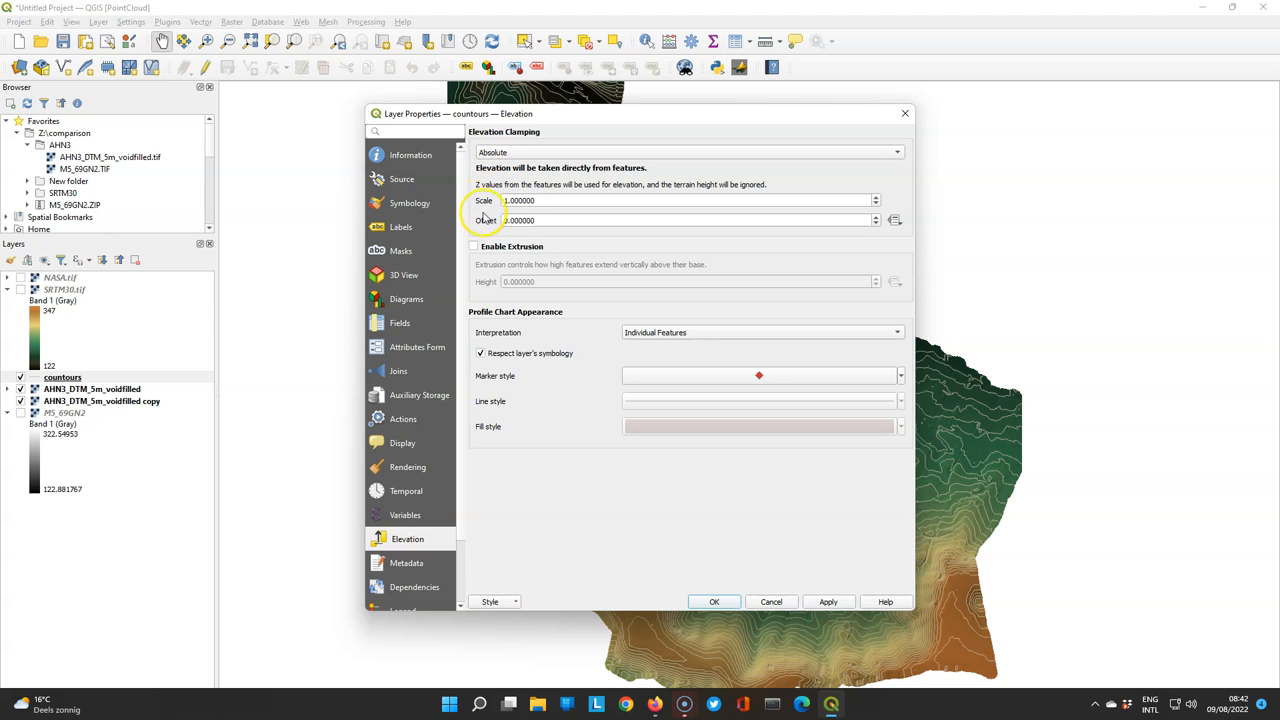
mouse_move(714, 342)
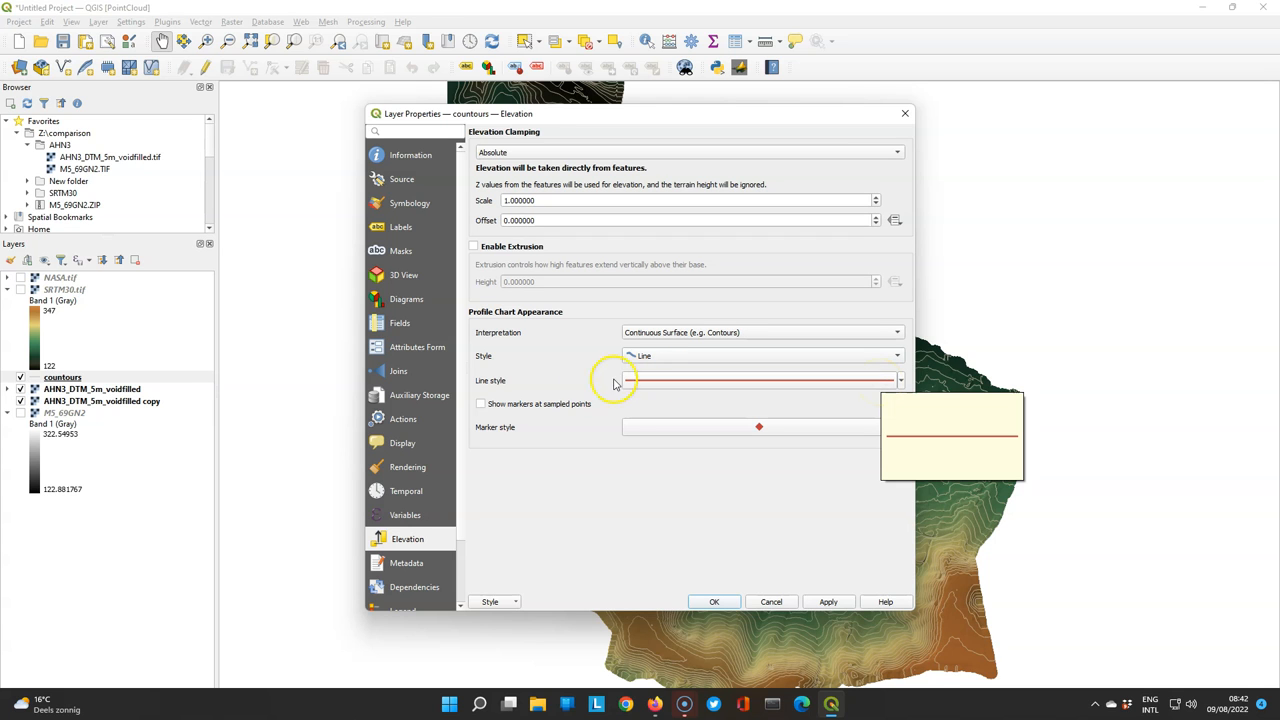
left_click(480, 404)
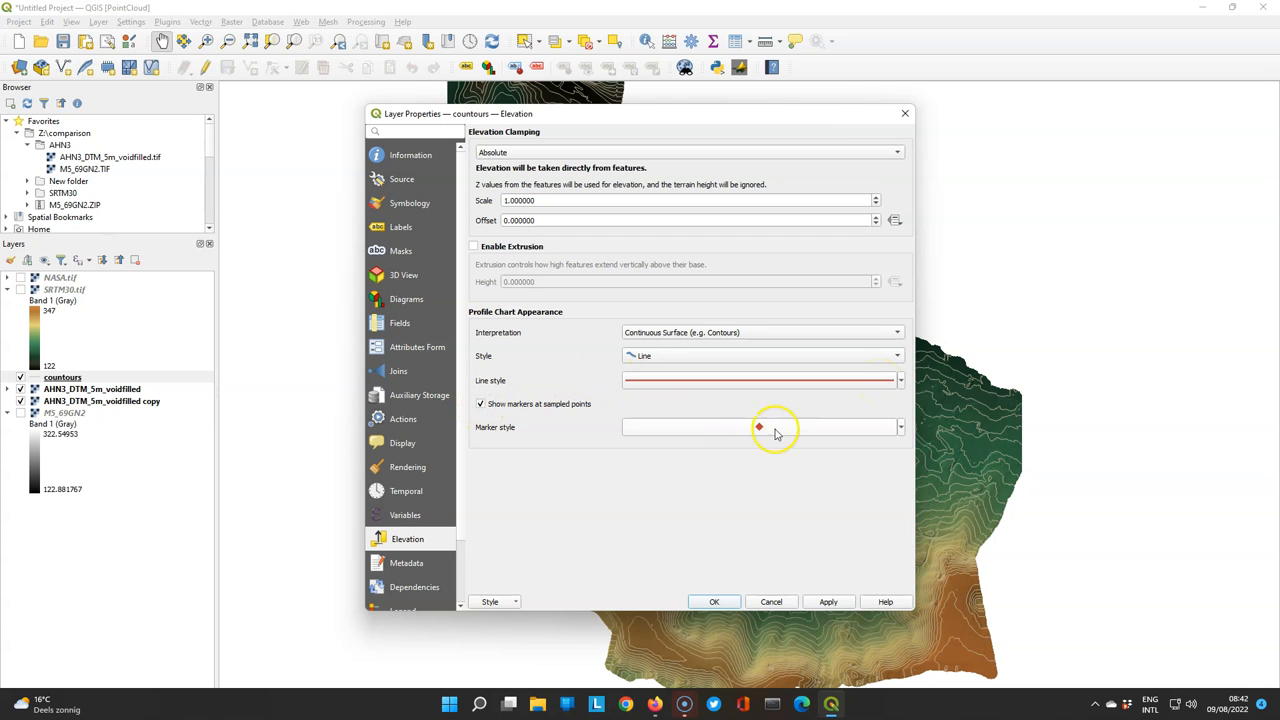
left_click(714, 600)
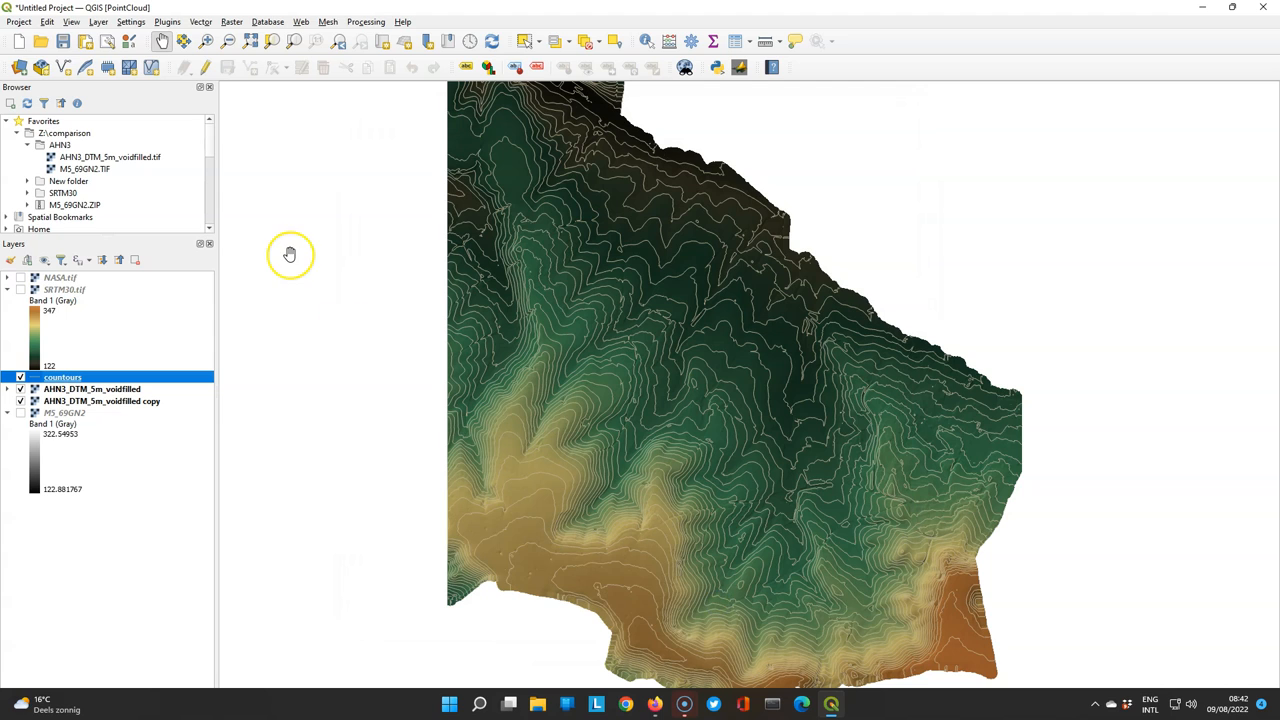
mouse_move(282, 248)
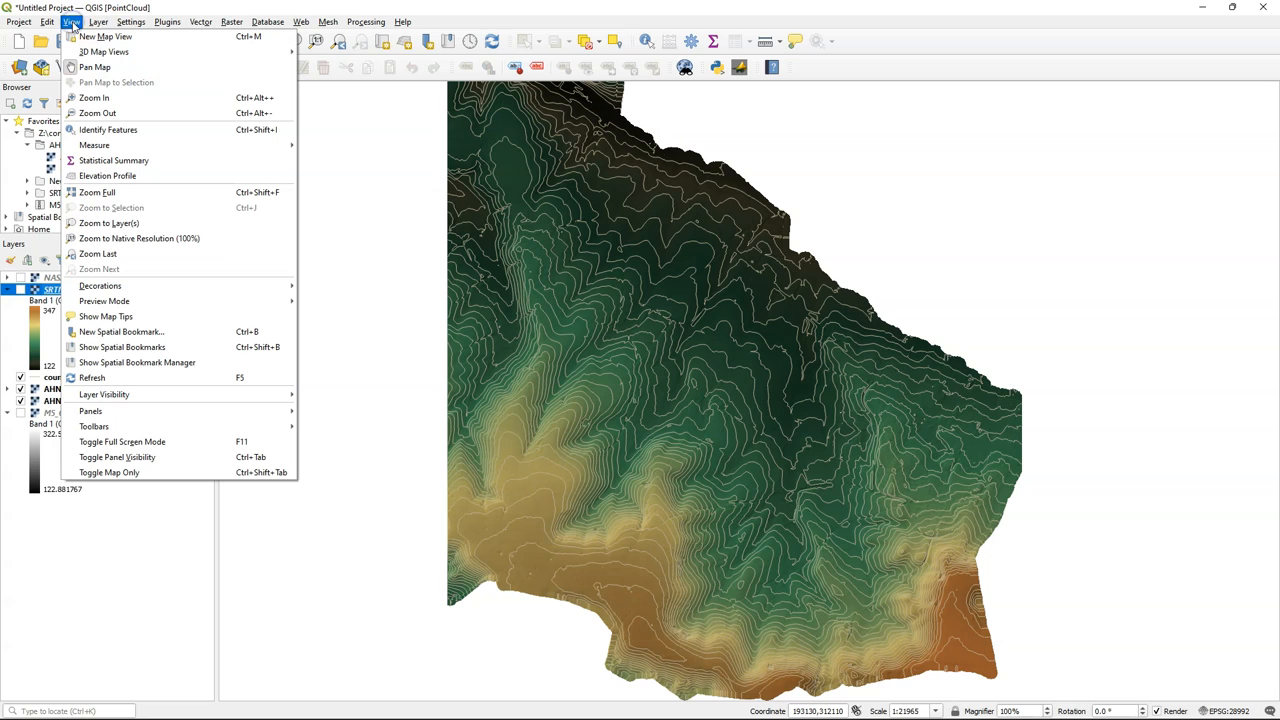
Show the Elevation Profile panel, exclude the DTM copy and bring up the contours' marker symbol settings
left_click(108, 176)
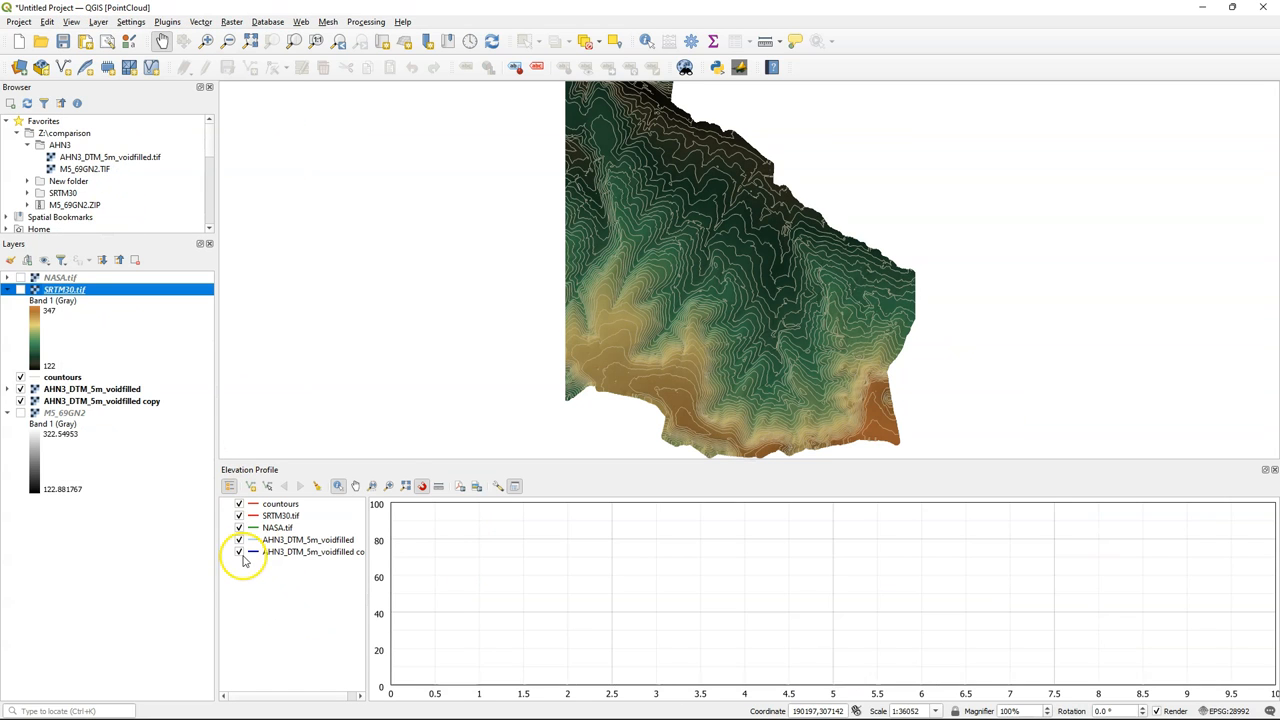
left_click(238, 552)
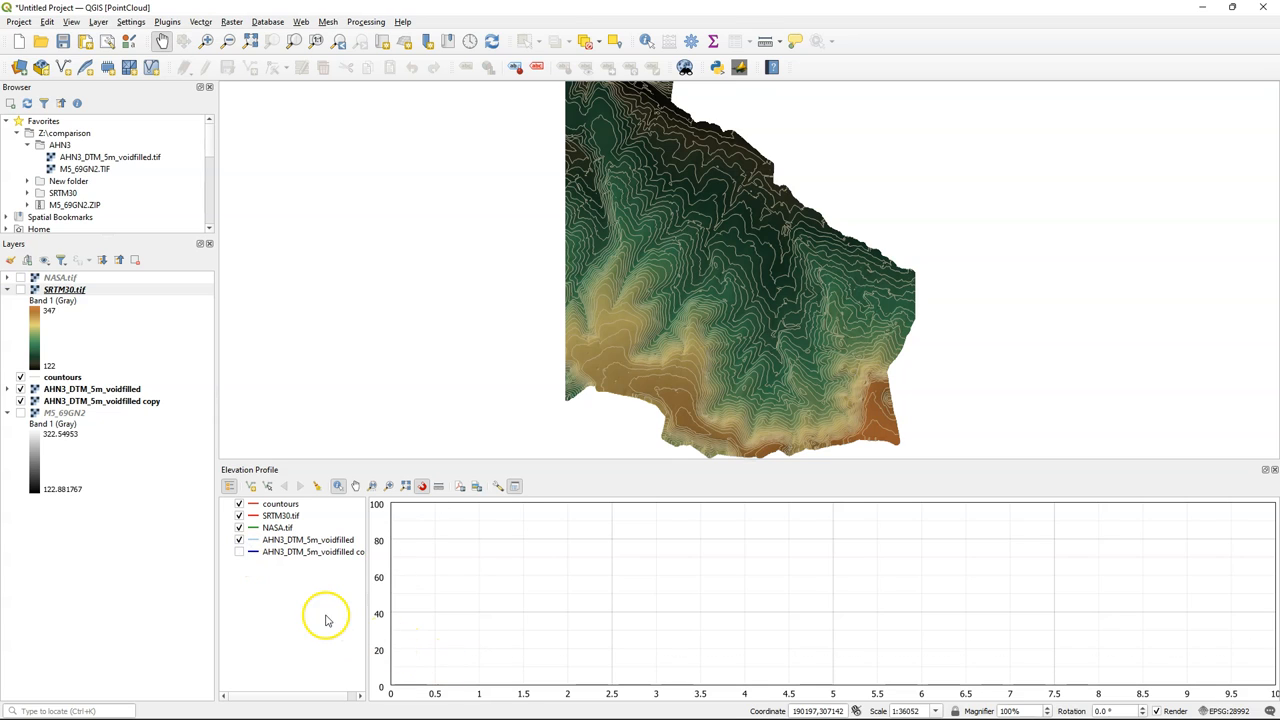
mouse_move(258, 504)
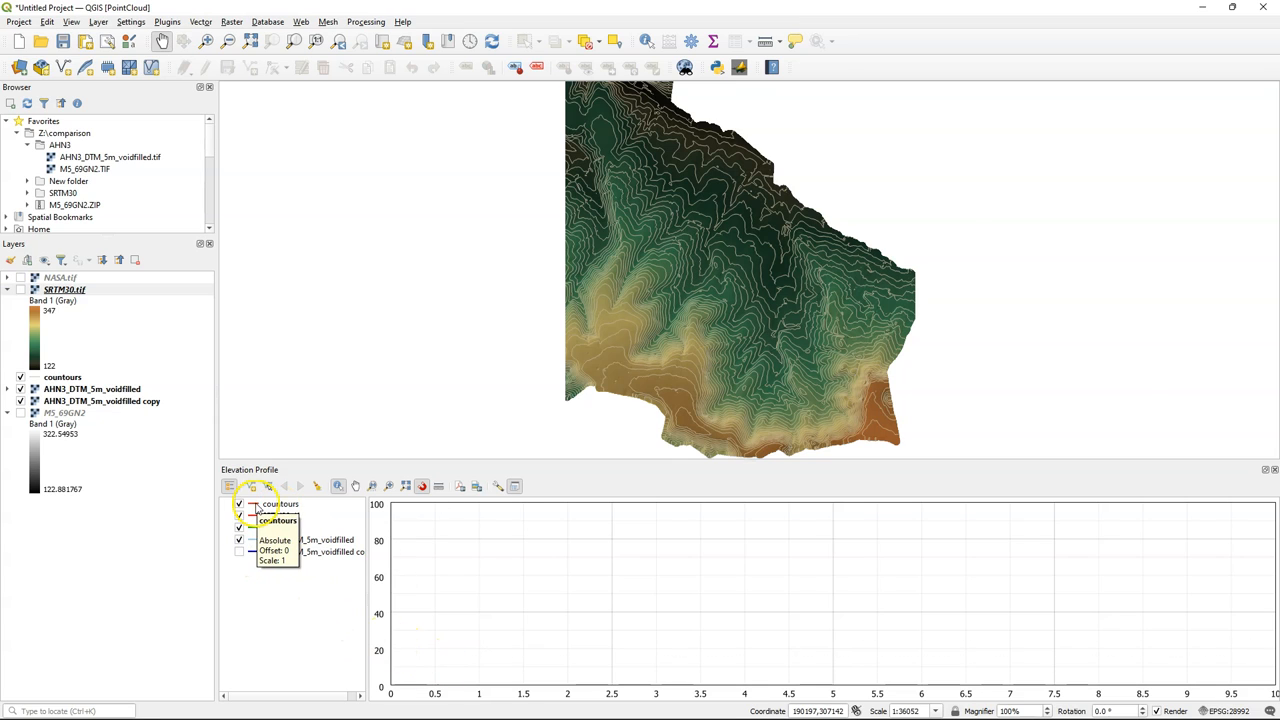
left_click(278, 504)
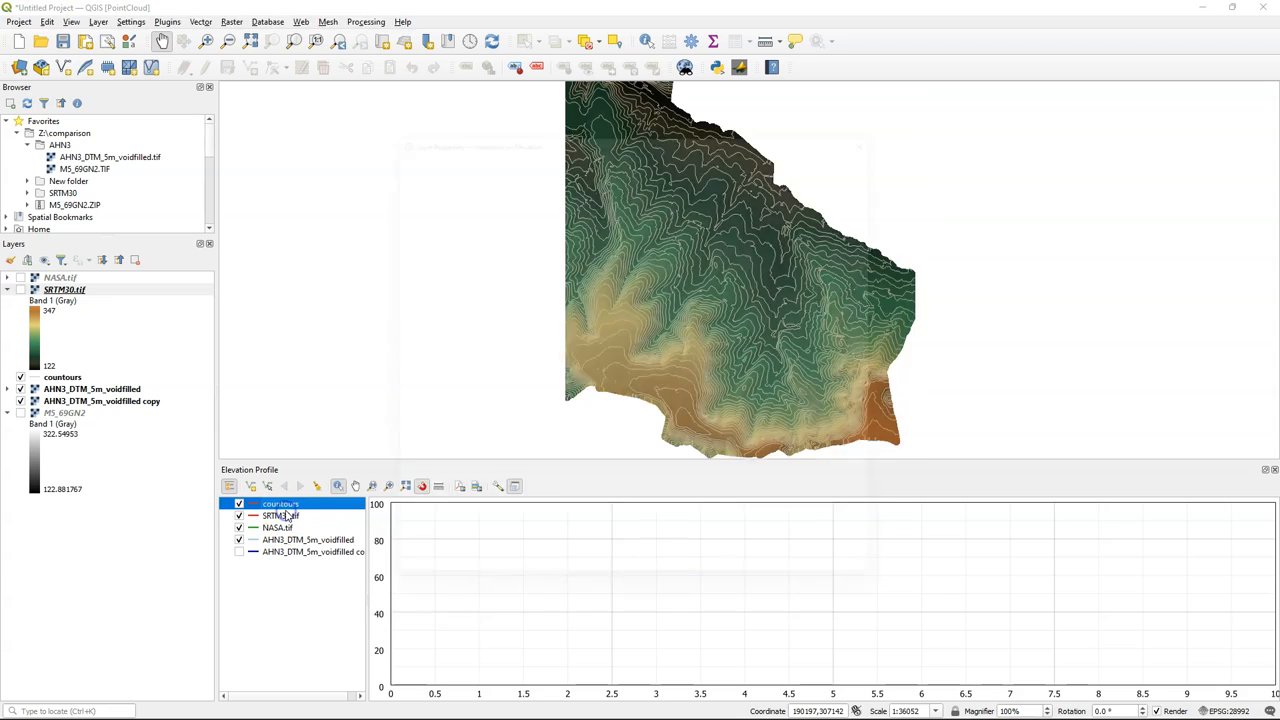
double_click(280, 504)
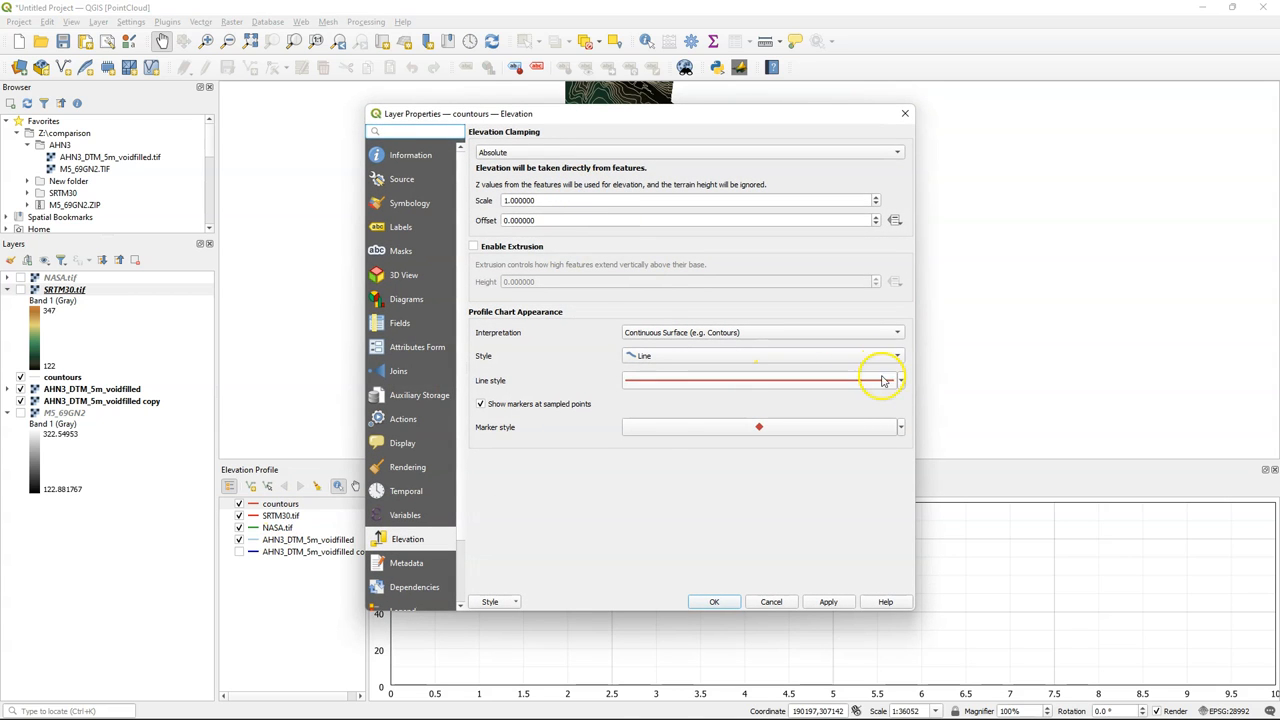
left_click(896, 380)
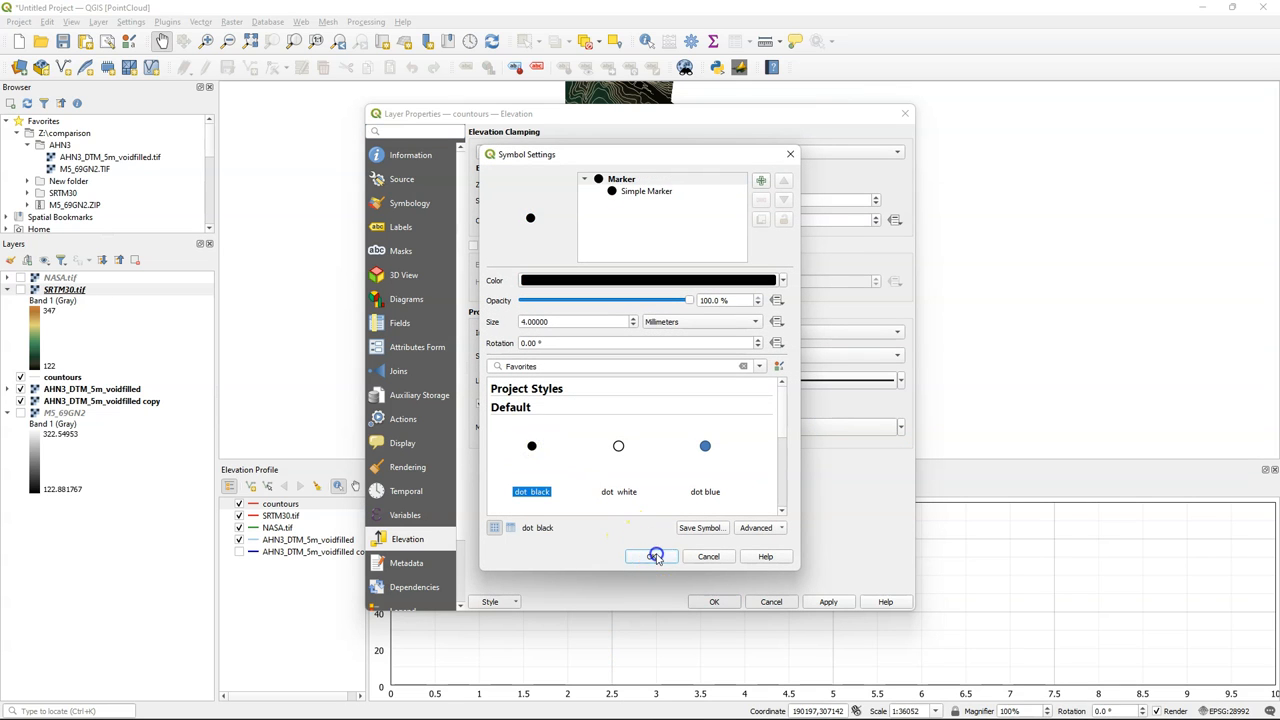
Give the contour profile markers the 'dot black' symbol and close the settings
left_click(652, 556)
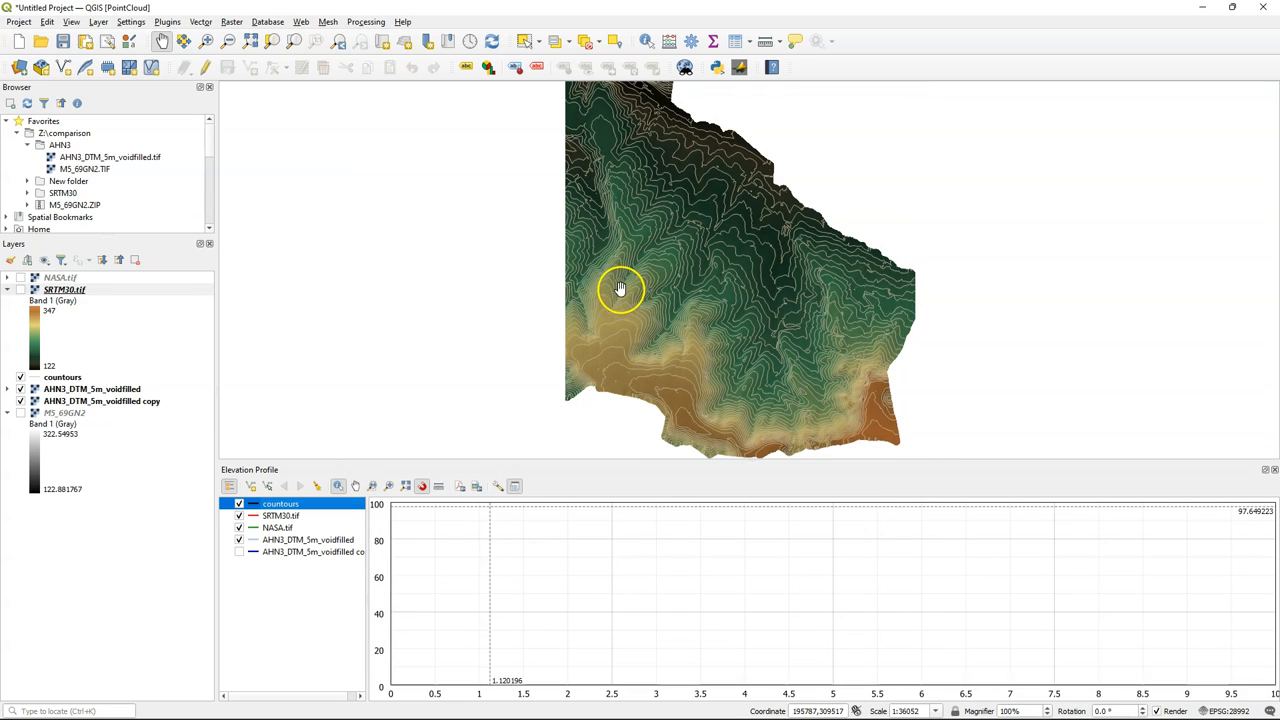
mouse_move(712, 320)
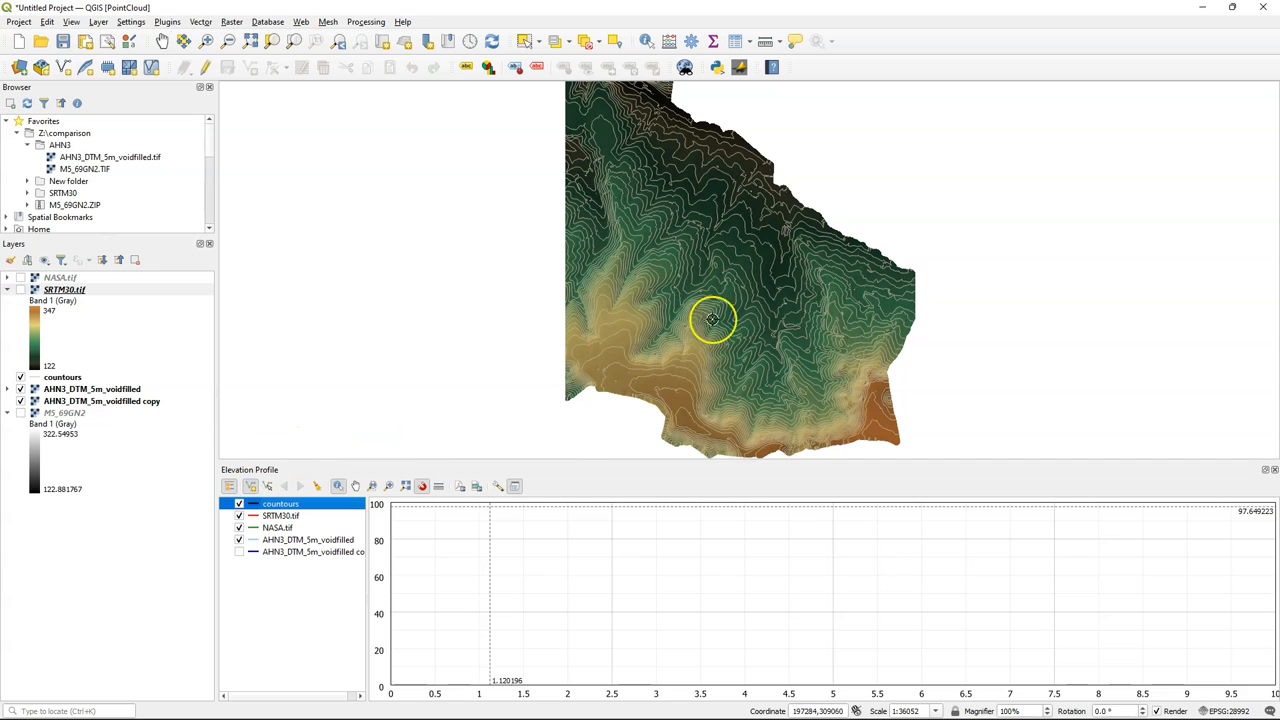
mouse_move(584, 254)
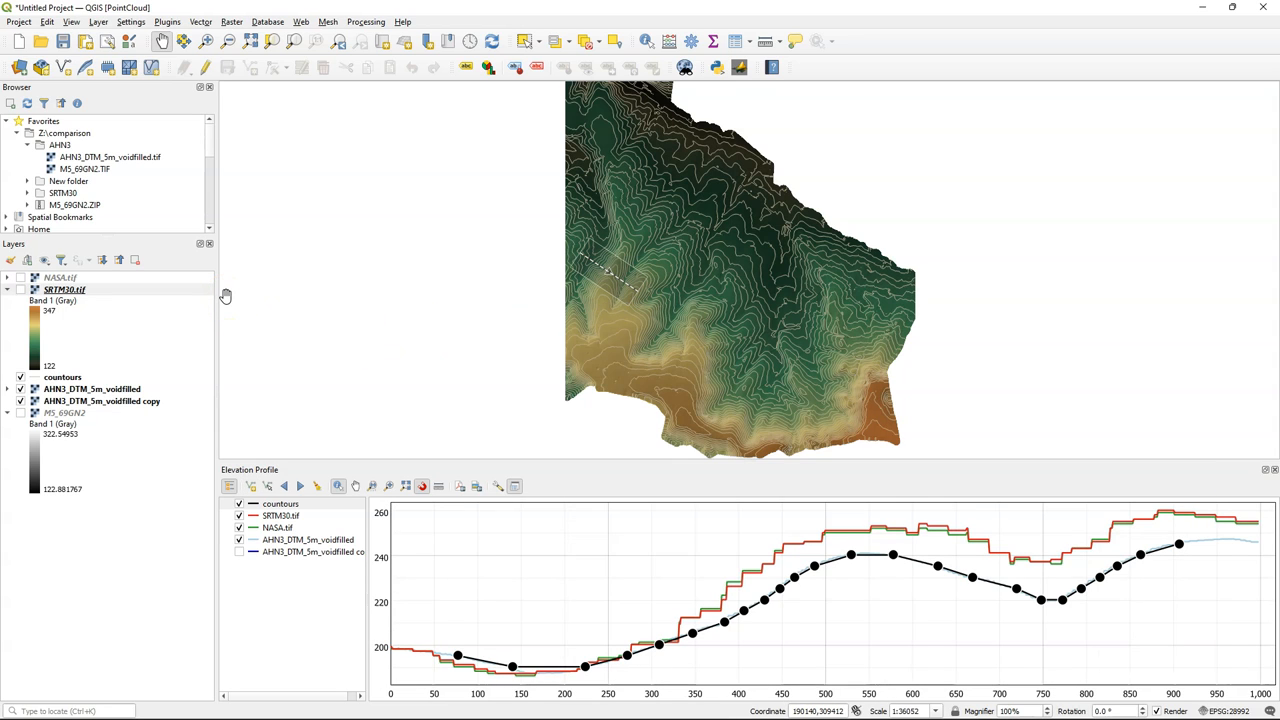
mouse_move(296, 356)
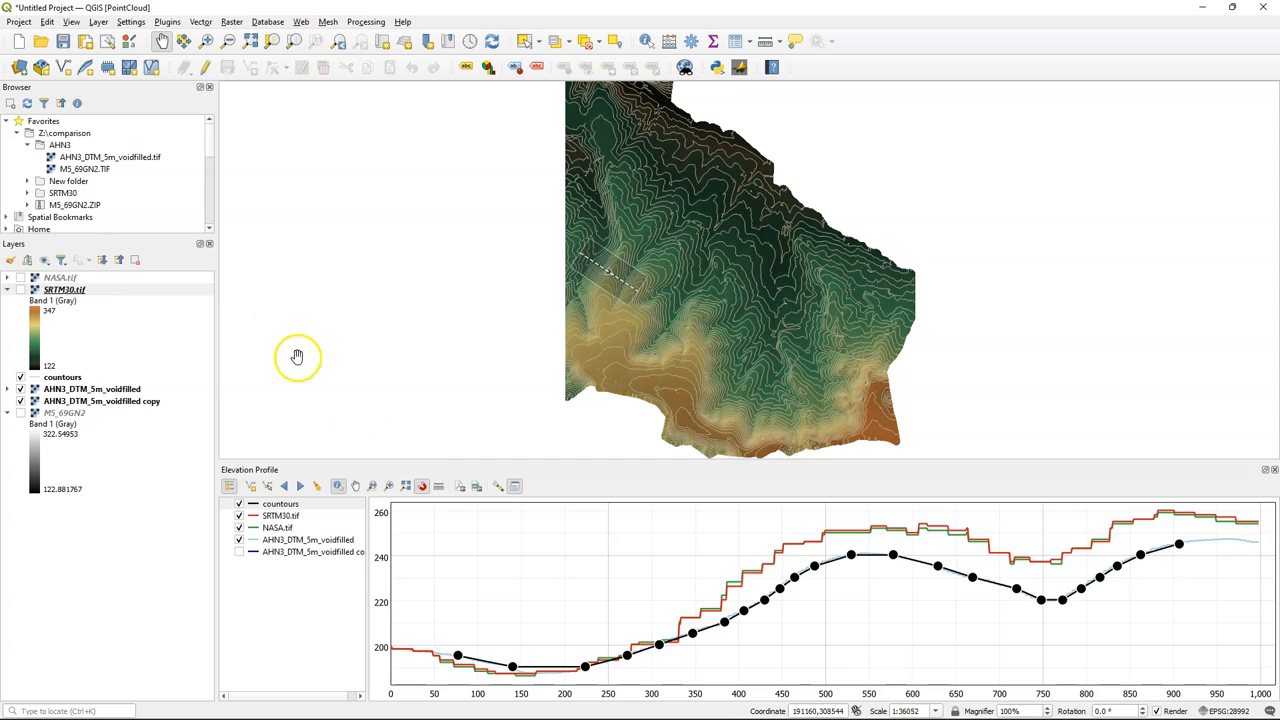
mouse_move(824, 604)
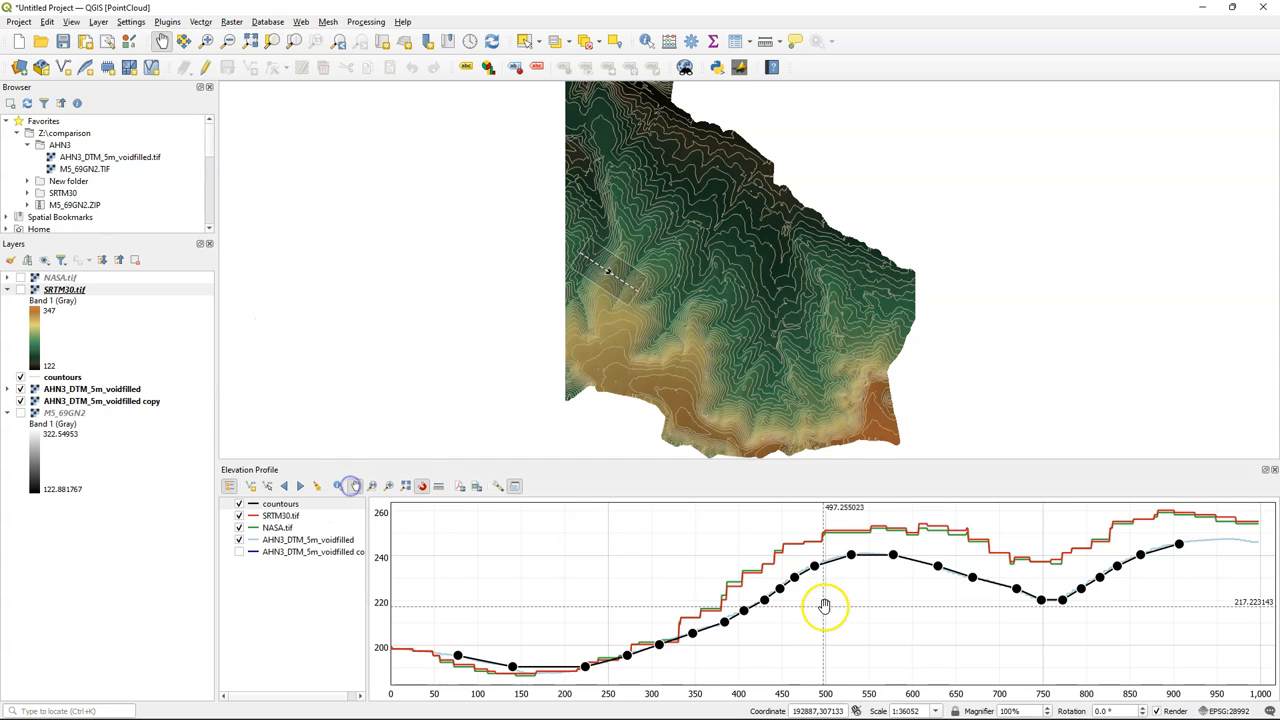
mouse_move(684, 628)
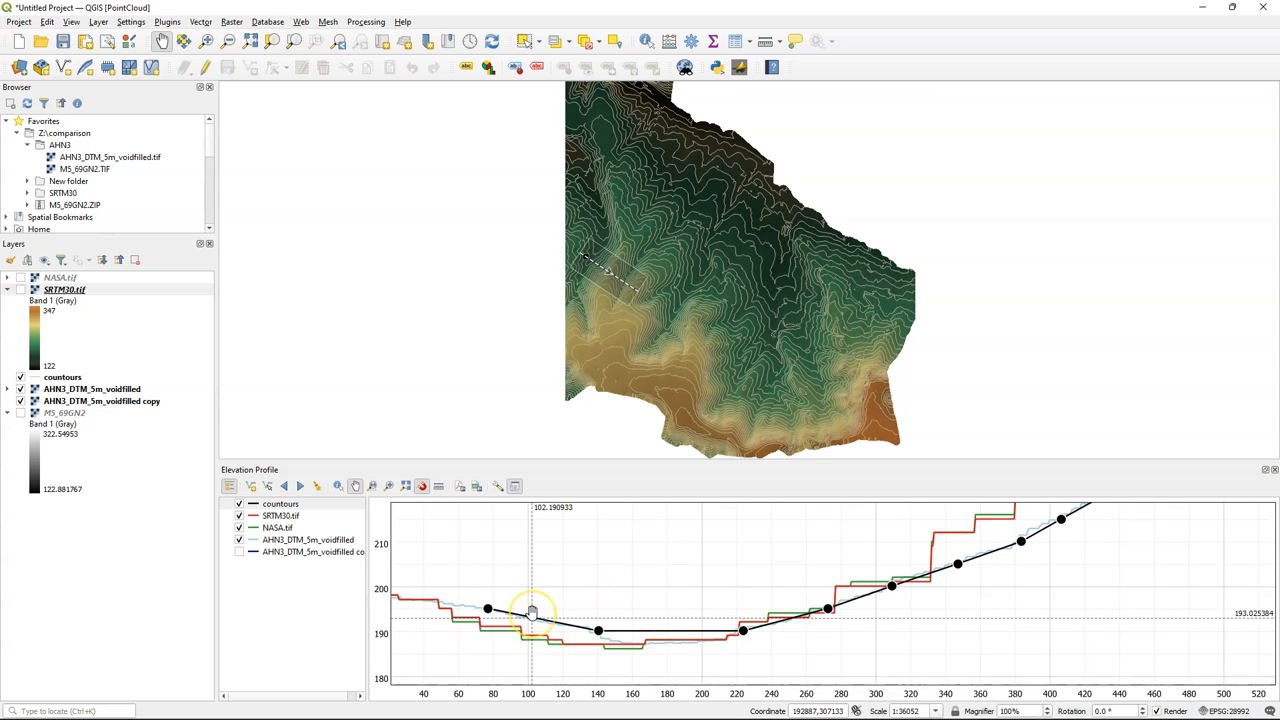
mouse_move(1004, 600)
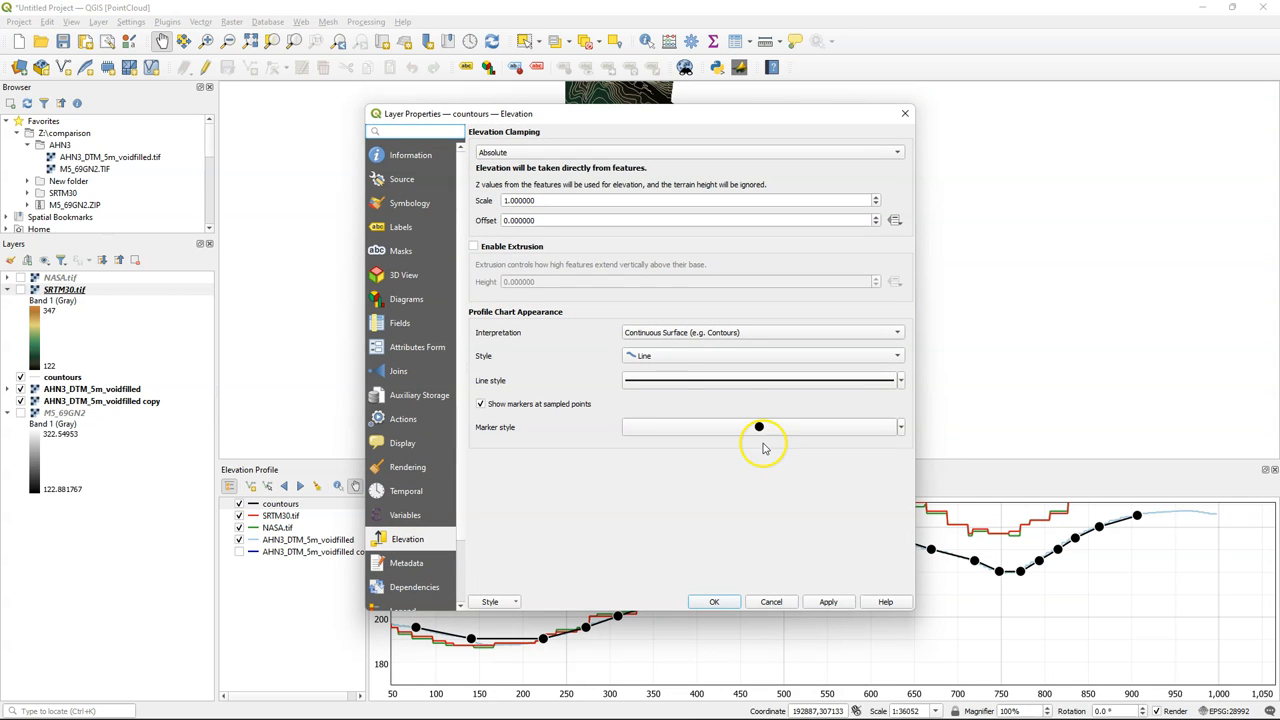
Preview contours as red Fill Below in the profile, then switch them to Individual Features
left_click(760, 356)
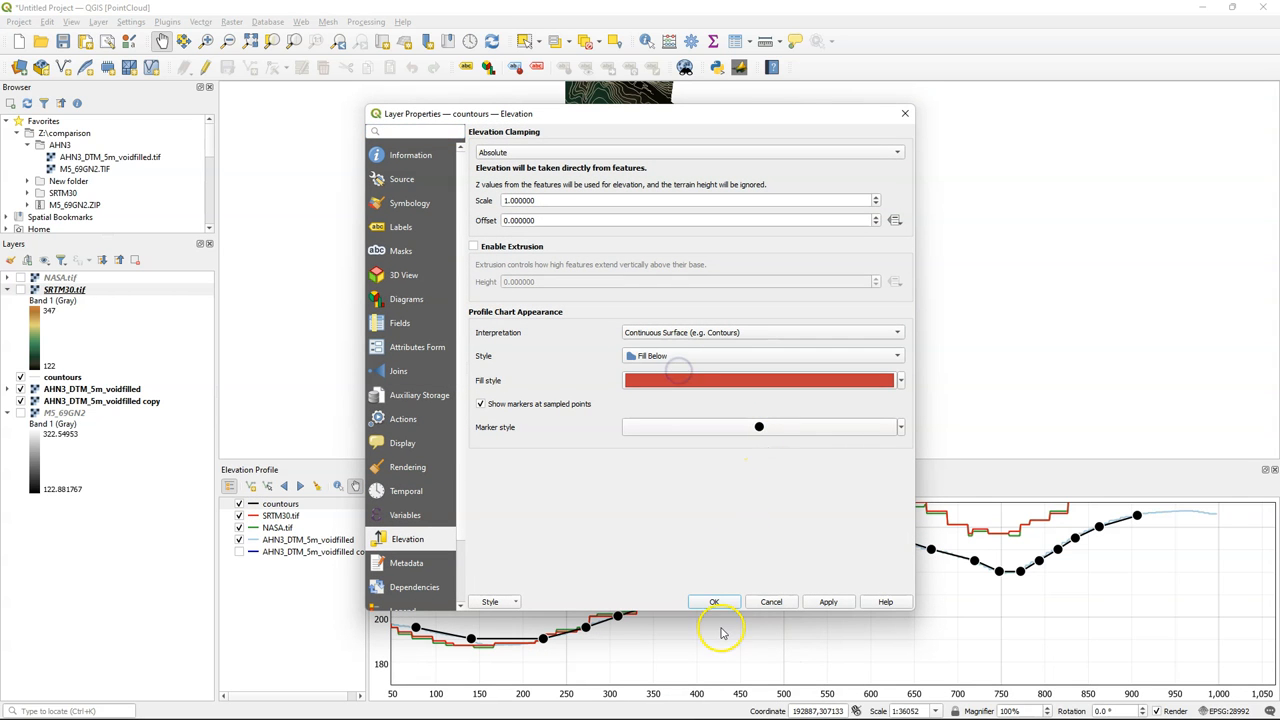
left_click(714, 600)
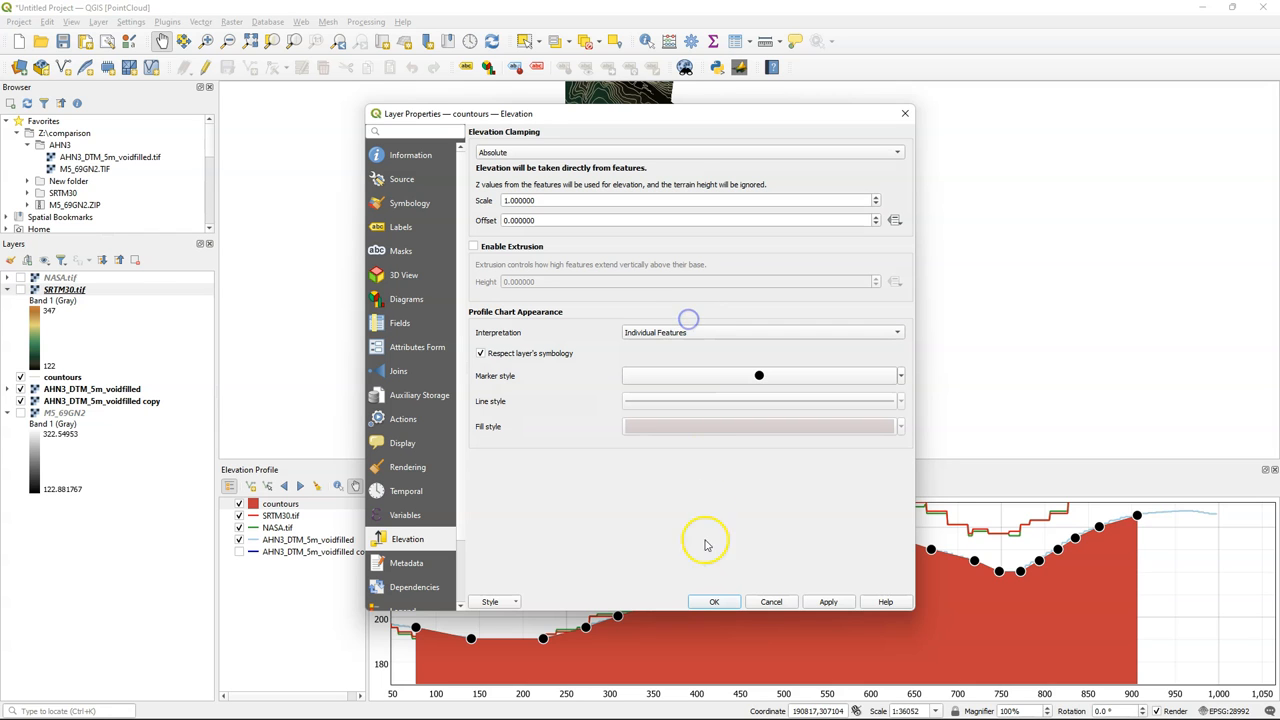
left_click(714, 600)
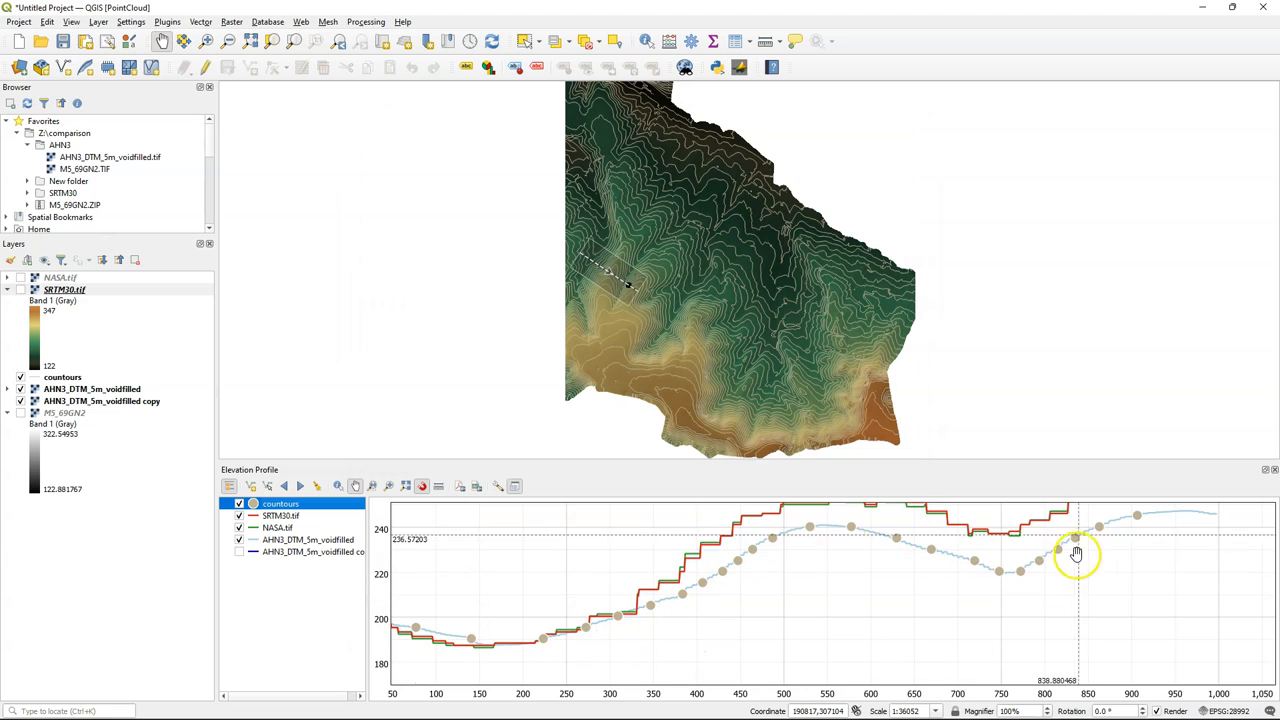
mouse_move(832, 596)
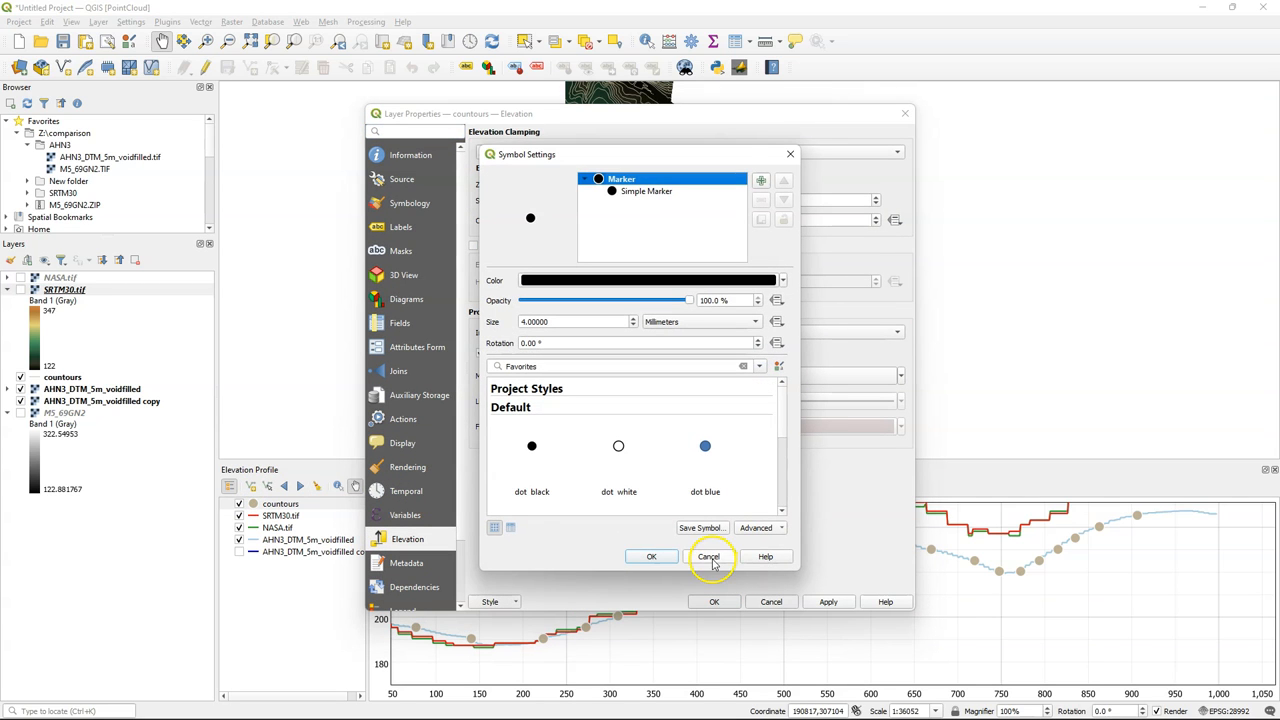
Apply blue circle markers to the contours in the elevation profile and close the properties
left_click(708, 556)
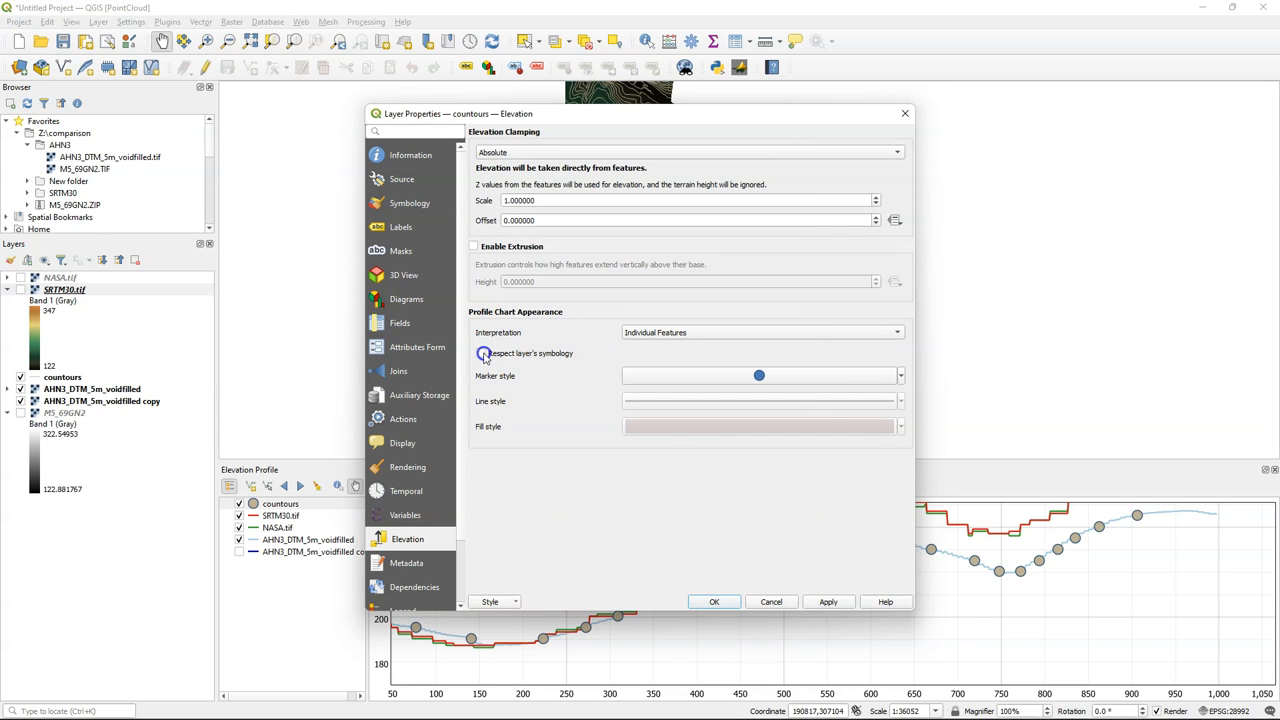
left_click(714, 600)
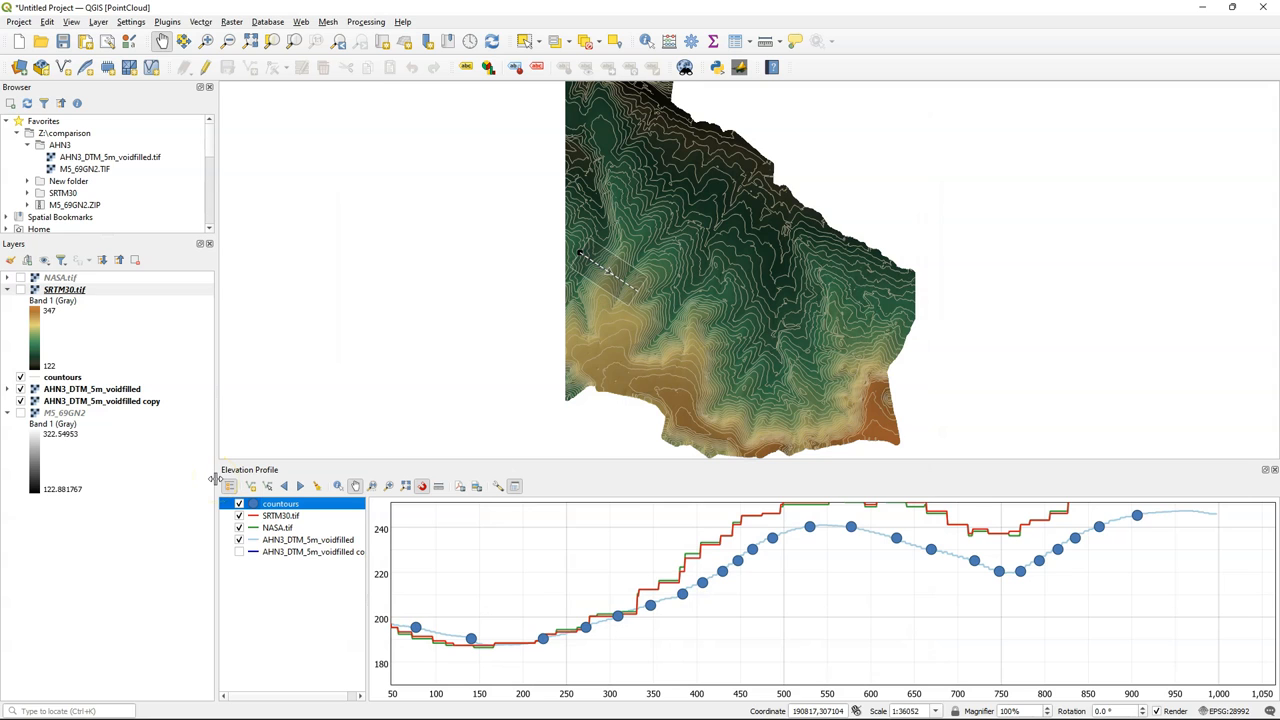
mouse_move(228, 40)
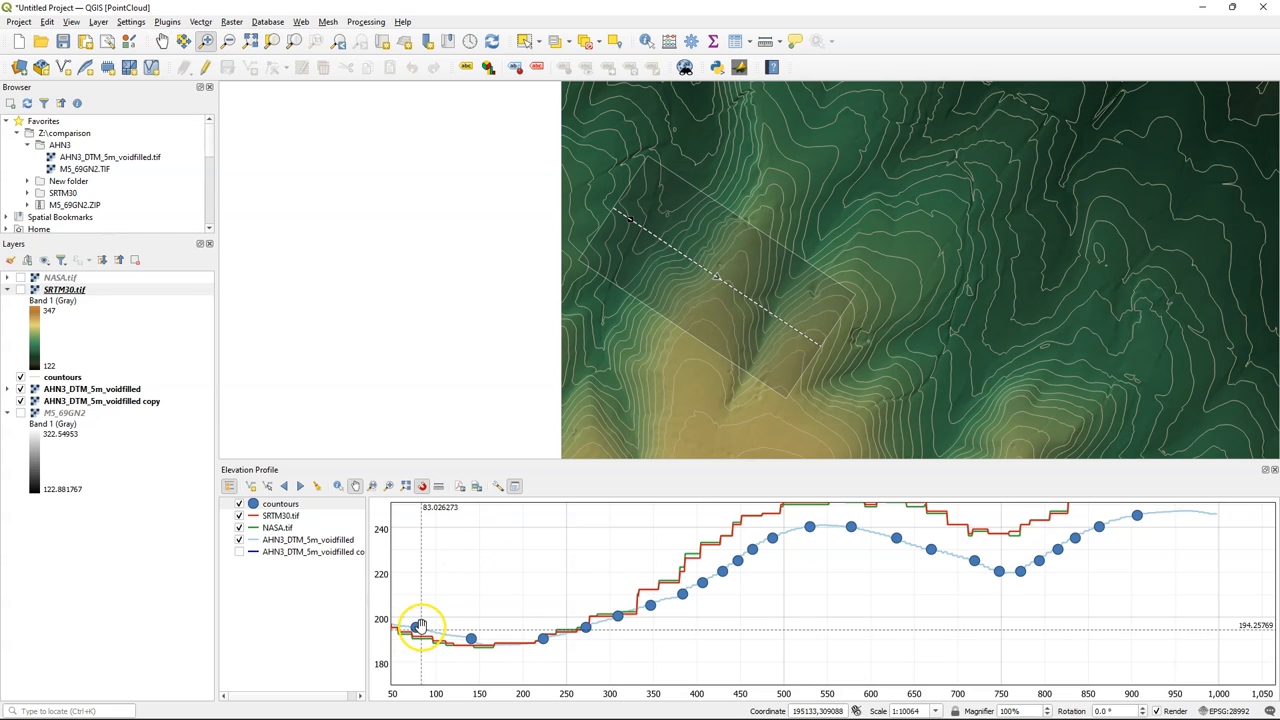
mouse_move(484, 640)
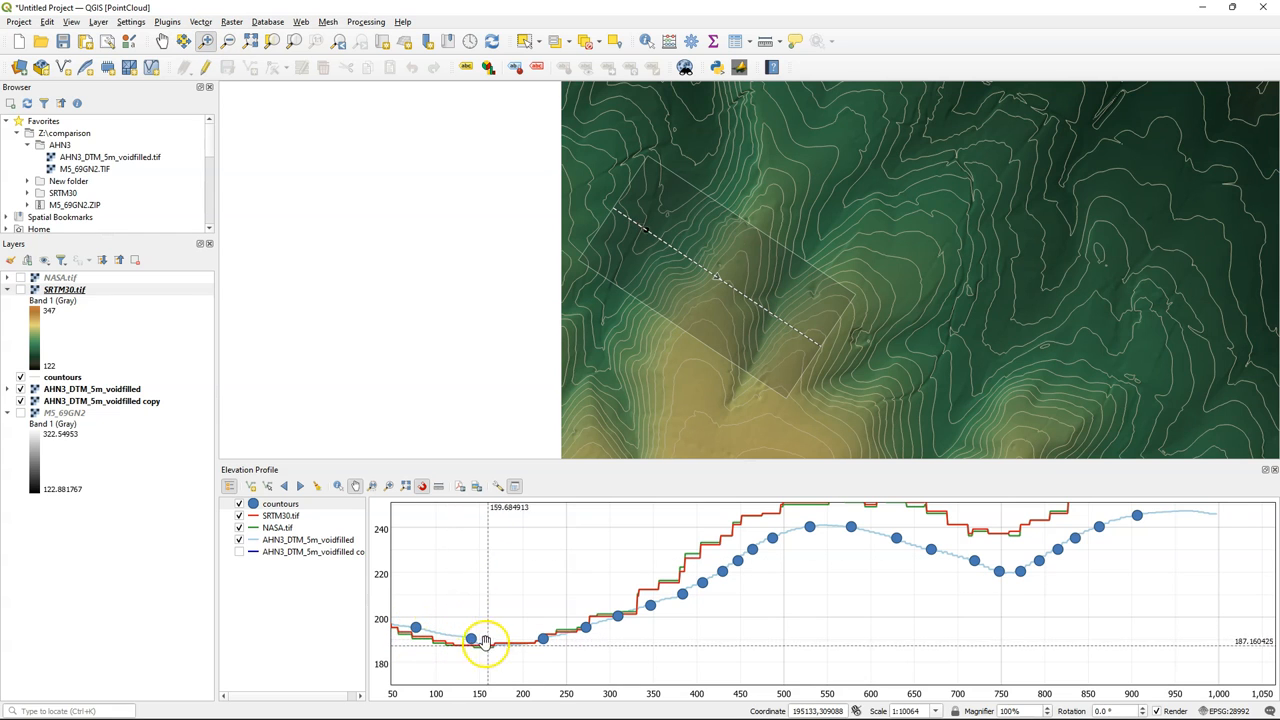
mouse_move(638, 614)
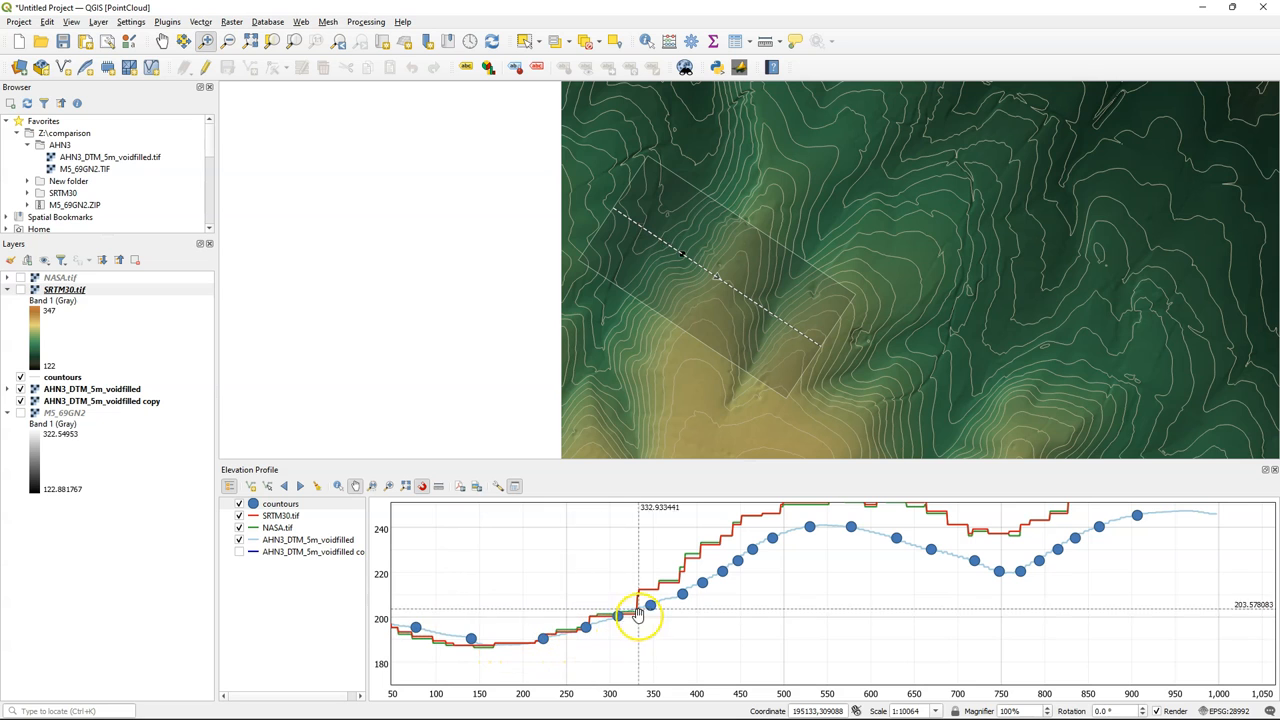
mouse_move(644, 592)
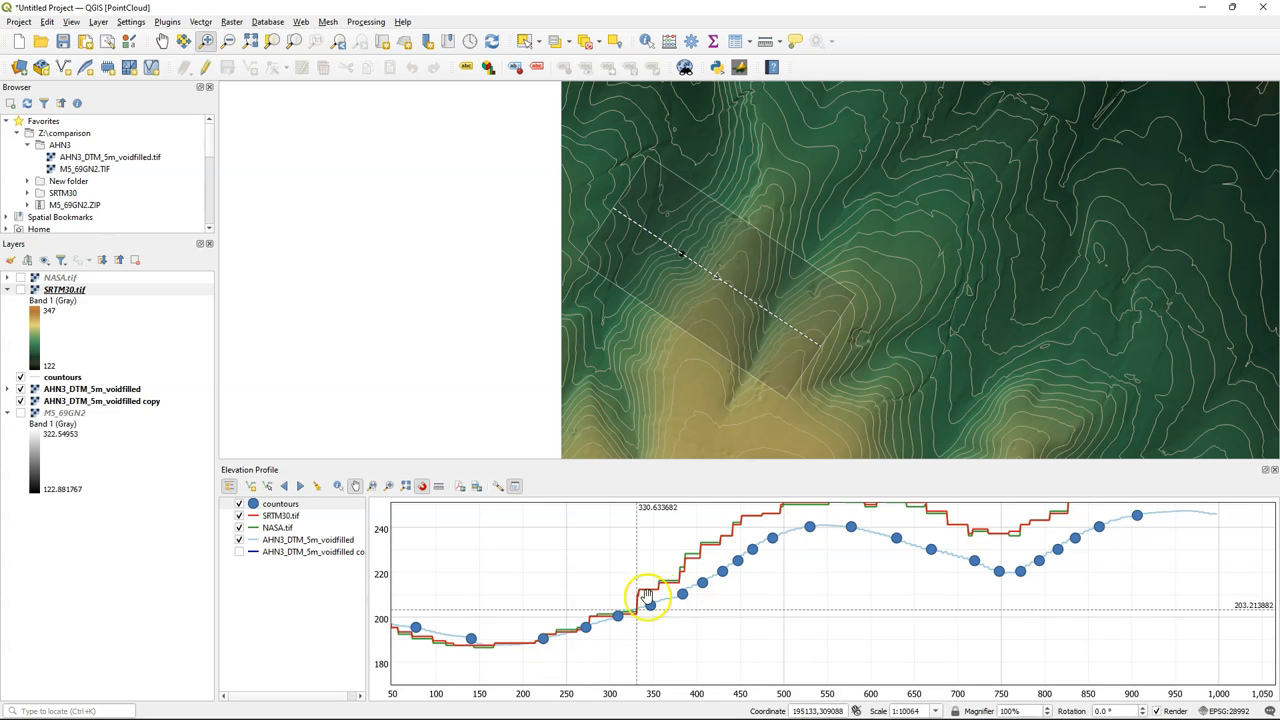
mouse_move(928, 540)
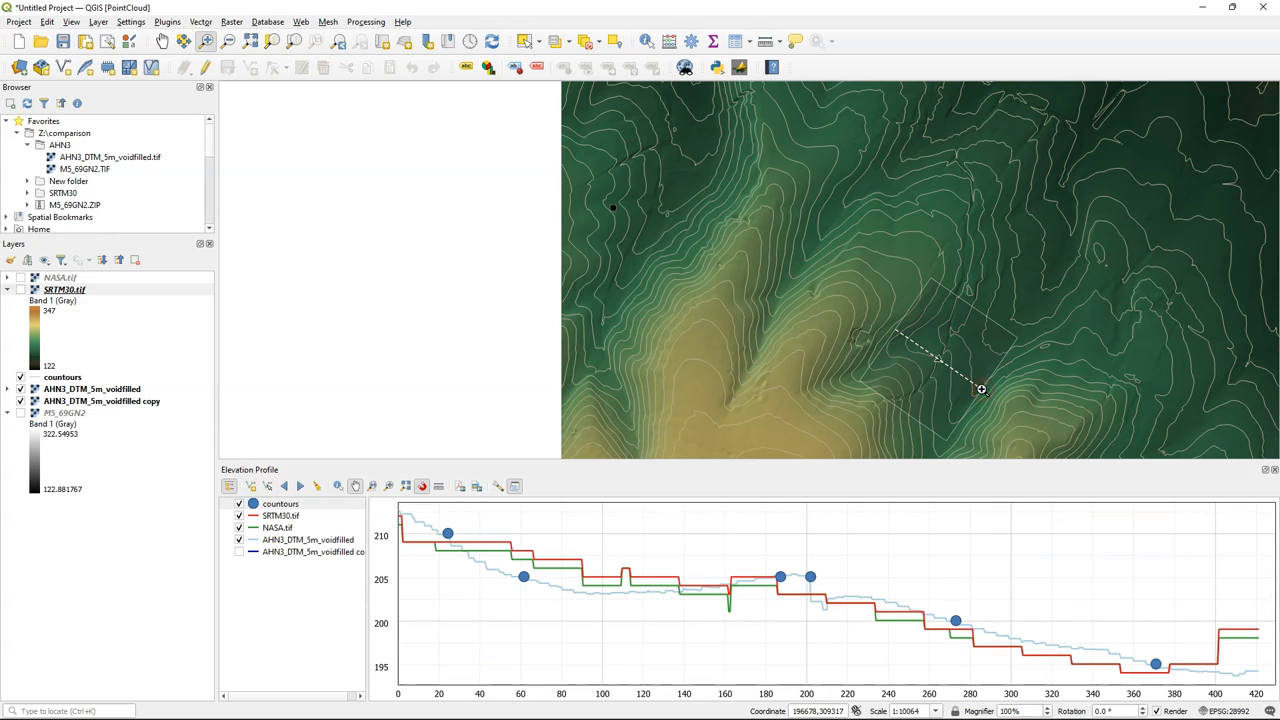
mouse_move(504, 590)
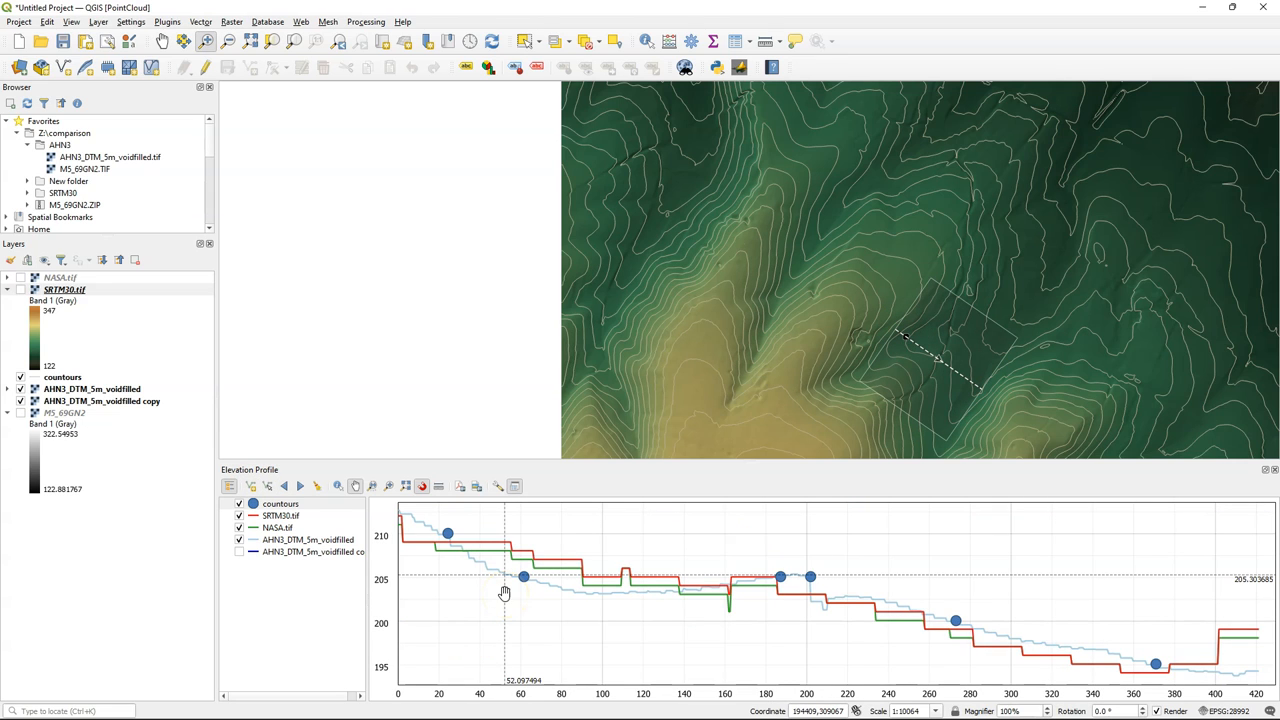
mouse_move(256, 592)
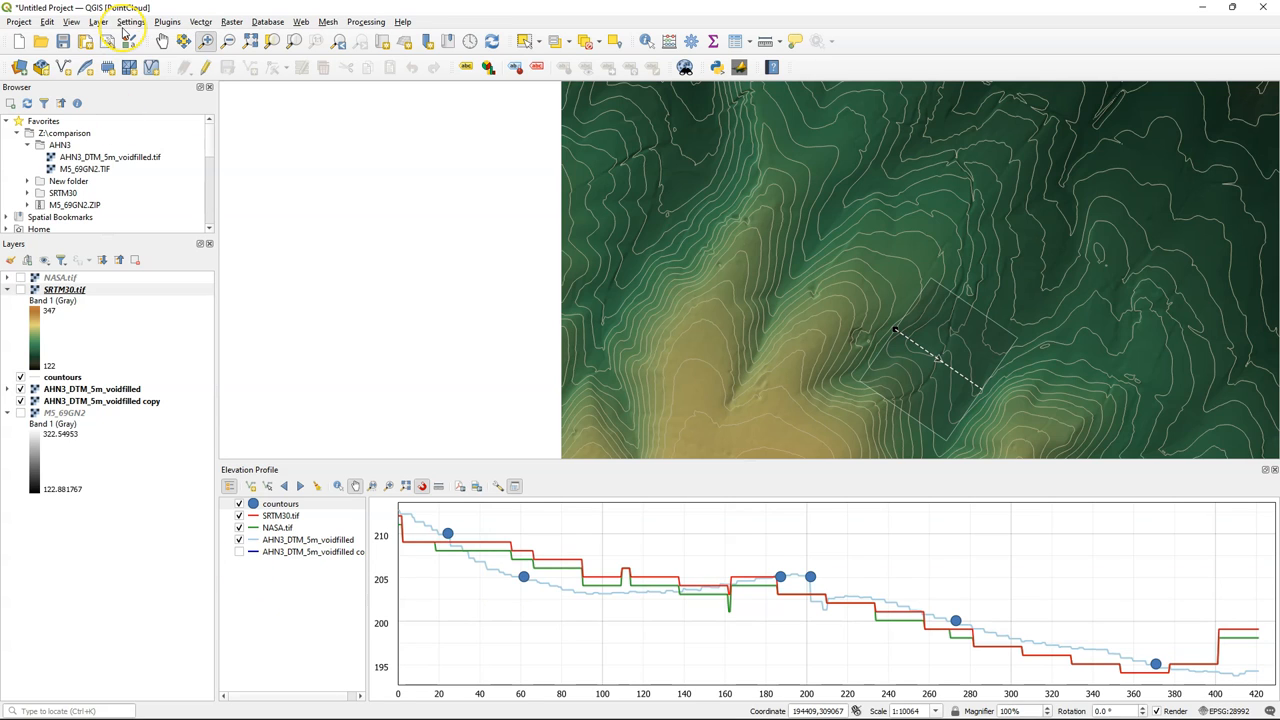
mouse_move(212, 156)
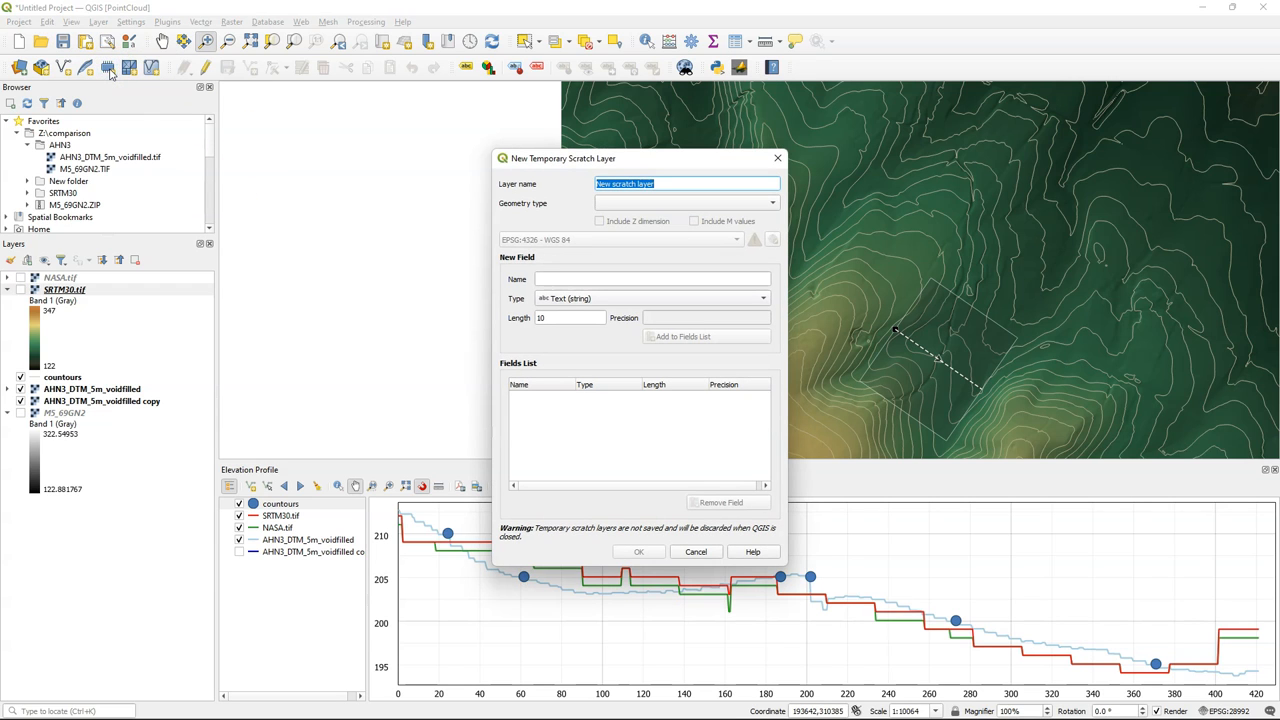
Create a temporary scratch LineString layer named Transect
type("Transect")
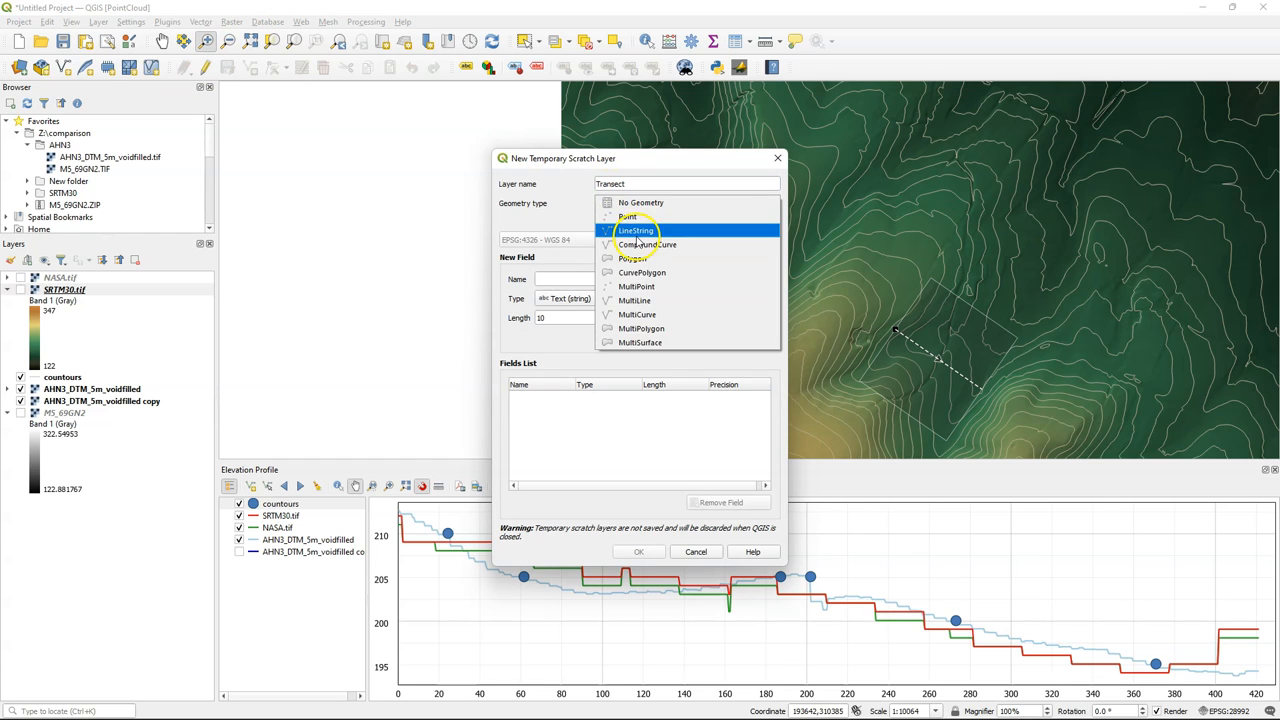
left_click(636, 230)
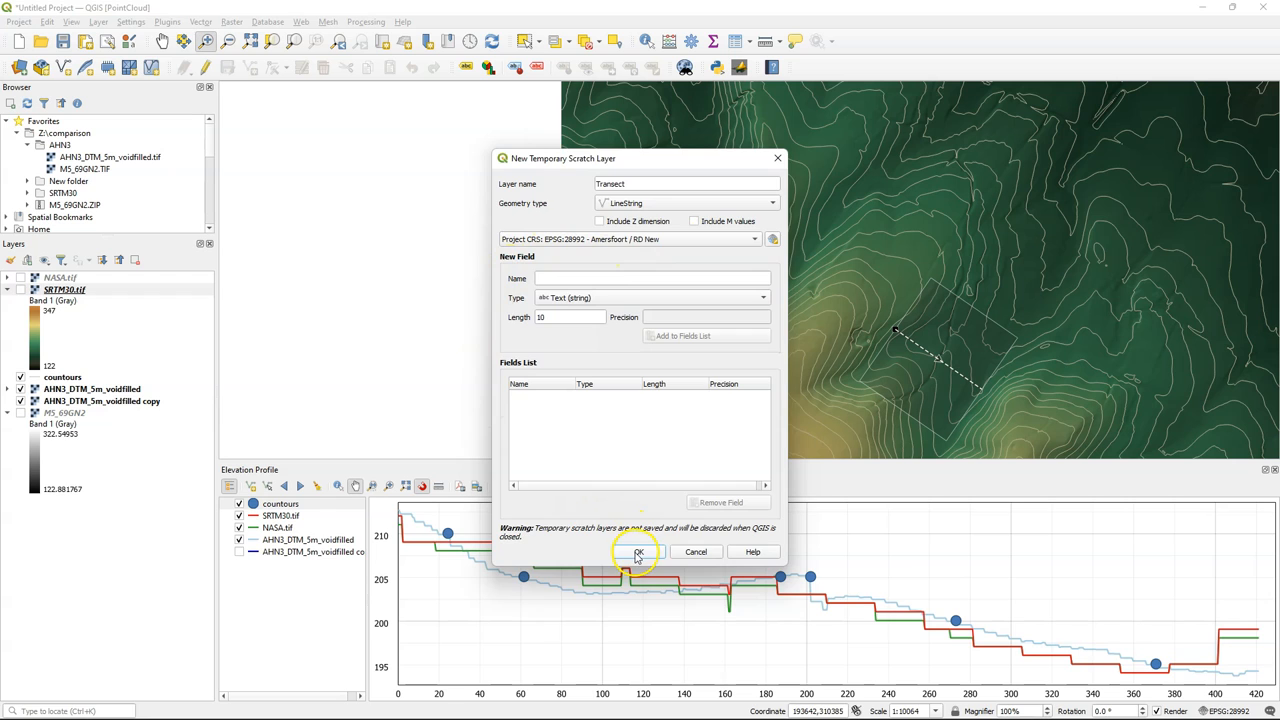
left_click(640, 552)
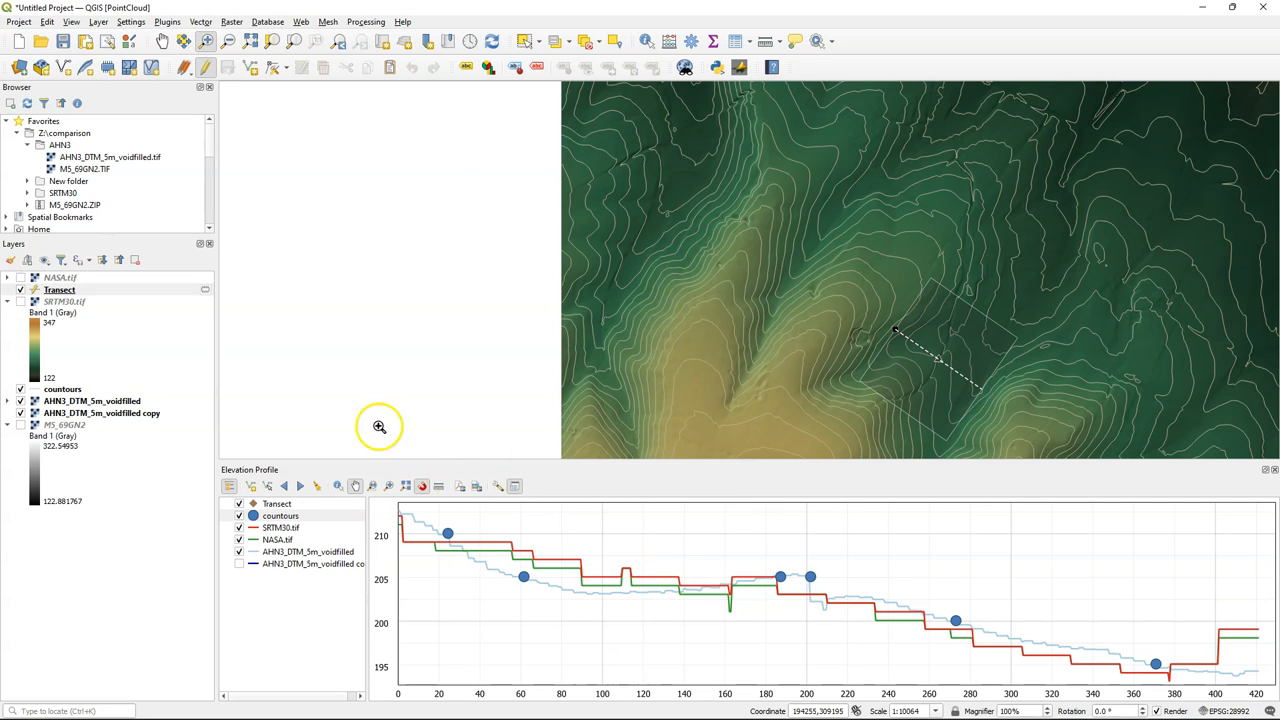
mouse_move(662, 252)
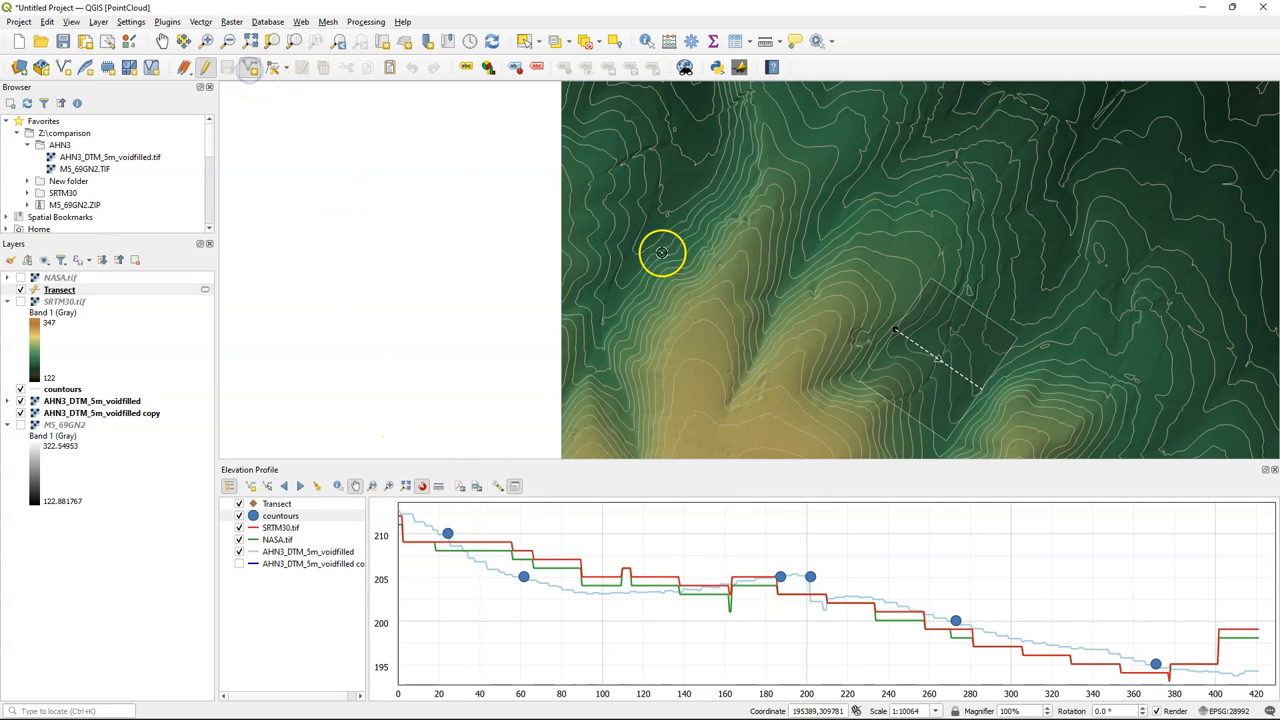
mouse_move(712, 296)
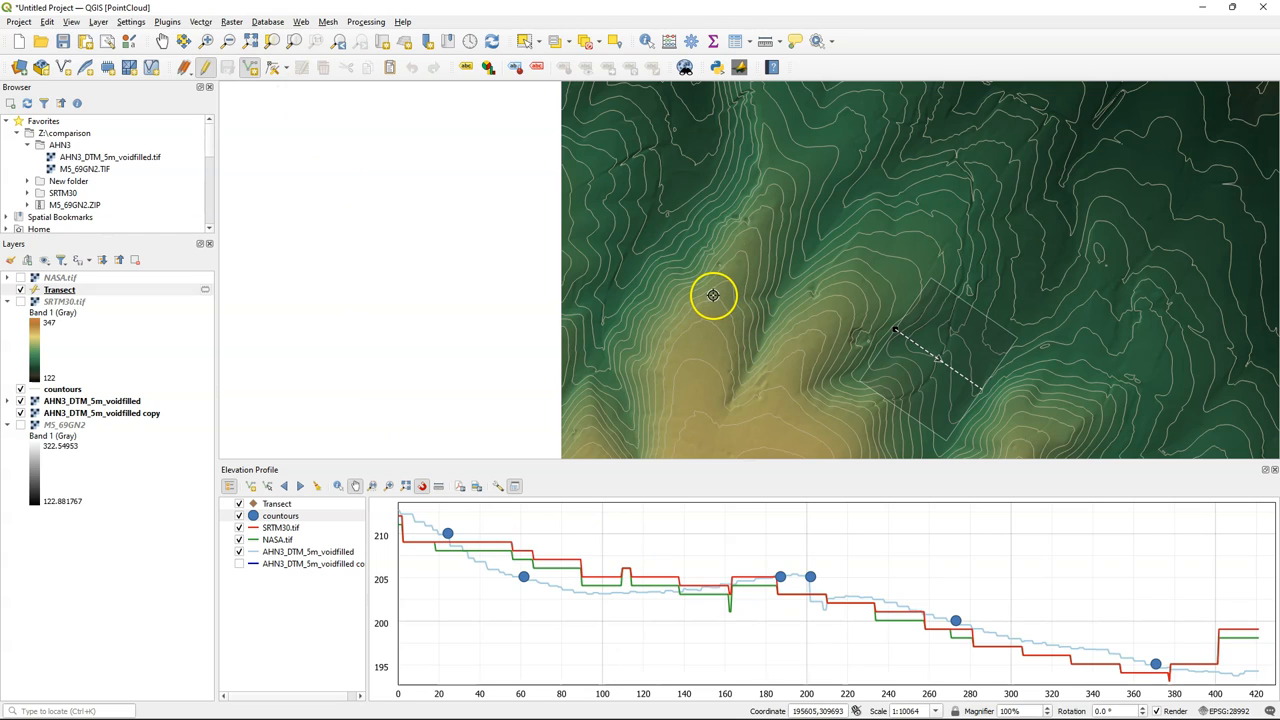
mouse_move(798, 342)
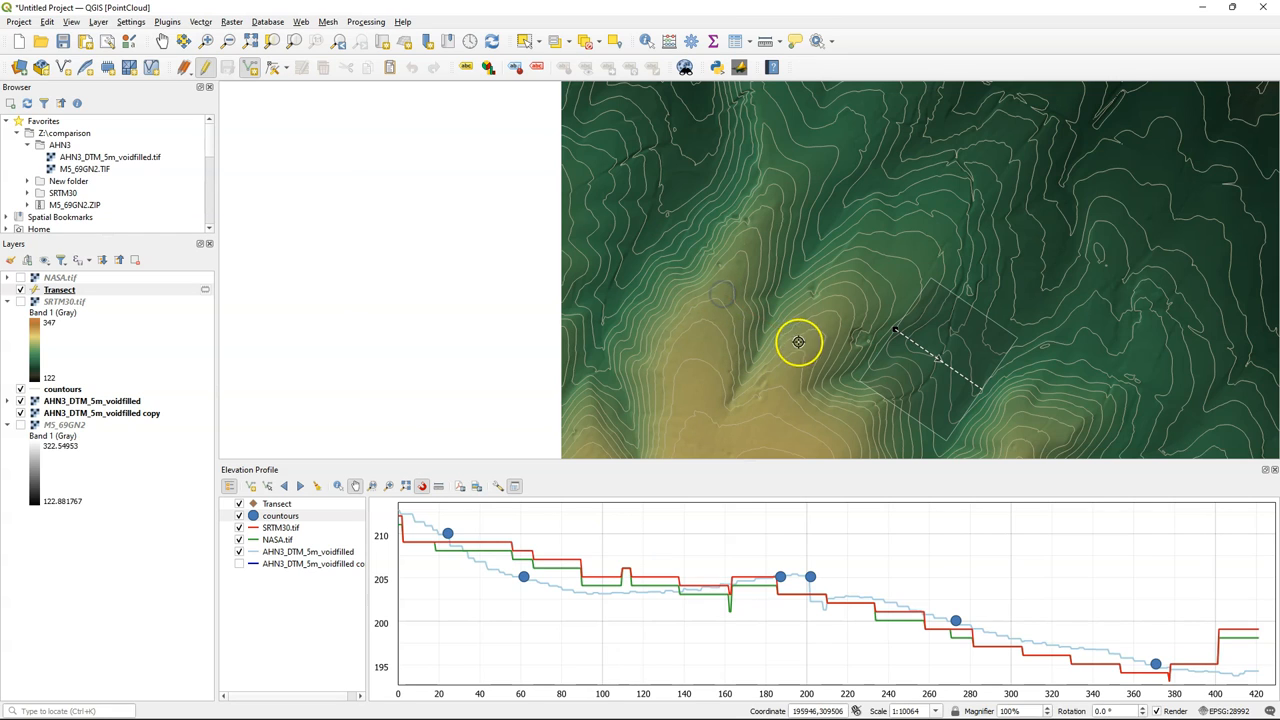
mouse_move(810, 348)
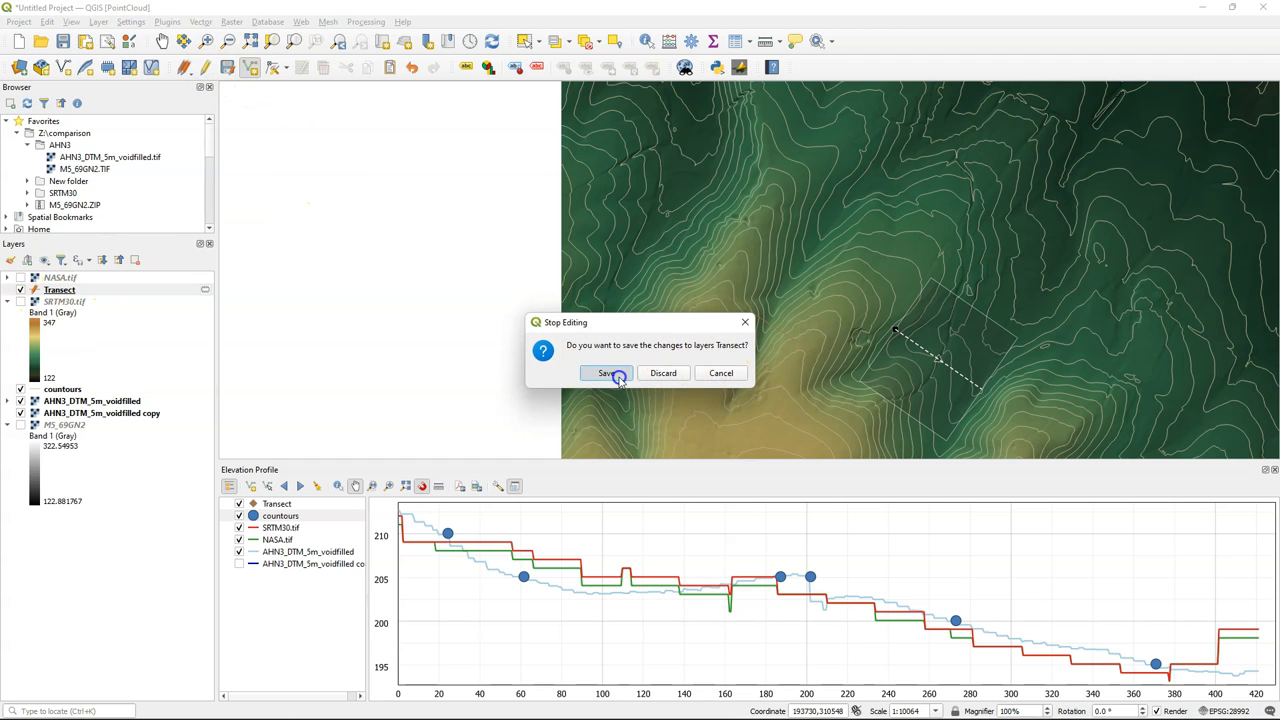
Save the digitized ridge line edits into the Transect layer
left_click(606, 372)
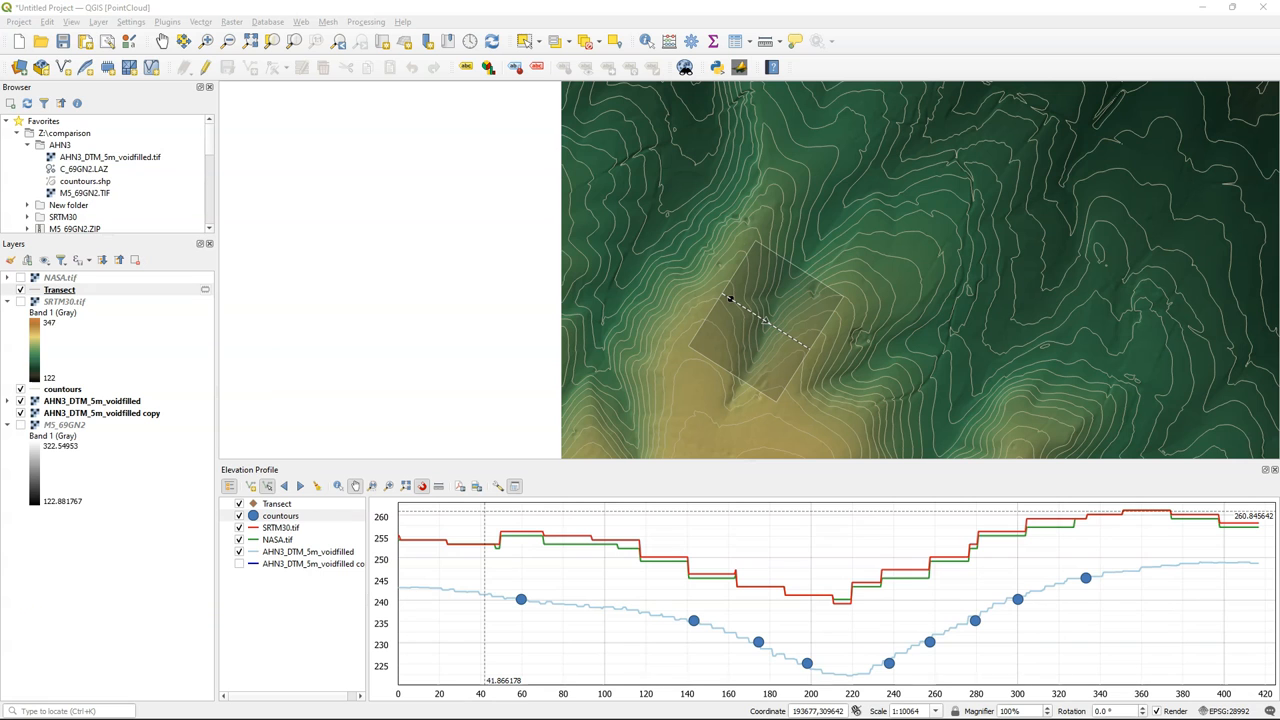
Load the C_69GN2.LAZ point cloud from the Browser and draw a profile curve across it
left_click(84, 168)
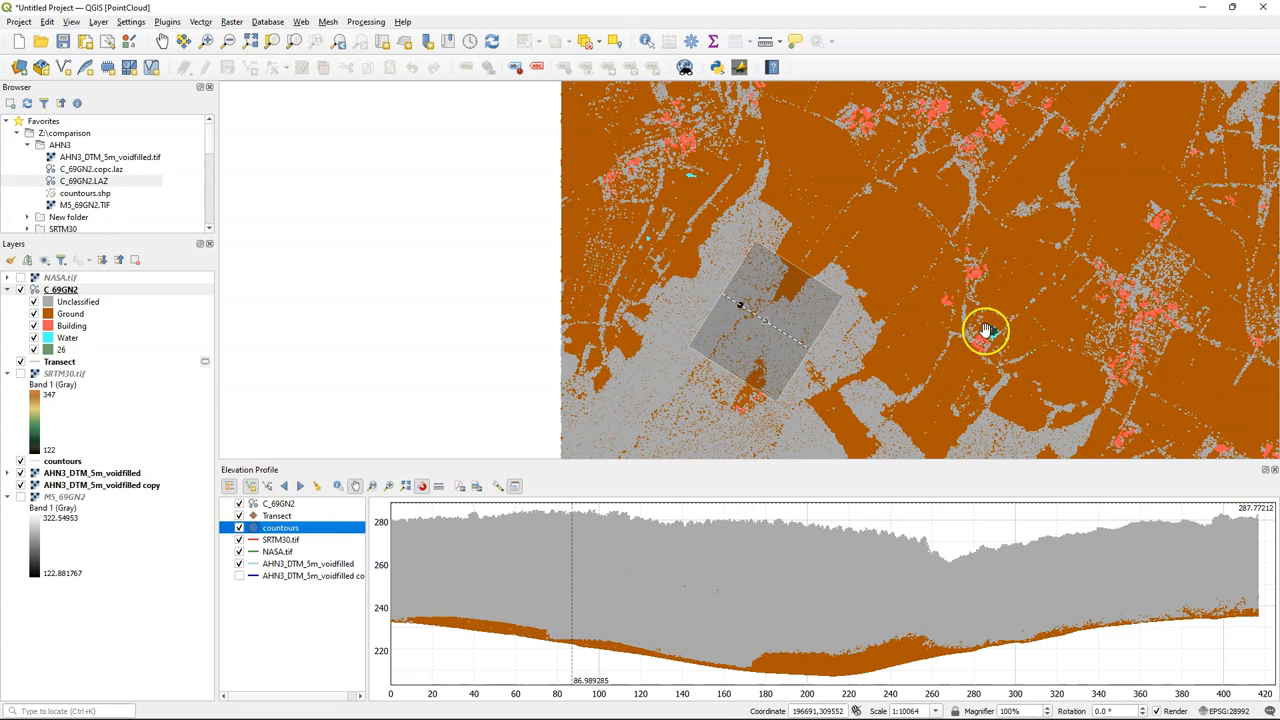
mouse_move(944, 272)
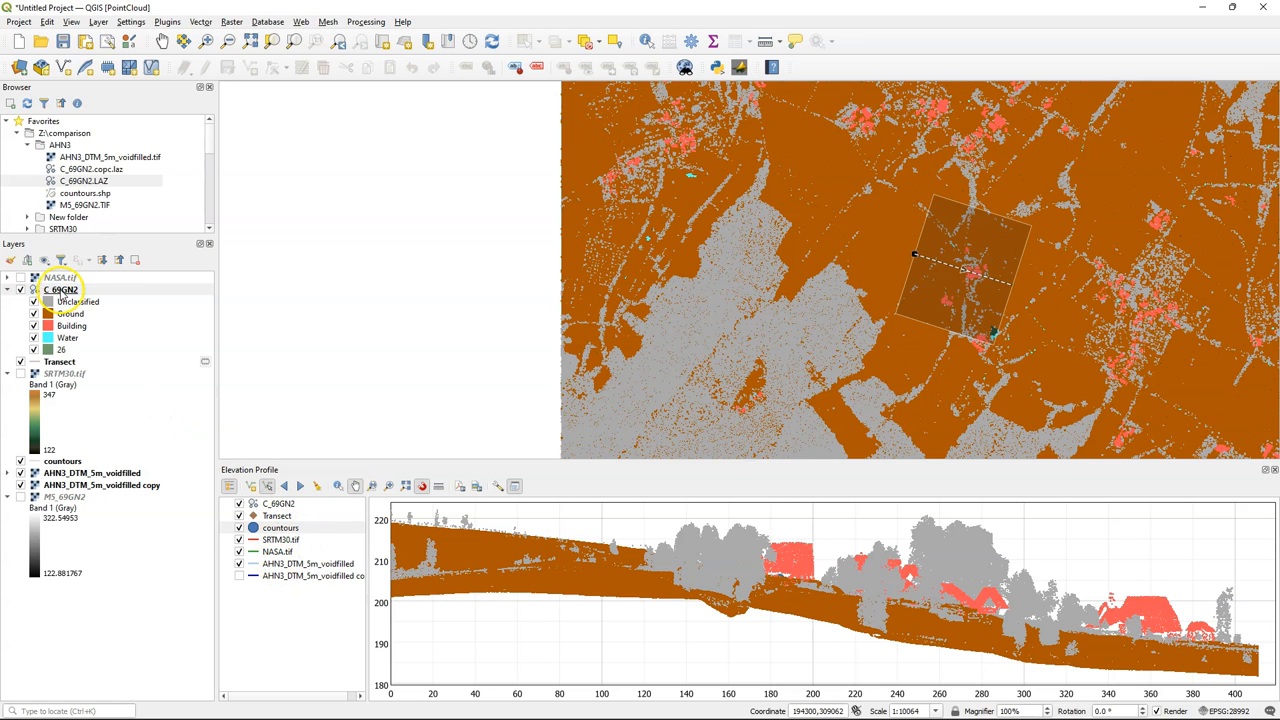
Enable 'Apply opacity by distance from curve' on C_69GN2's Elevation settings, then return to its properties
double_click(62, 288)
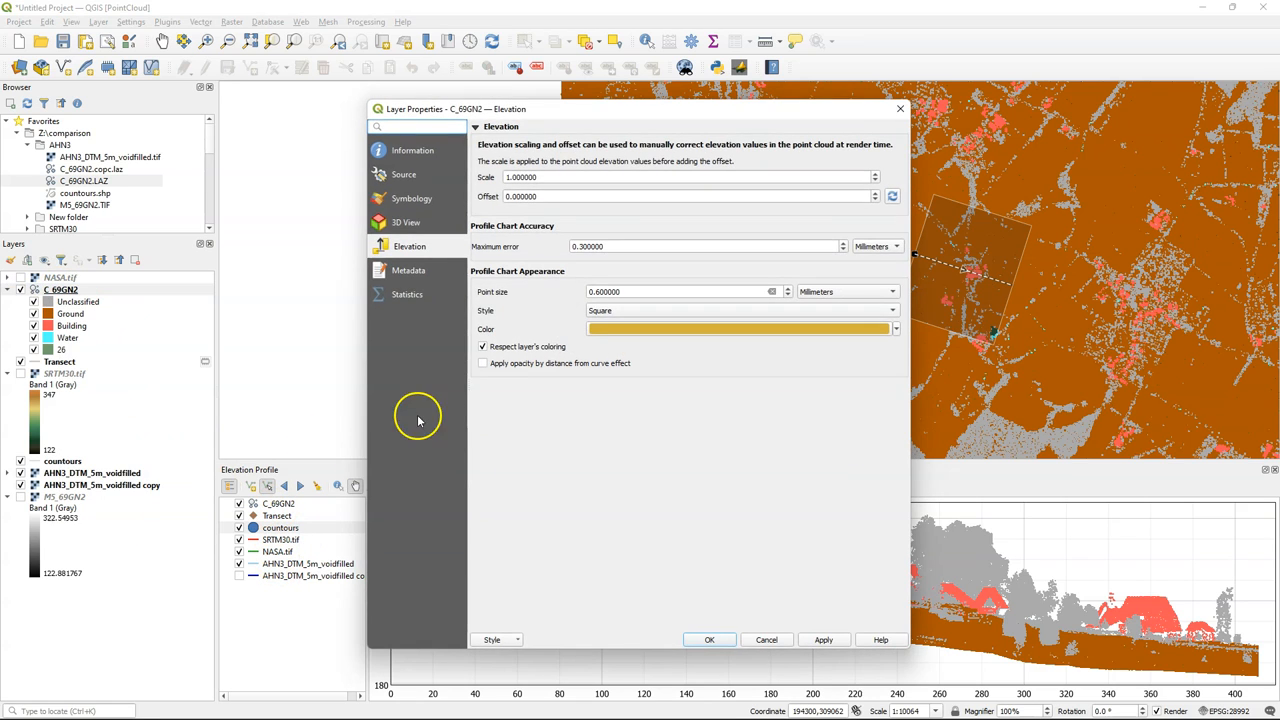
left_click(484, 364)
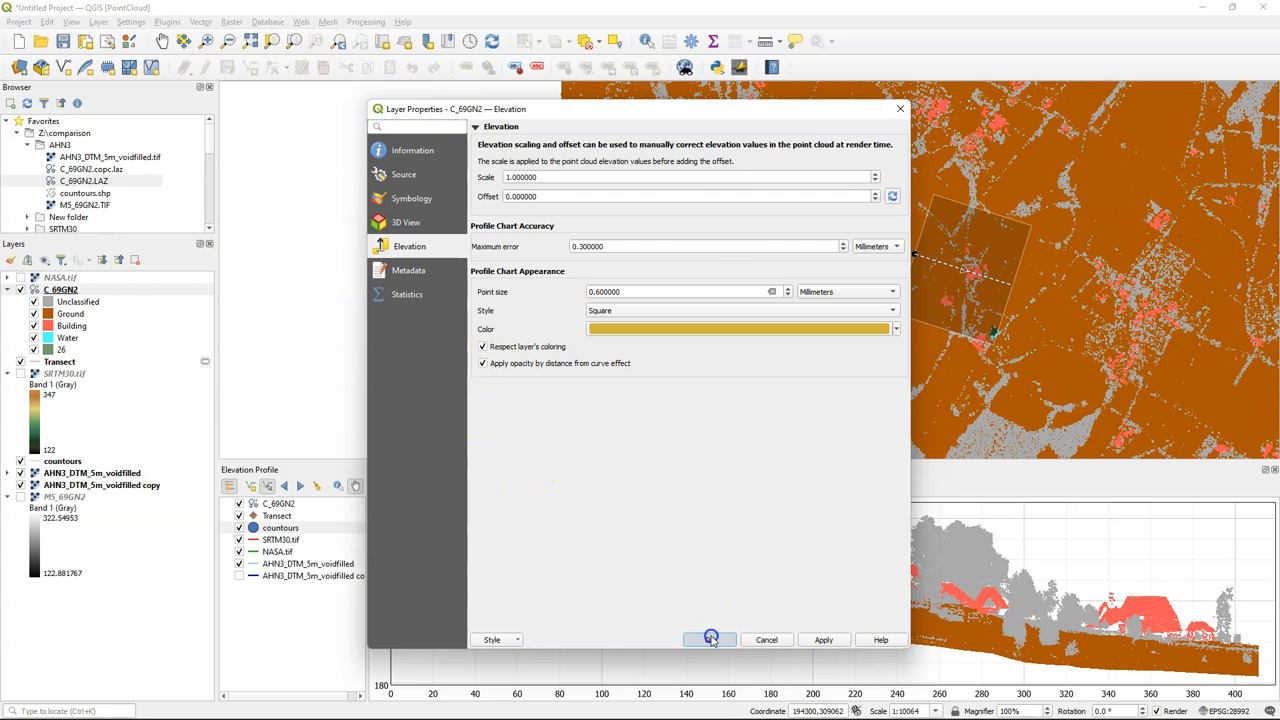
left_click(710, 640)
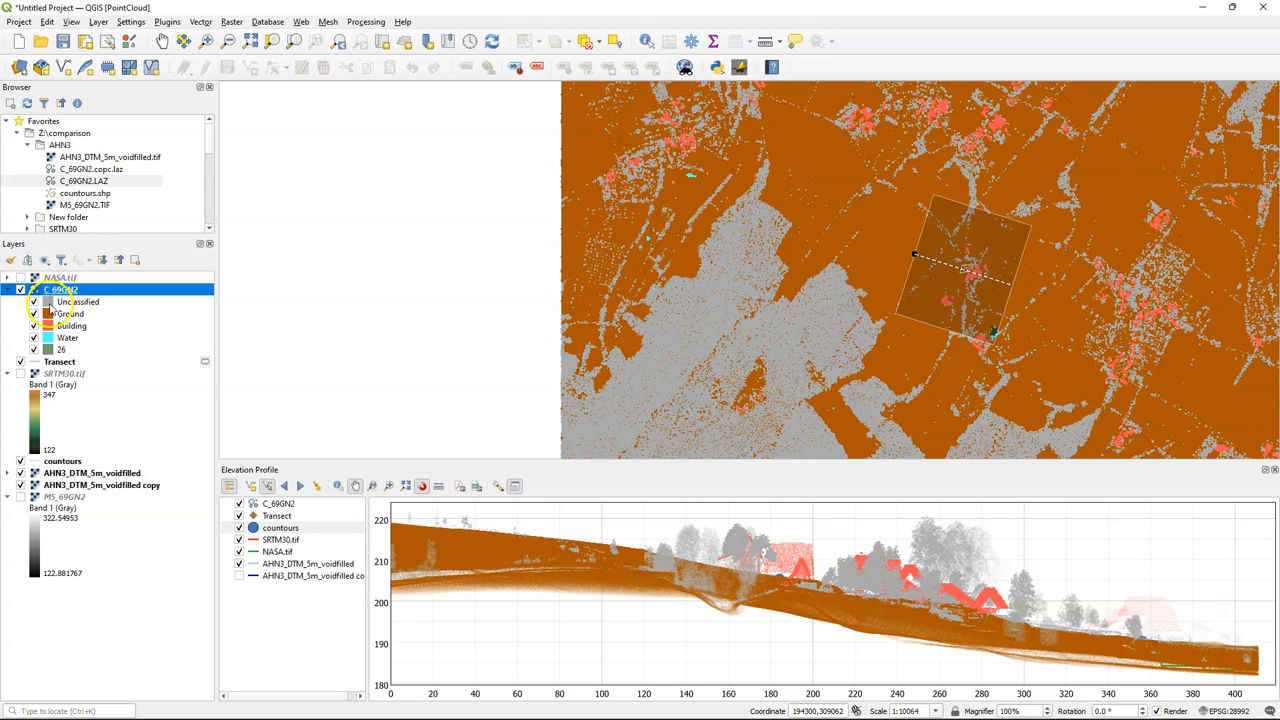
double_click(62, 288)
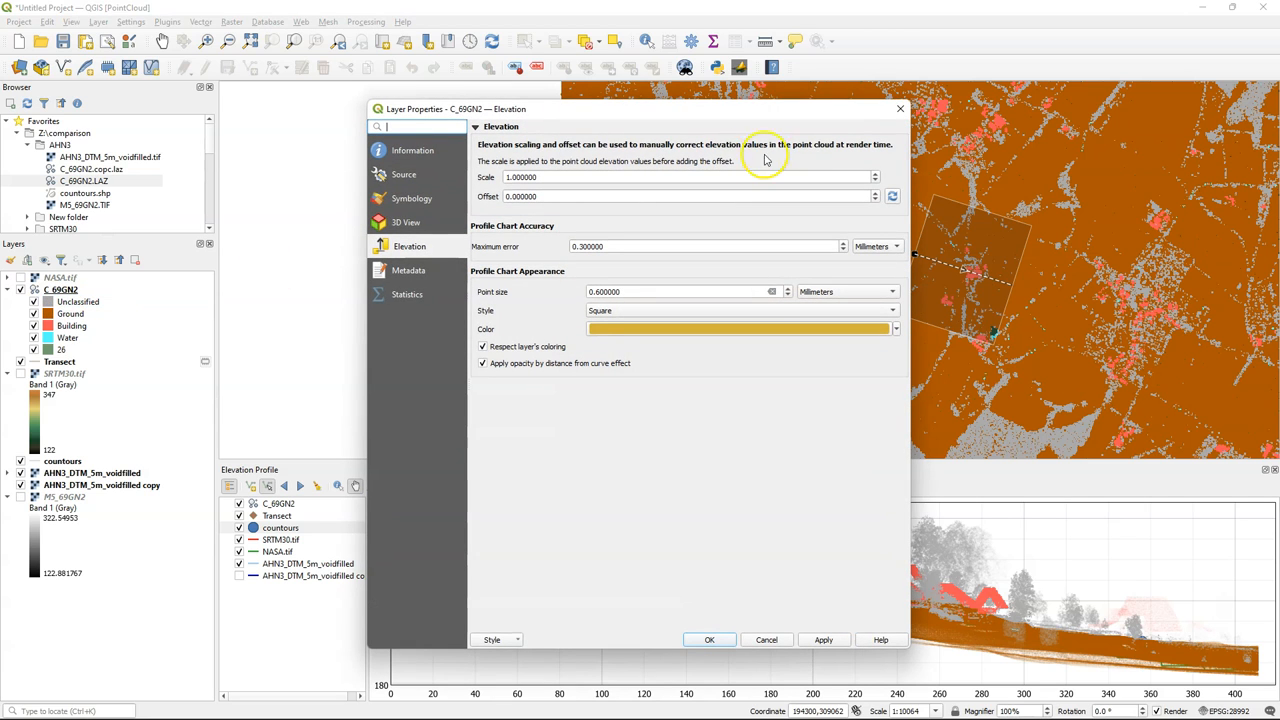
Recolour the Unclassified class of C_69GN2 green in the classification symbology
left_click(412, 198)
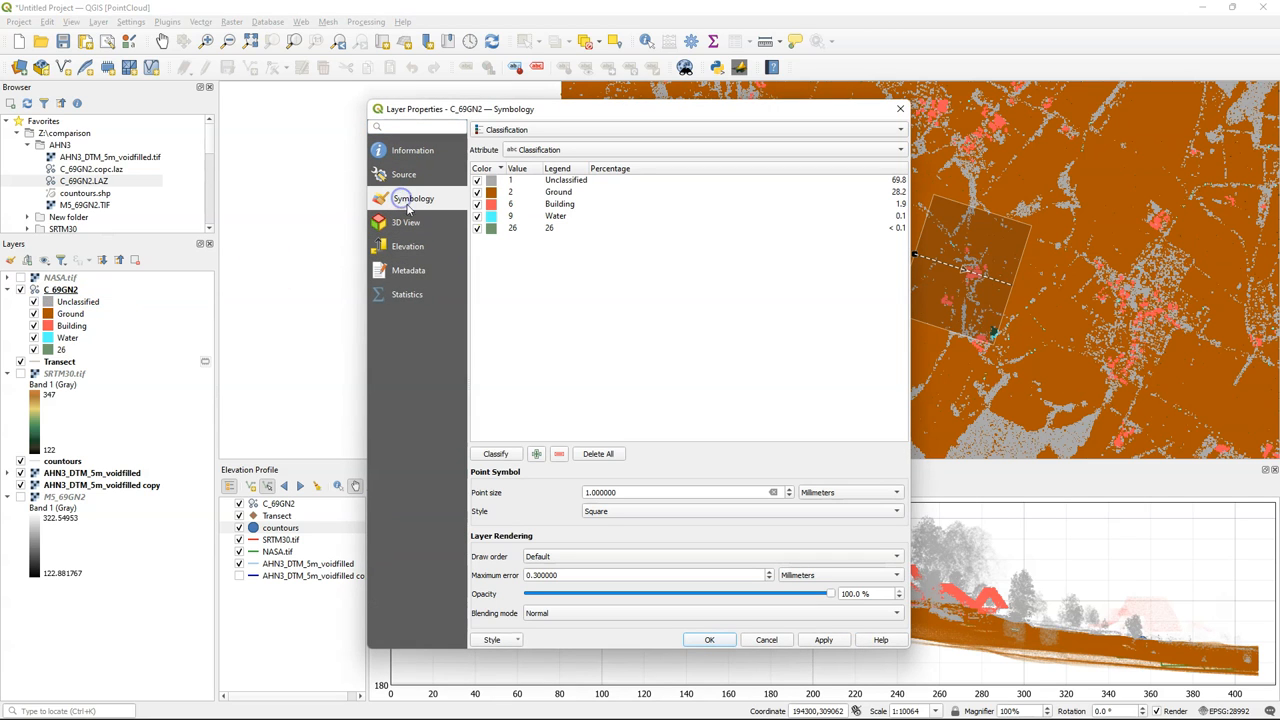
left_click(492, 180)
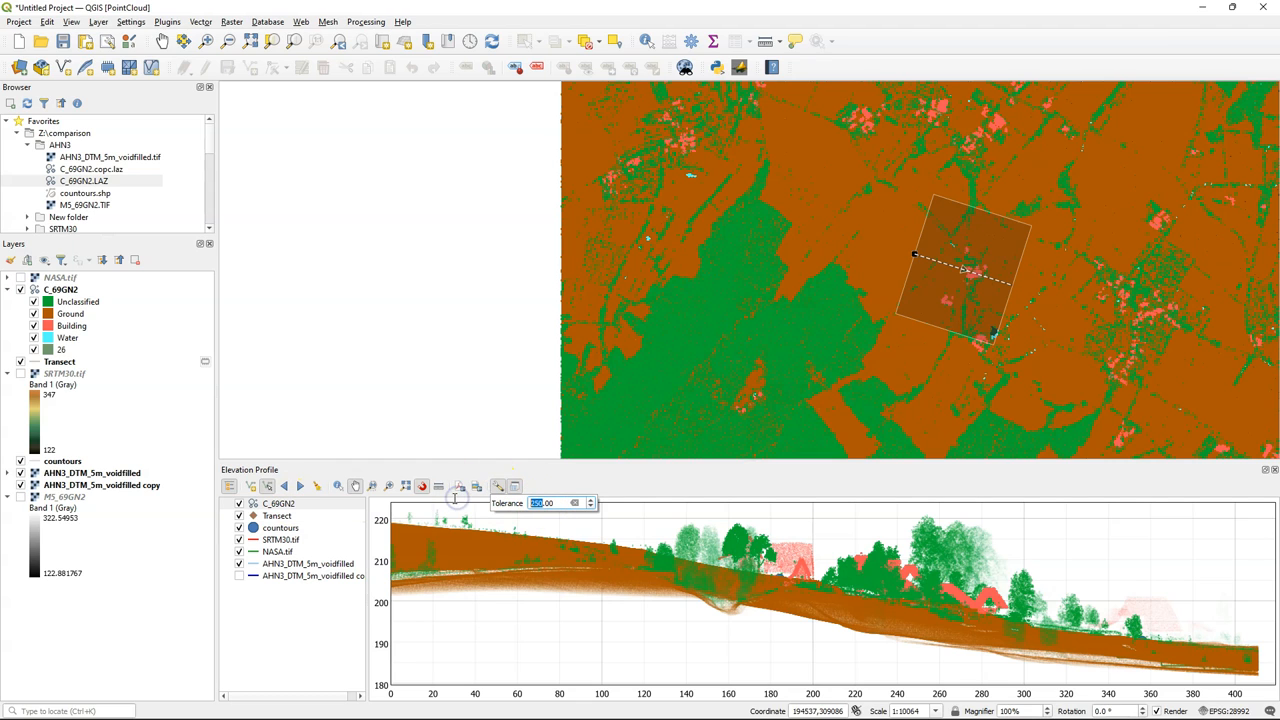
Narrow the Elevation Profile tolerance corridor so only points near the transect are plotted
left_click(280, 504)
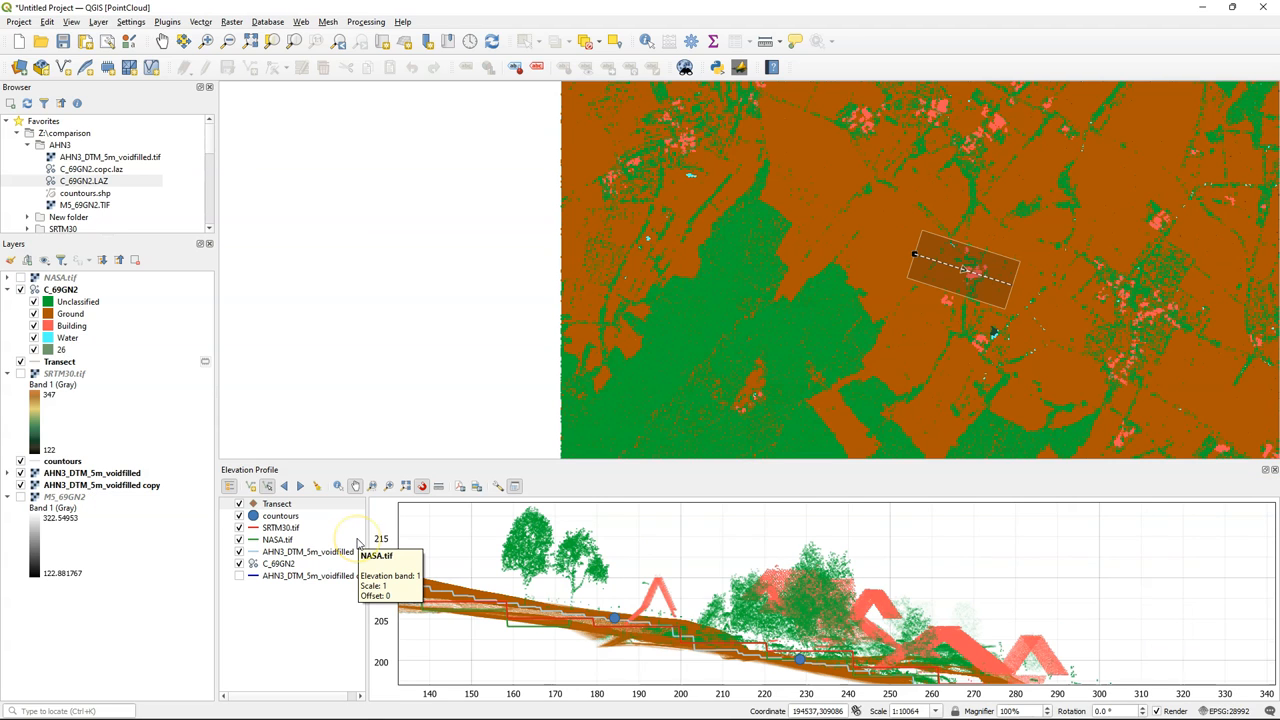
mouse_move(224, 630)
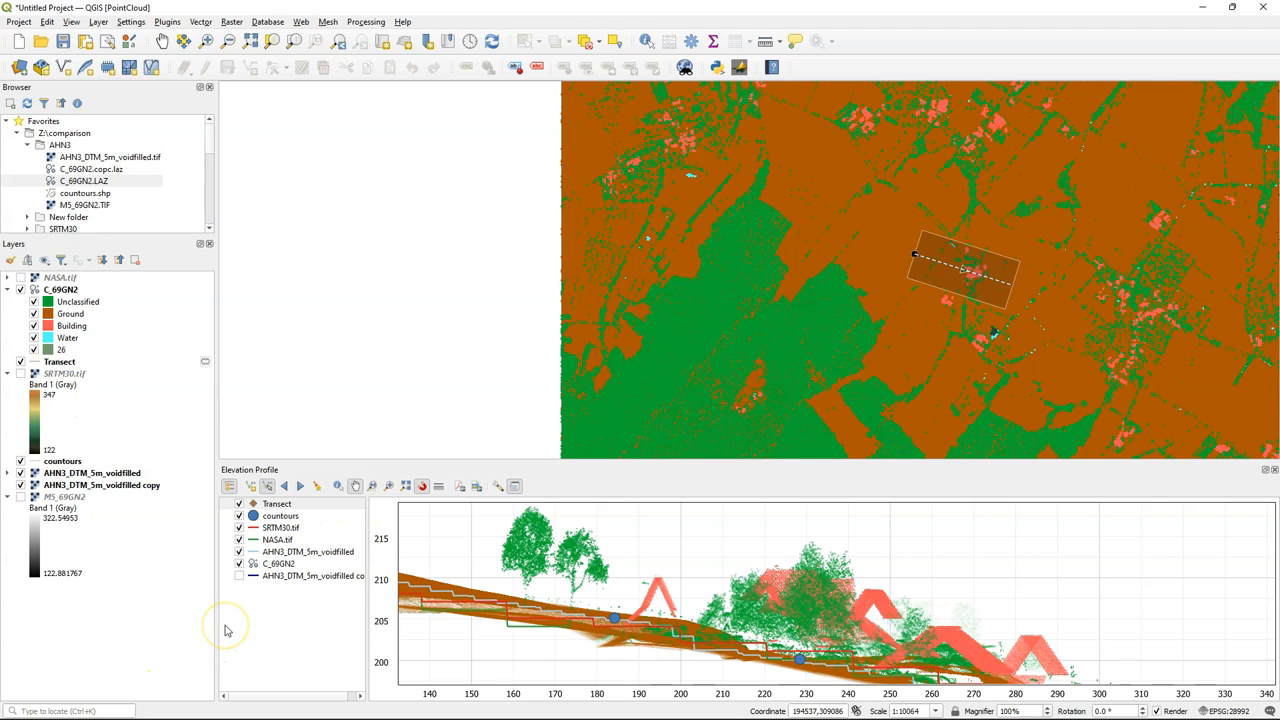